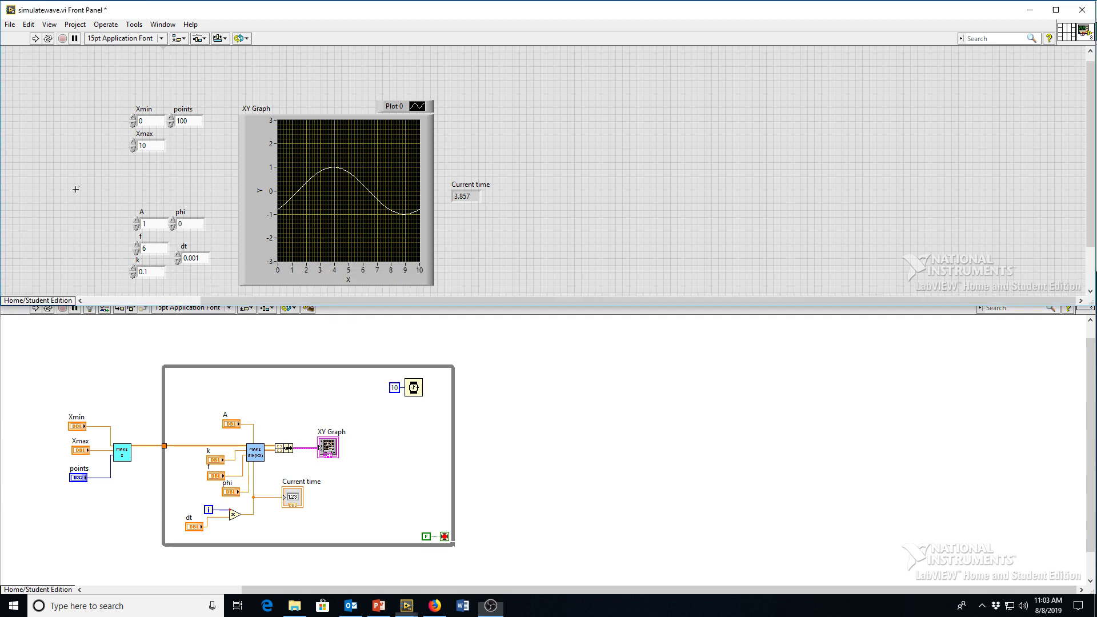
# Relocate dt under points and shift the XY Graph toward the panel centre
pyautogui.click(36, 40)
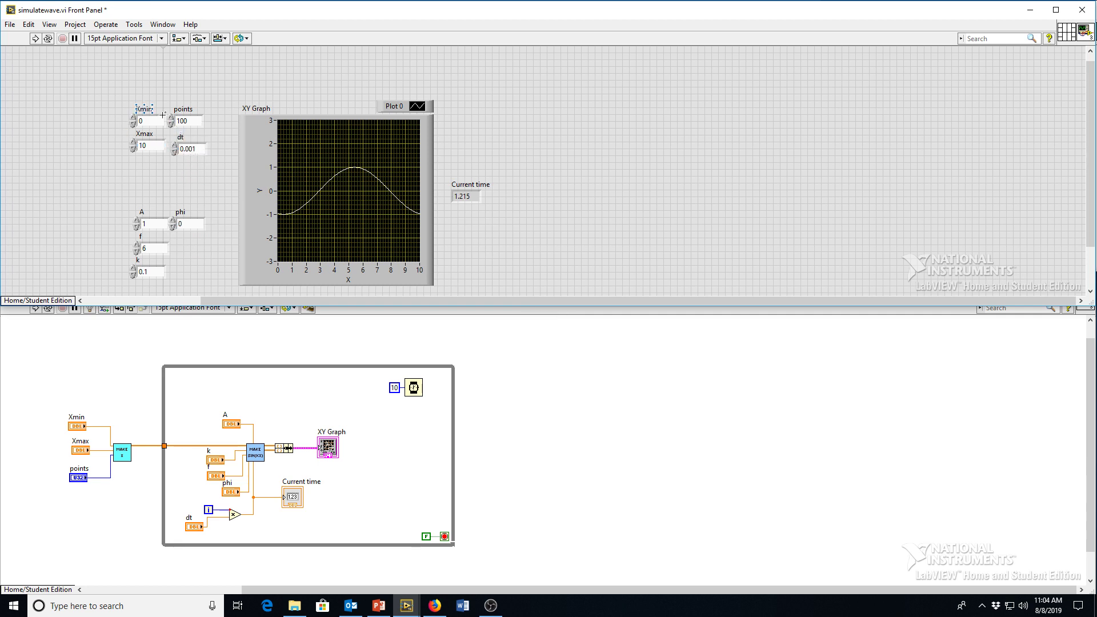
pyautogui.moveTo(150, 145)
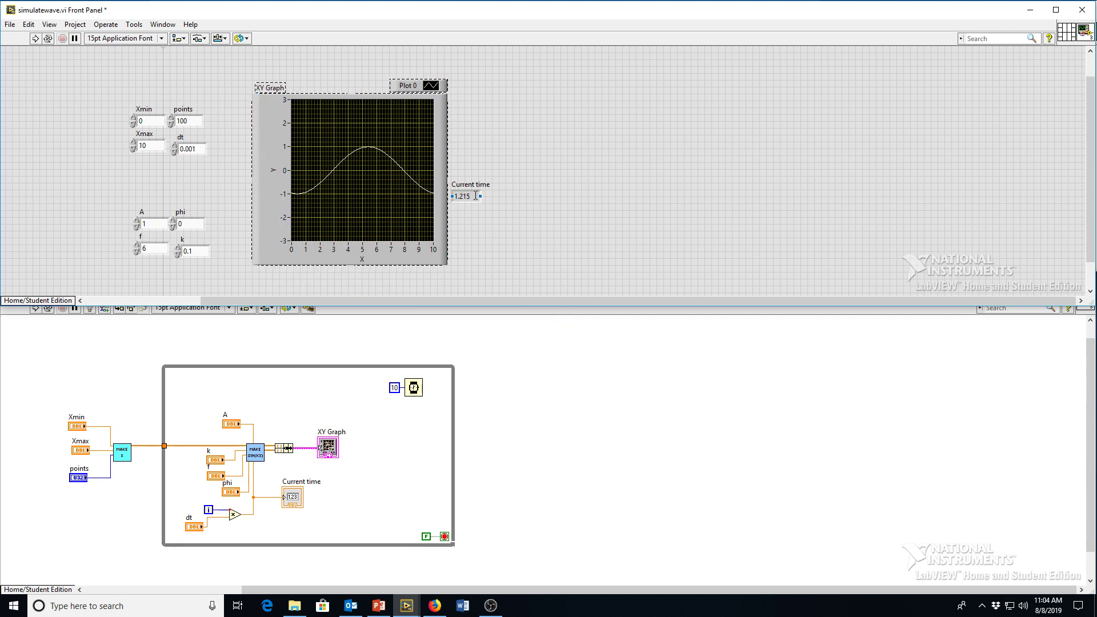
pyautogui.moveTo(468, 190); pyautogui.dragTo(589, 176)
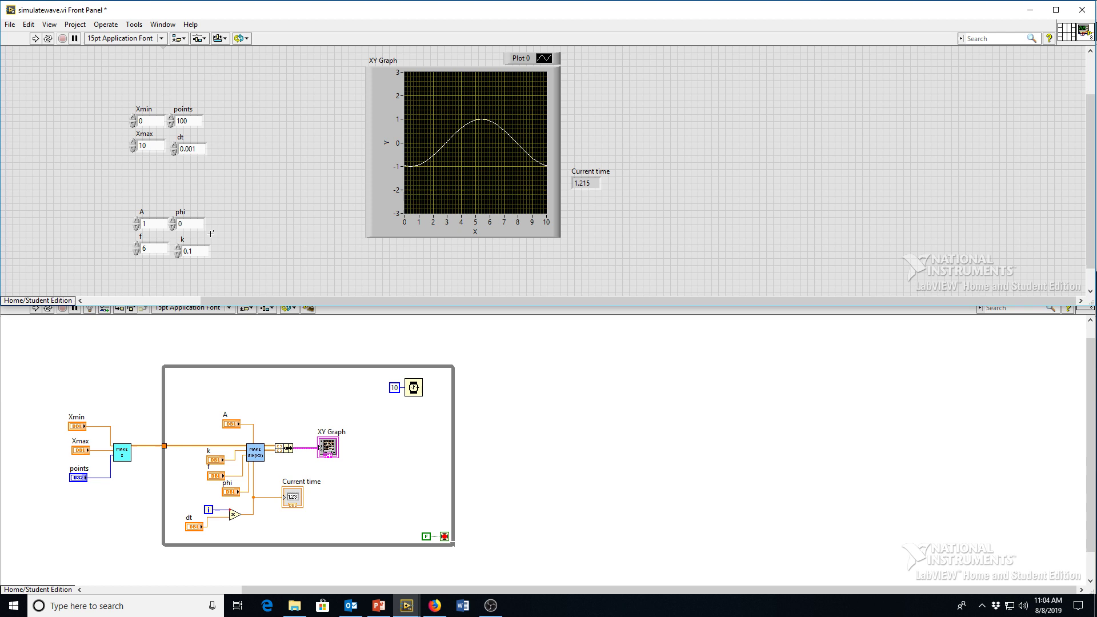
pyautogui.moveTo(230, 240)
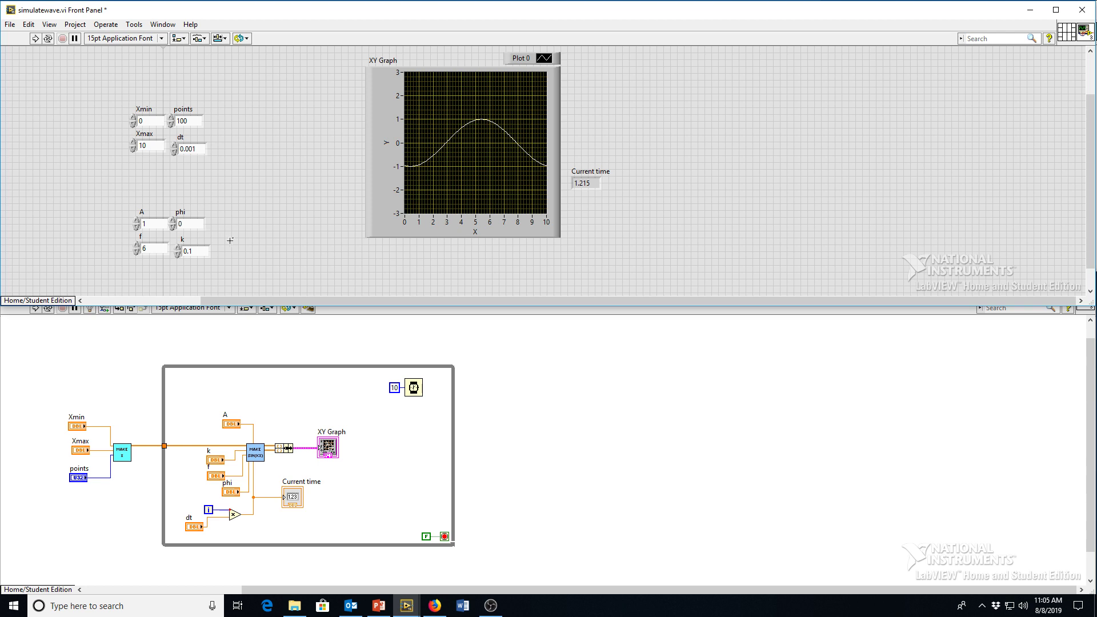
pyautogui.click(194, 251)
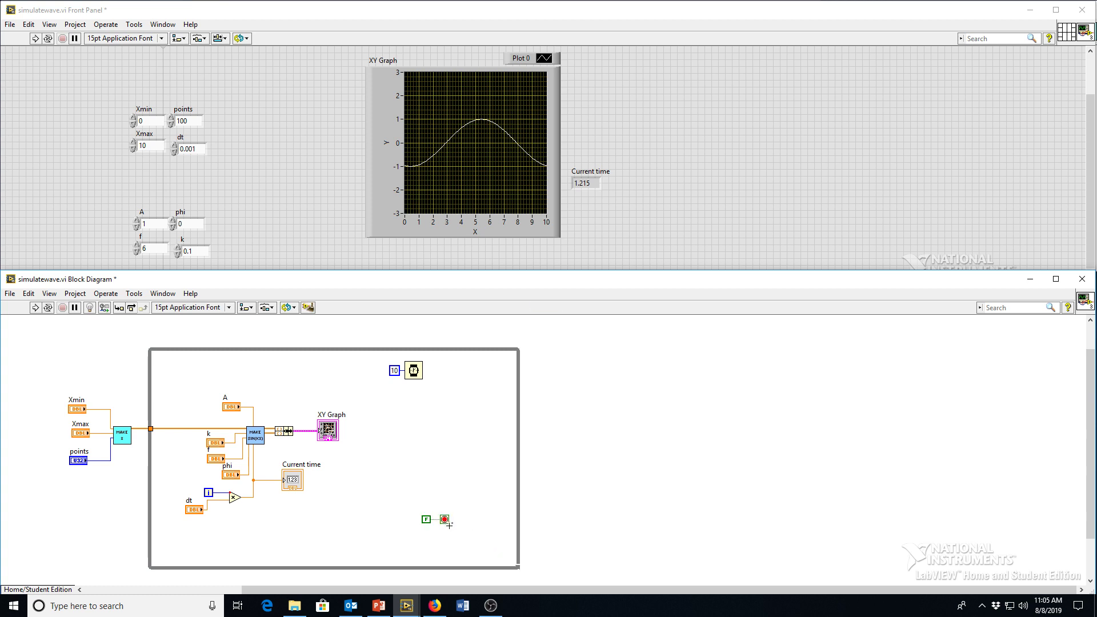
# Move the stop control to the loop's bottom-right and the wait timer to its top-right
pyautogui.moveTo(439, 521); pyautogui.dragTo(494, 556)
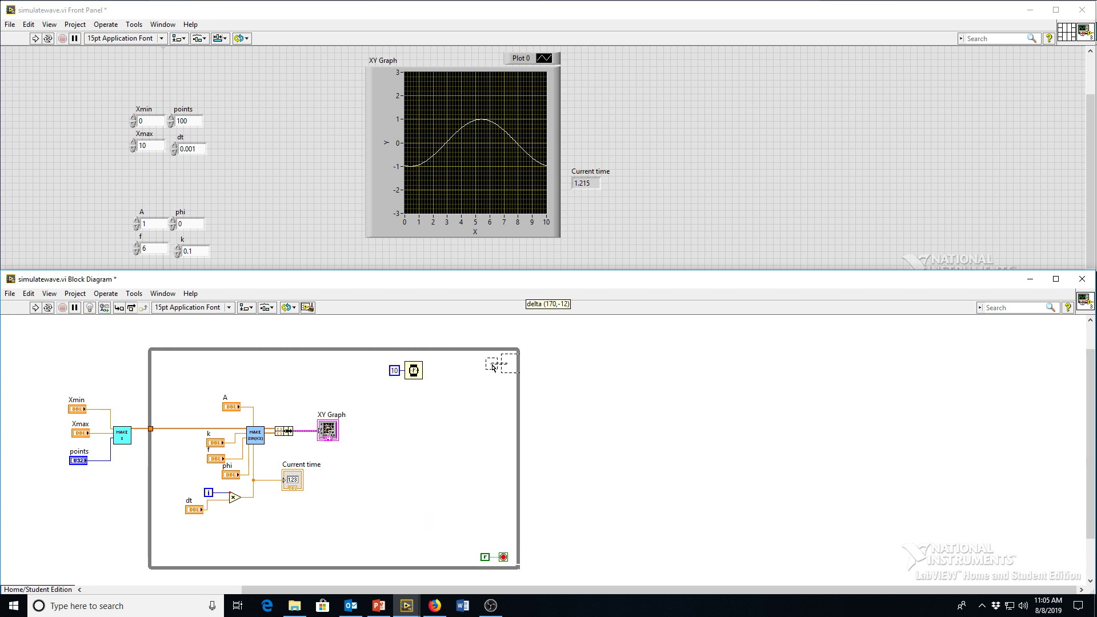
pyautogui.moveTo(402, 369); pyautogui.dragTo(490, 365)
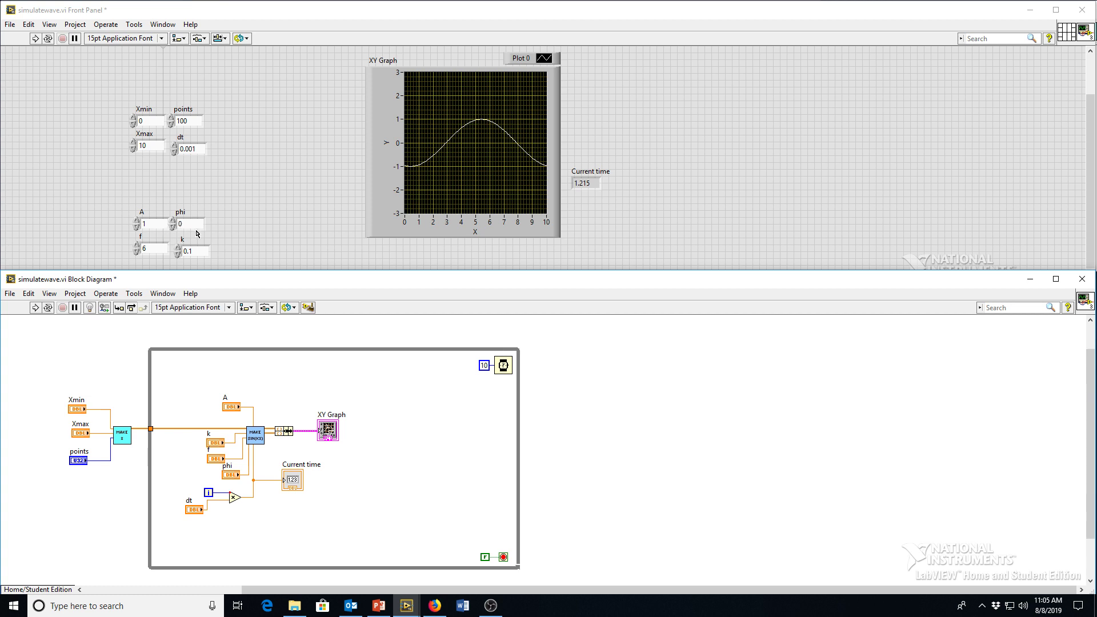
pyautogui.moveTo(185, 262)
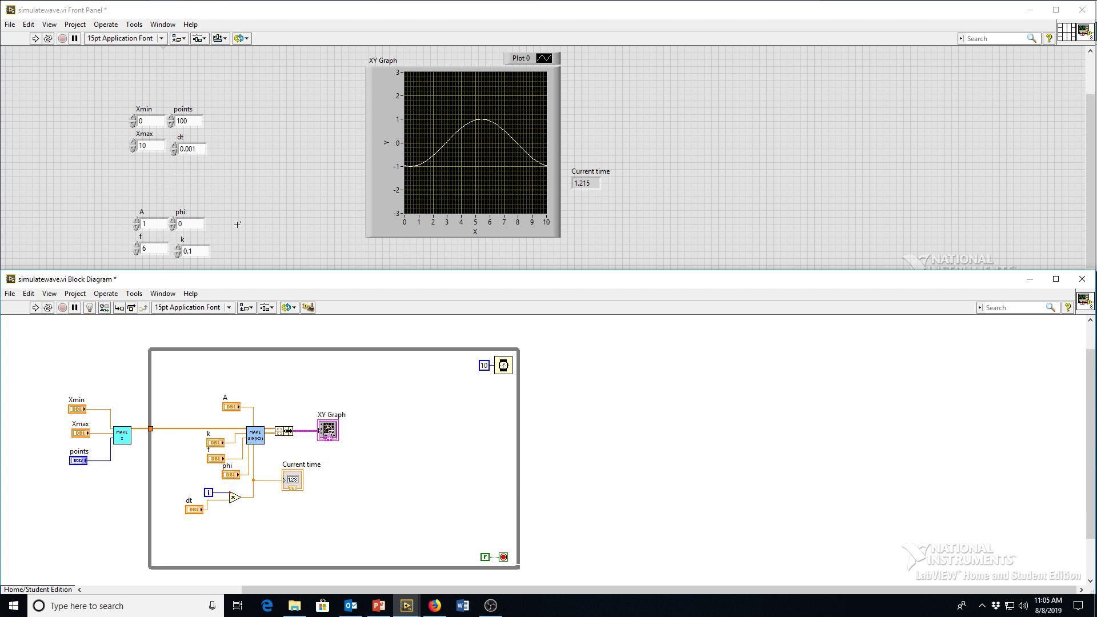
pyautogui.moveTo(317, 196)
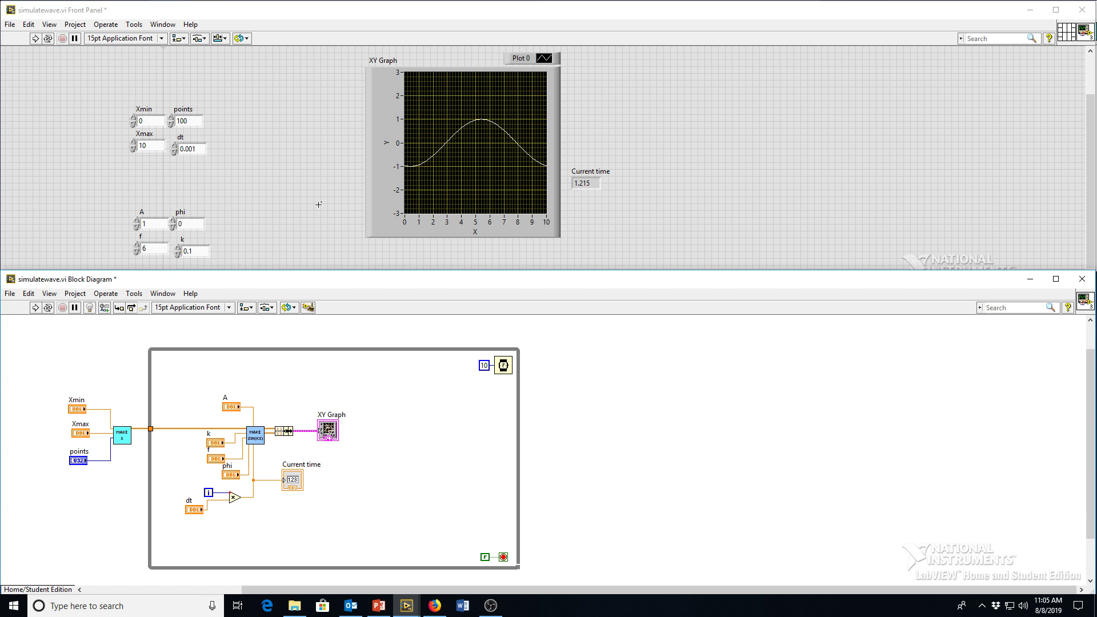
pyautogui.moveTo(258, 185)
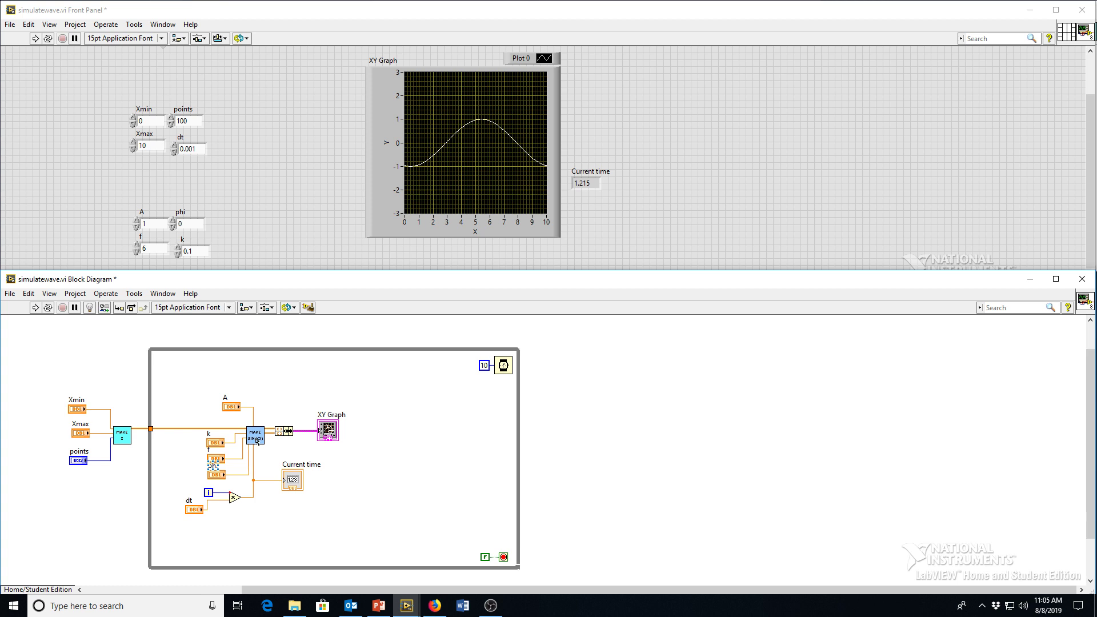
# Open makesinfunction from its subVI icon and start arranging its array and t controls in a row
pyautogui.doubleClick(254, 435)
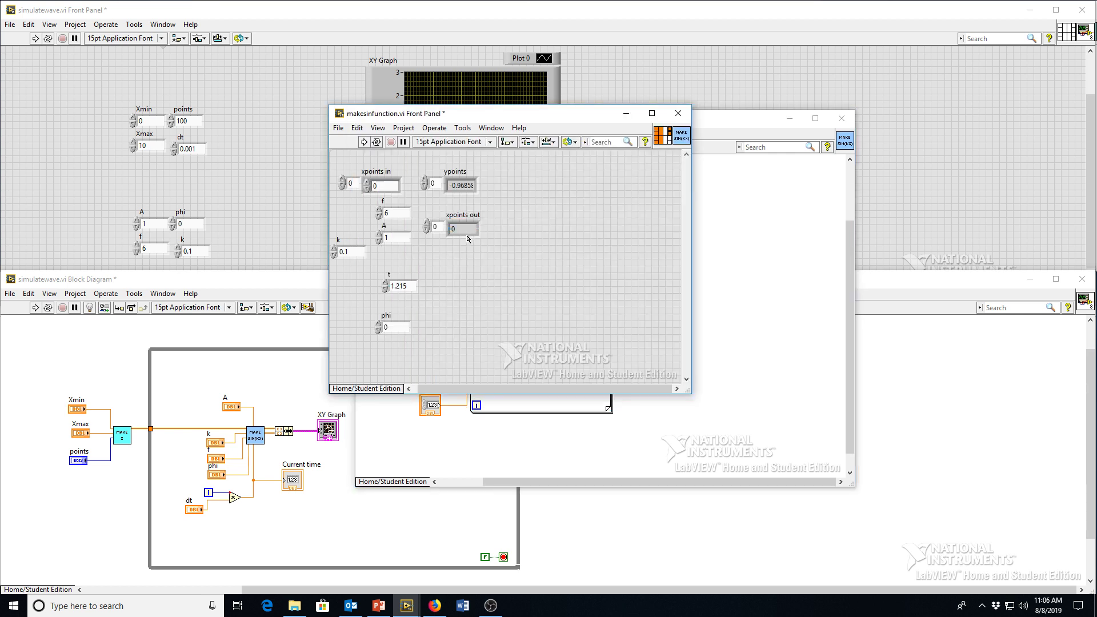
pyautogui.click(463, 228)
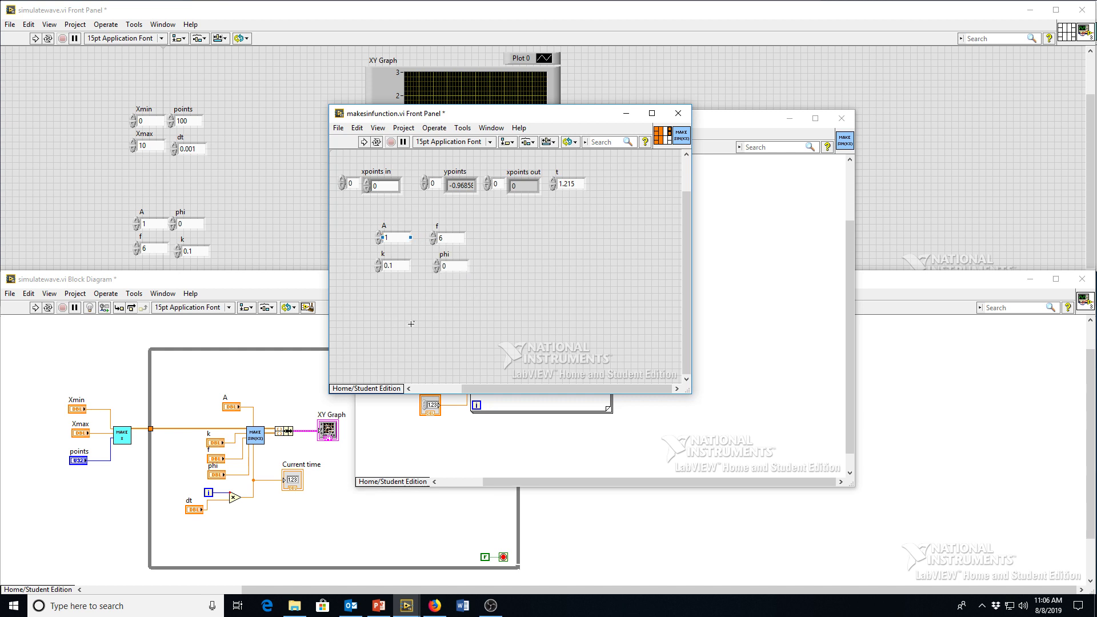
pyautogui.moveTo(466, 216)
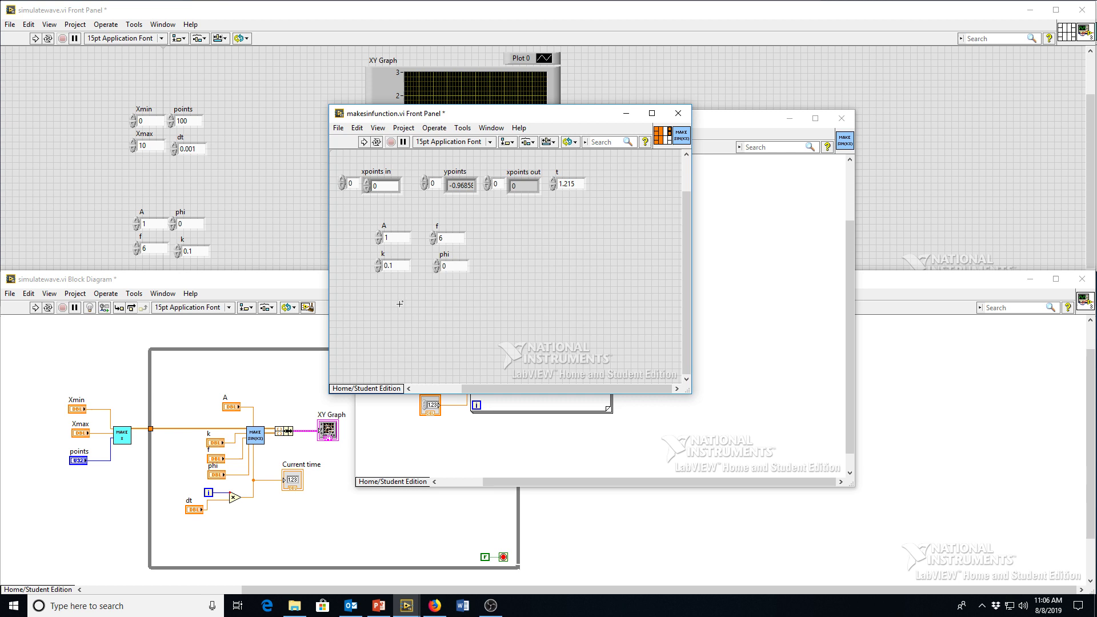
pyautogui.moveTo(425, 328)
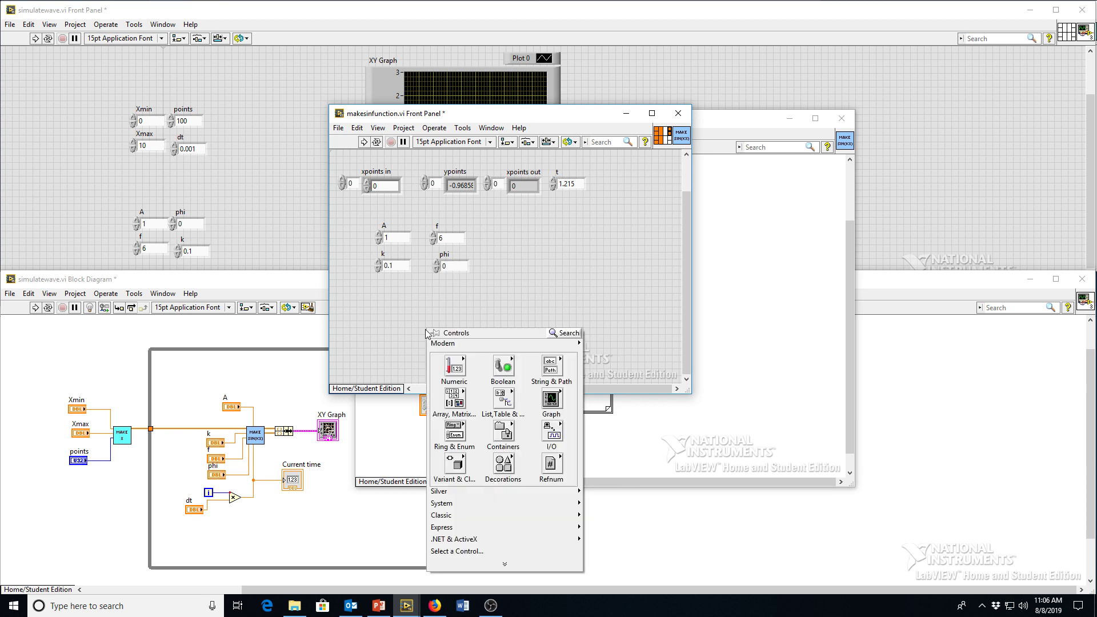
pyautogui.moveTo(422, 336)
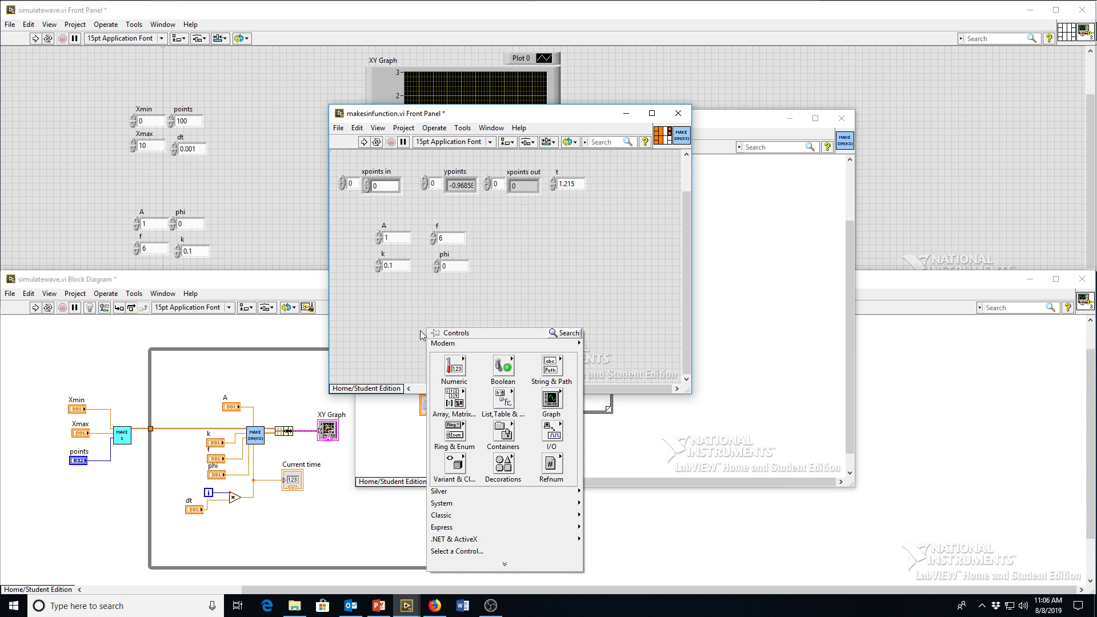
# Place a cluster holding A, f, k and phi and label it 'wave param'
pyautogui.click(455, 397)
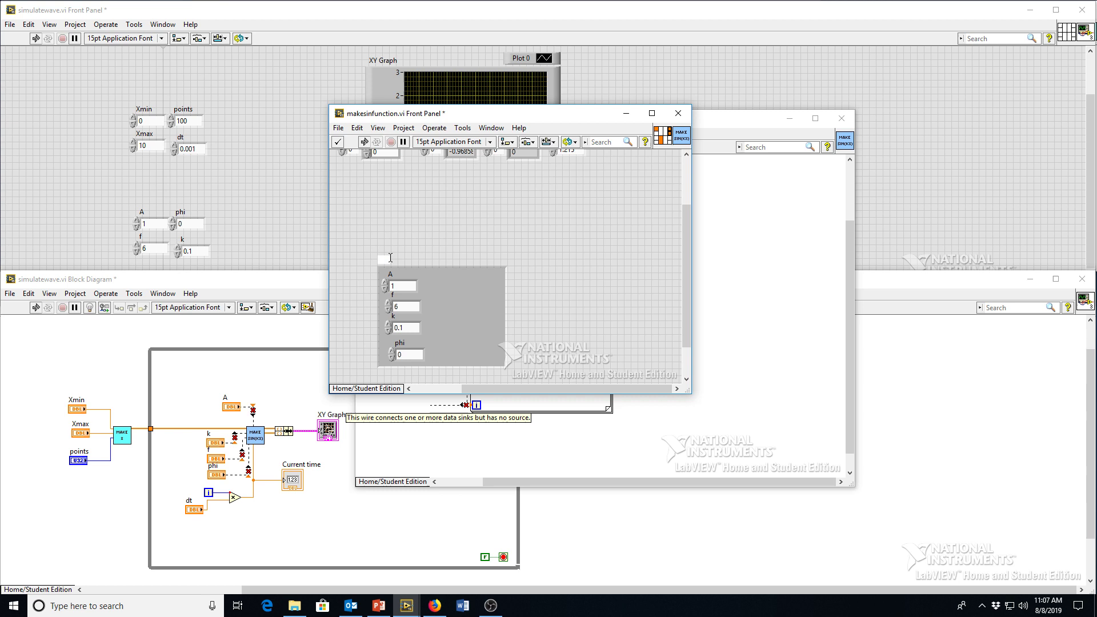
pyautogui.write('wave parameters')
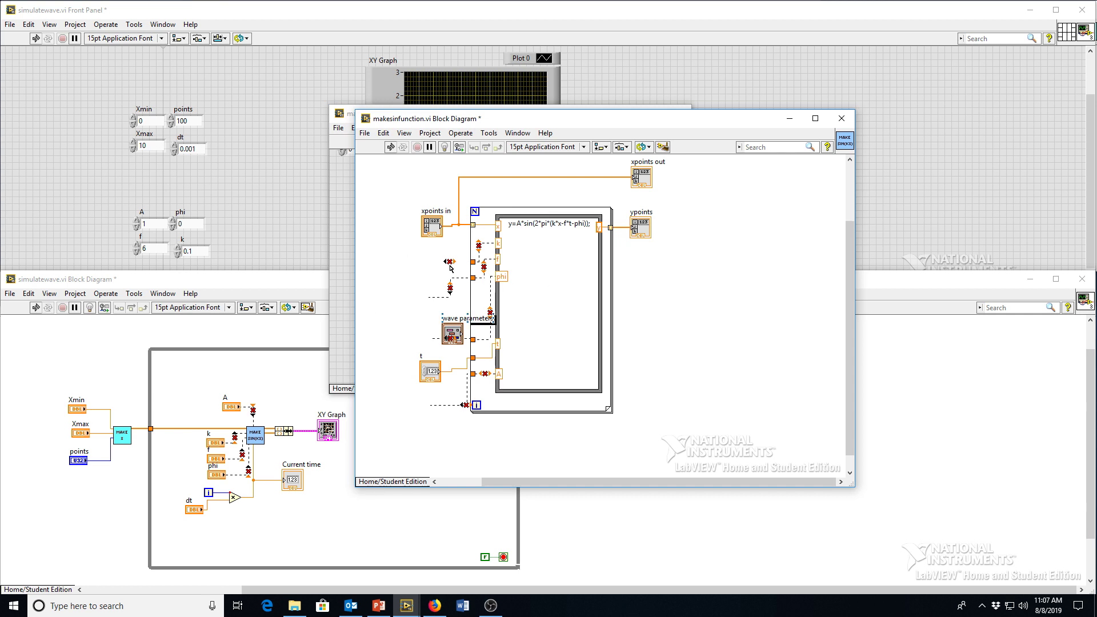
# Move the wave parameters terminal left of the loop and reach for the cluster functions to unbundle it
pyautogui.moveTo(454, 330); pyautogui.dragTo(381, 306)
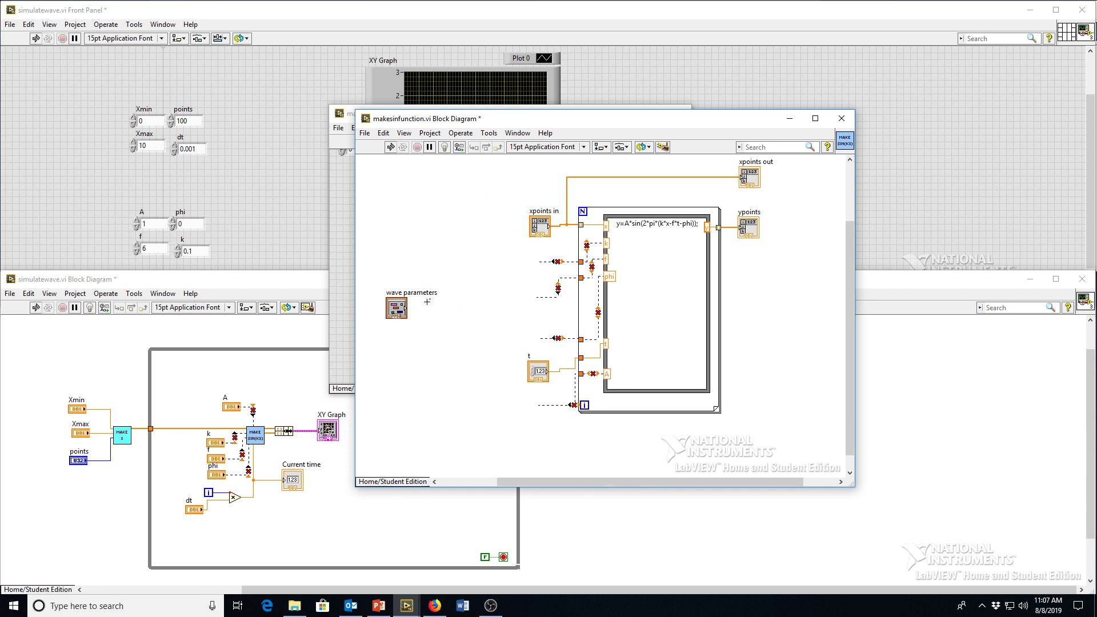
pyautogui.moveTo(520, 288)
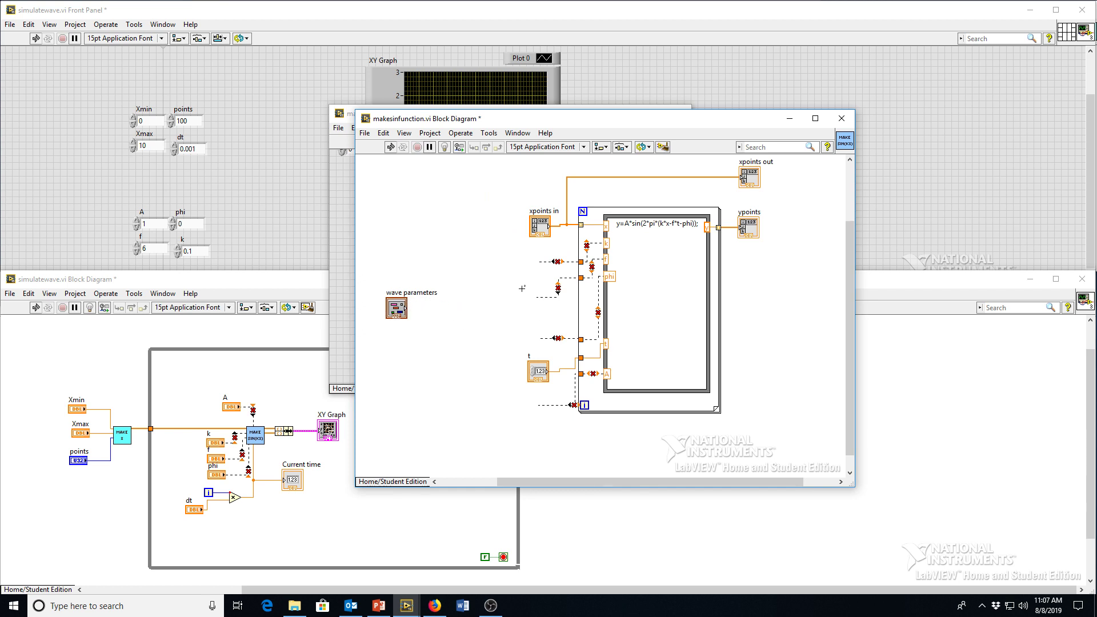
pyautogui.click(655, 312)
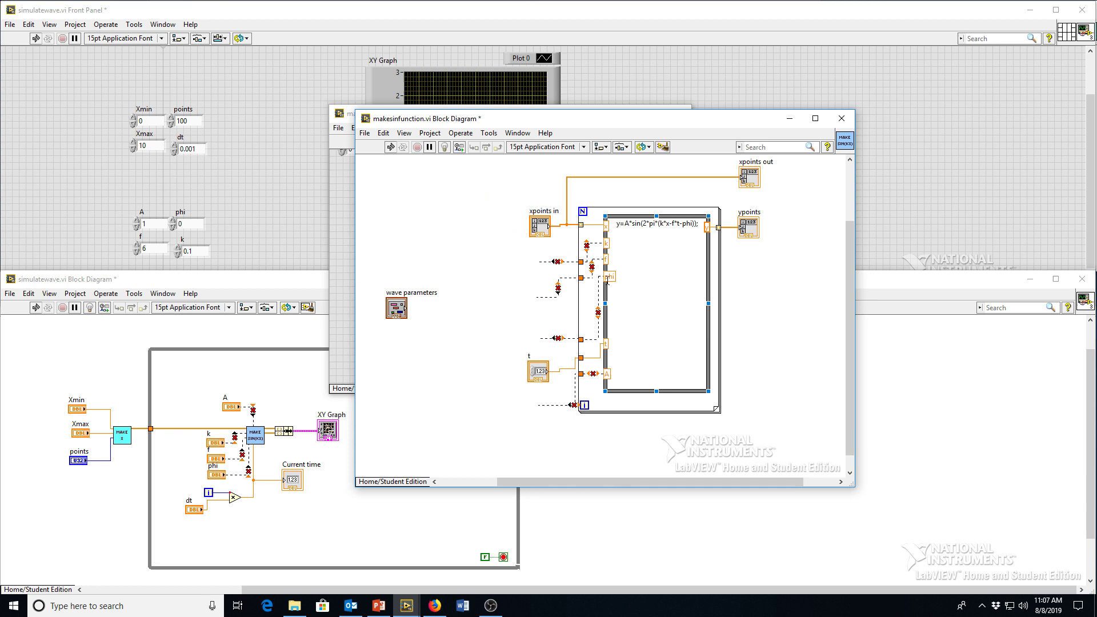
pyautogui.moveTo(452, 314)
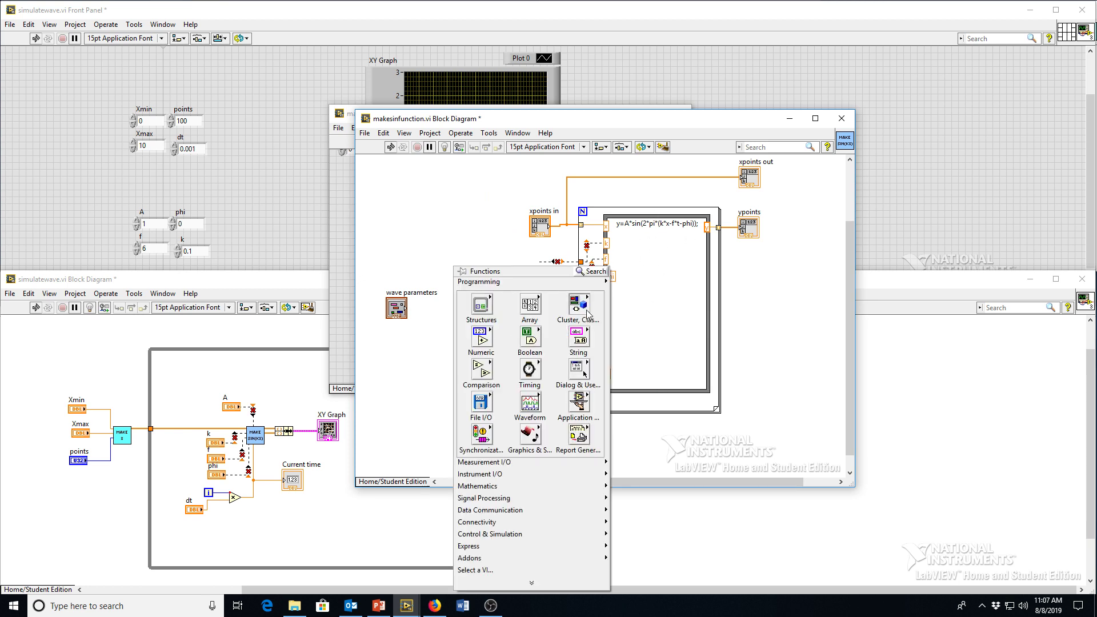
pyautogui.click(577, 304)
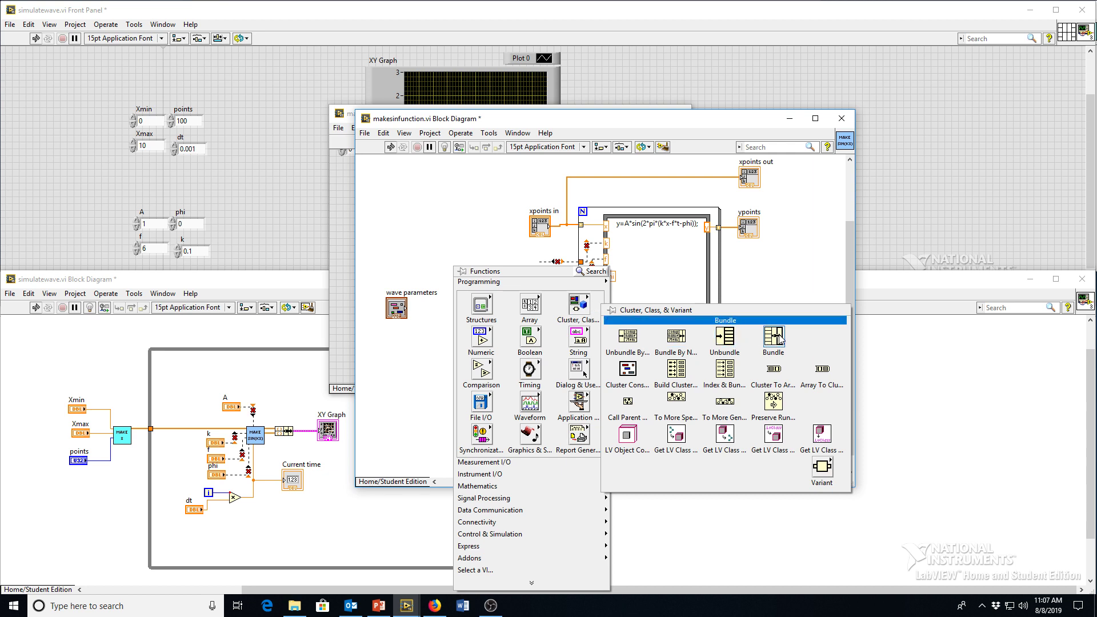
pyautogui.moveTo(732, 342)
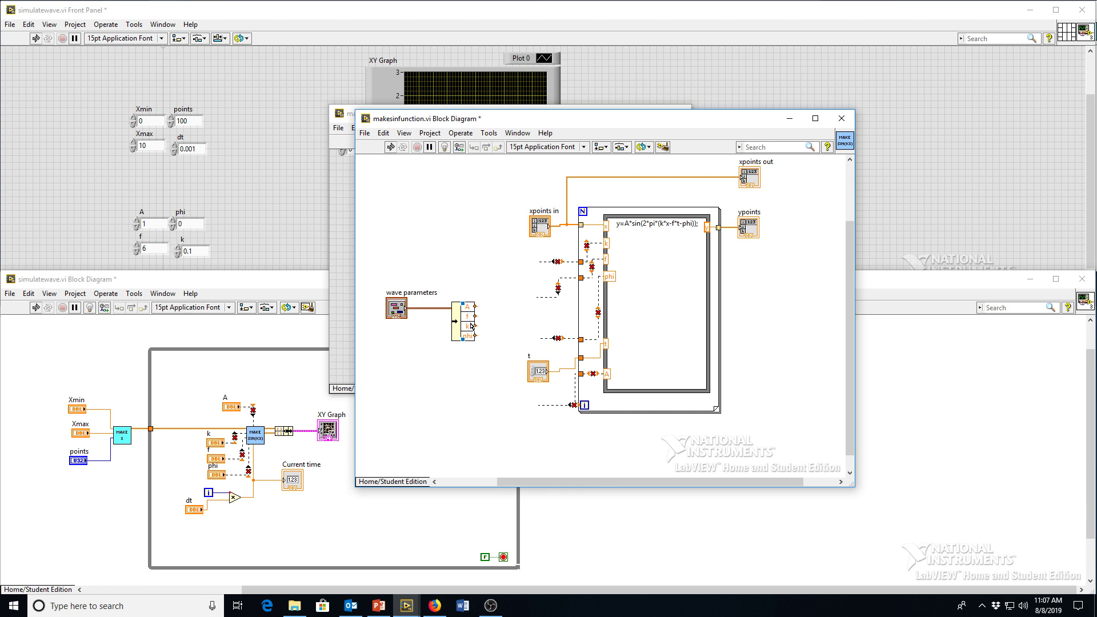
pyautogui.moveTo(412, 316)
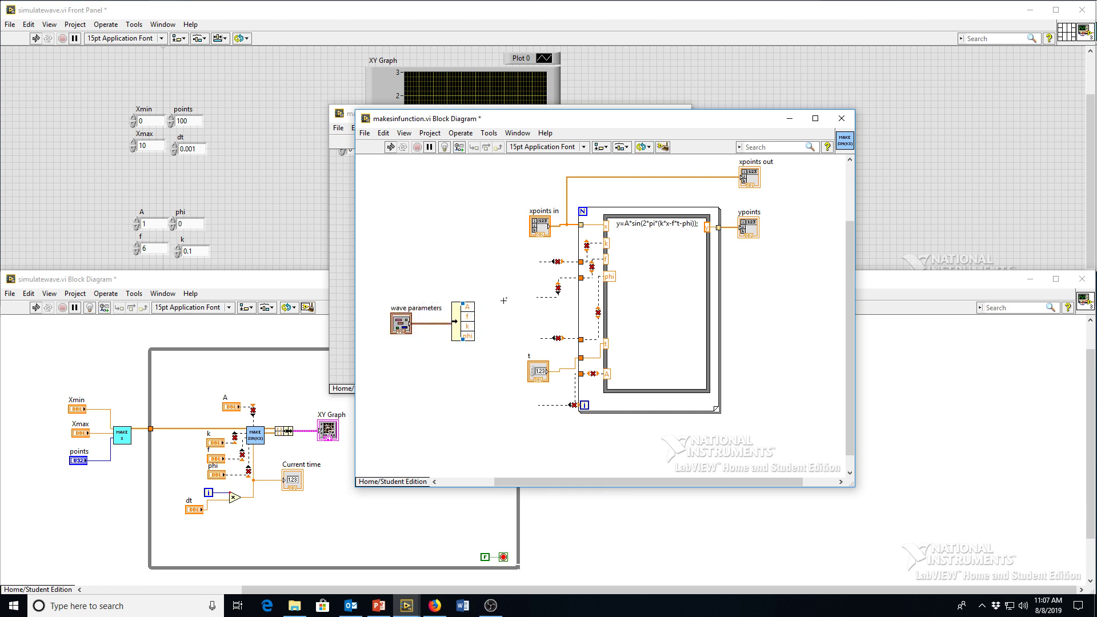
pyautogui.moveTo(535, 404)
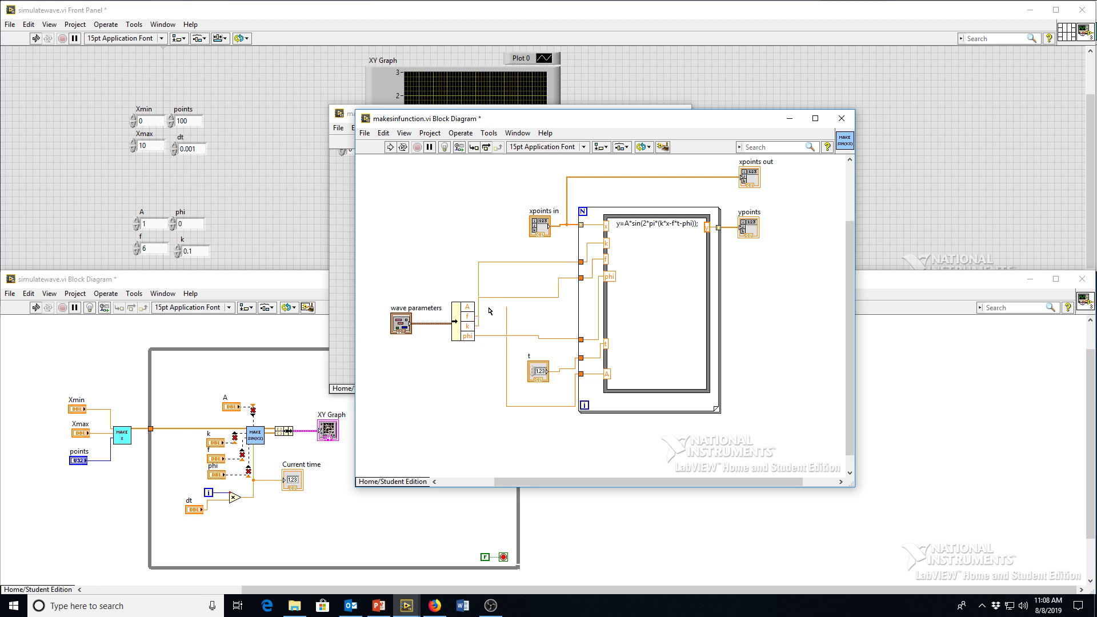
pyautogui.moveTo(485, 326)
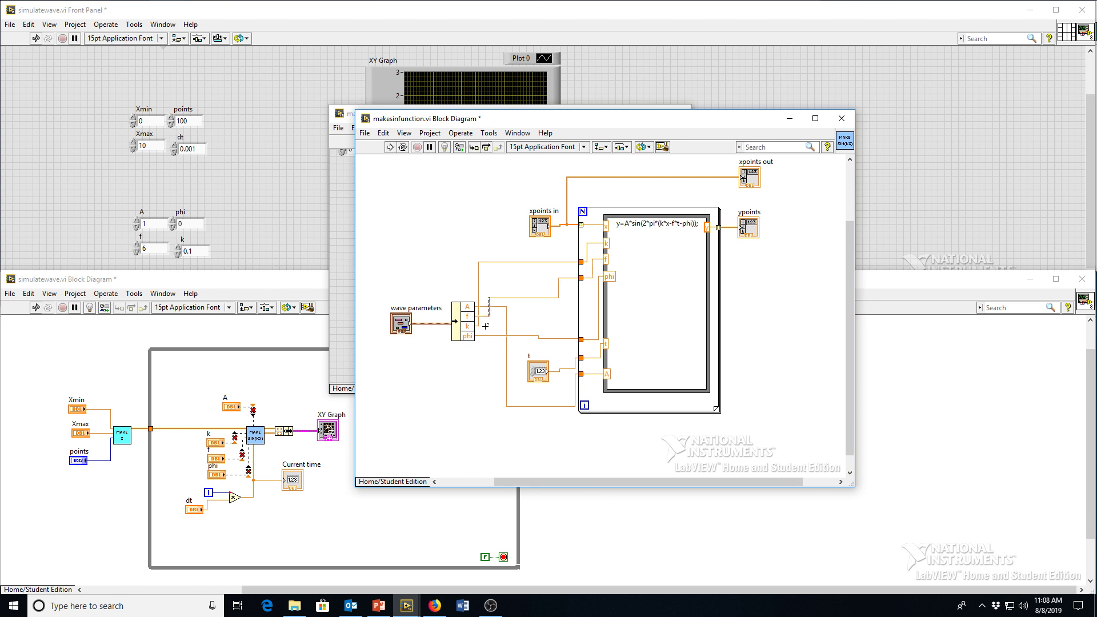
pyautogui.moveTo(522, 315)
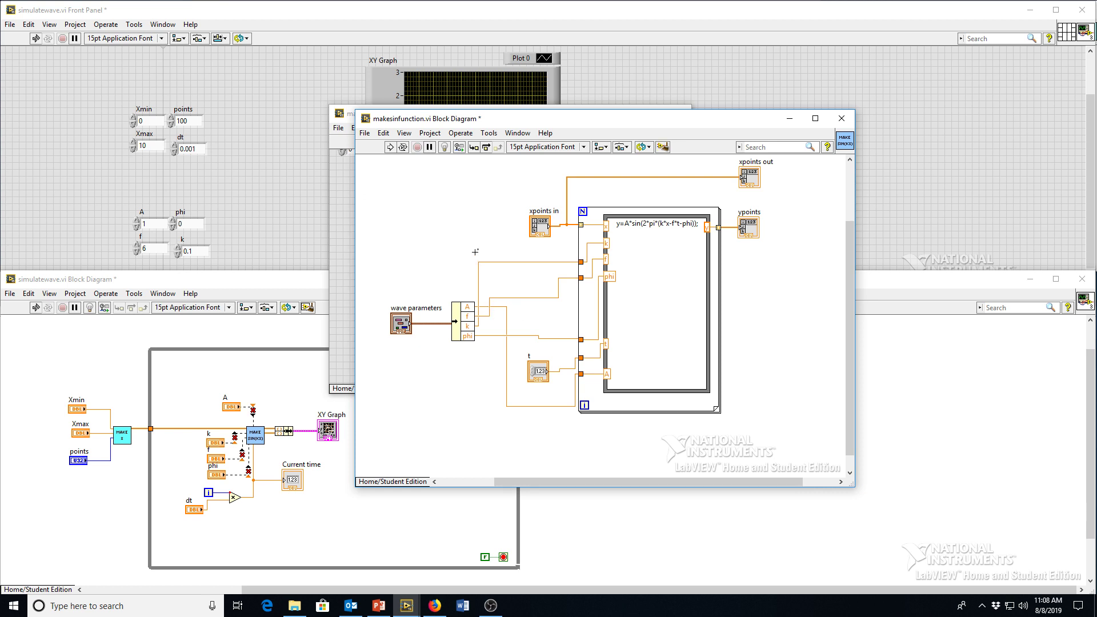
# Remove the old parameter wiring and run Clean Up Diagram on the subVI
pyautogui.moveTo(462, 244); pyautogui.dragTo(504, 339)
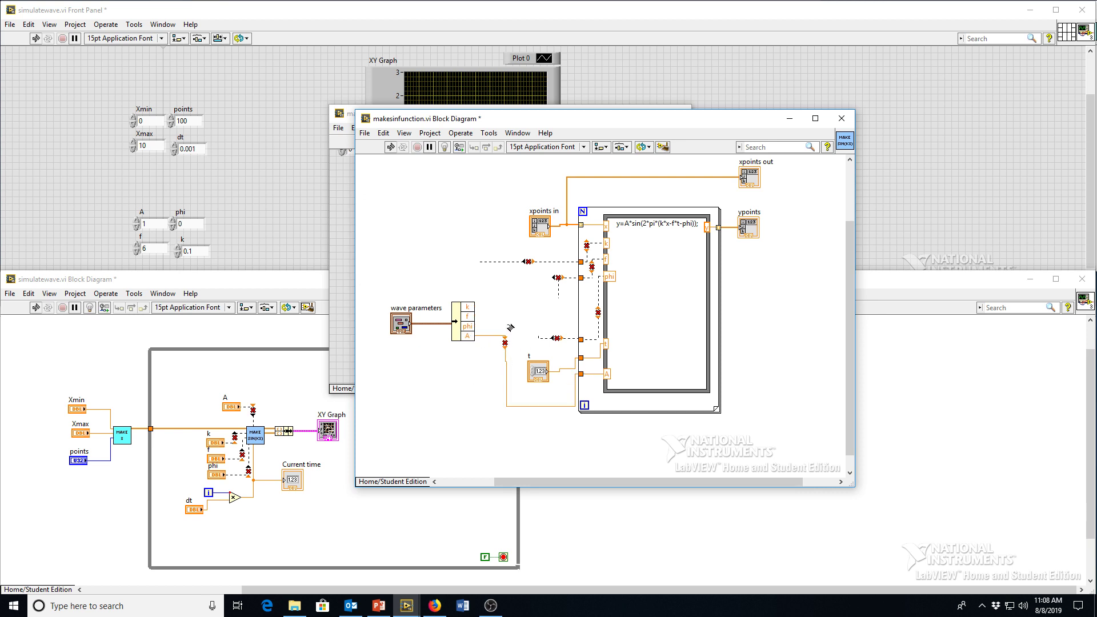
pyautogui.moveTo(508, 325)
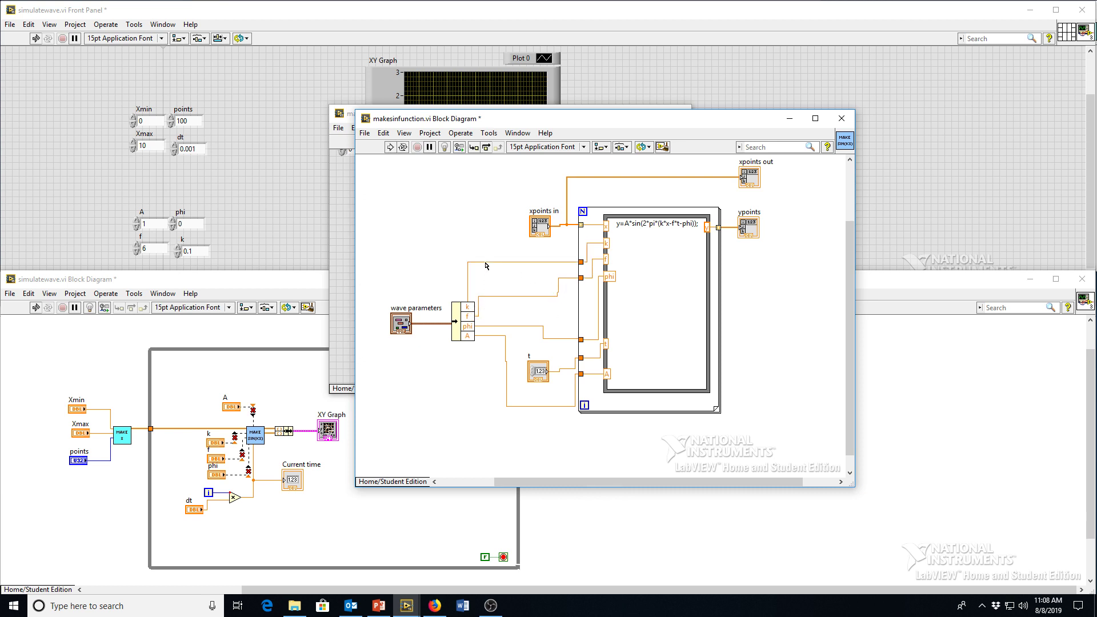
pyautogui.moveTo(423, 233)
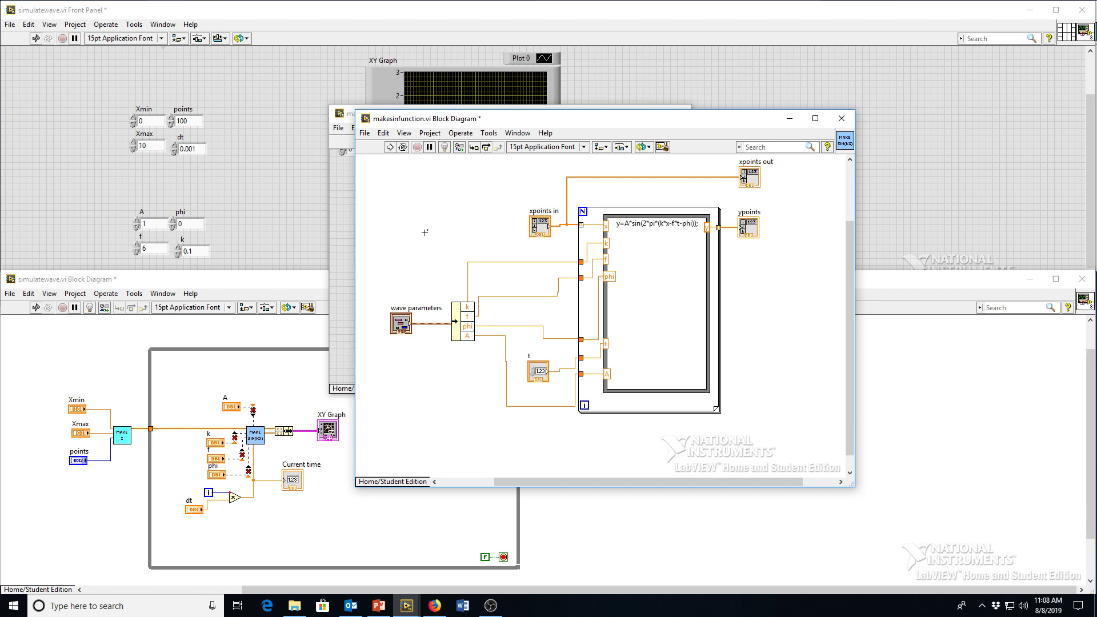
pyautogui.click(660, 146)
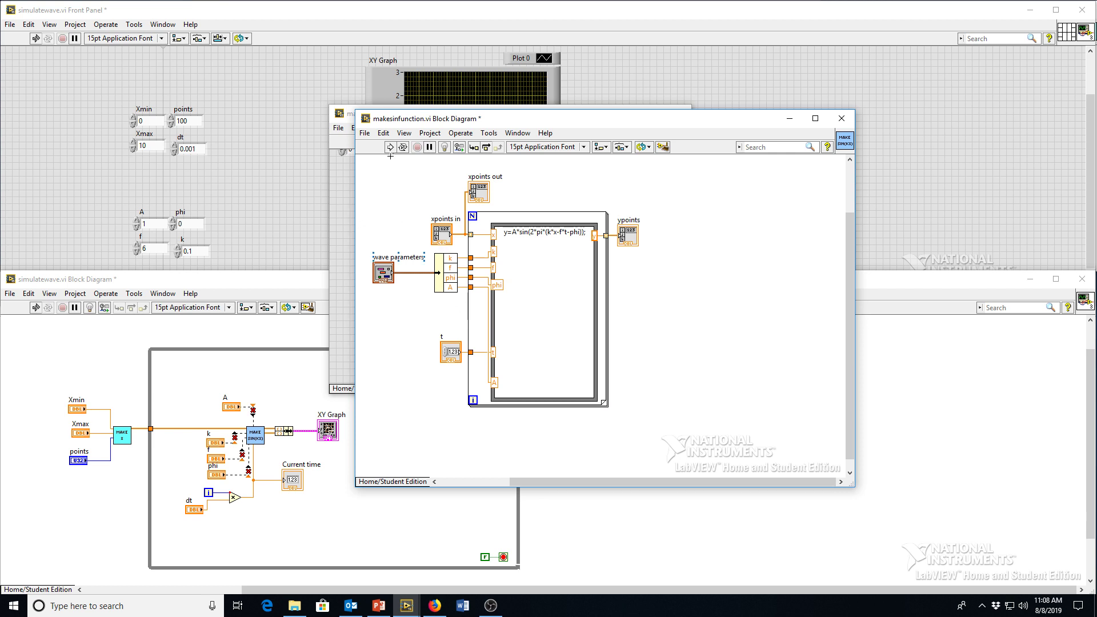
# View makesinfunction's front panel, then bring the simulatewave block diagram forward
pyautogui.click(365, 133)
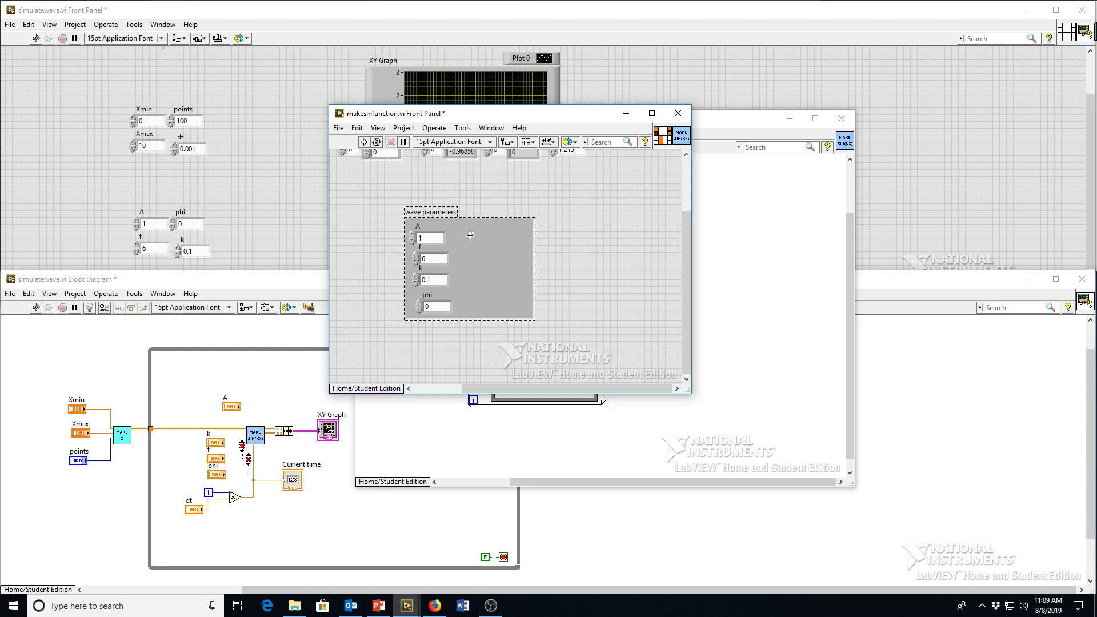
pyautogui.click(471, 235)
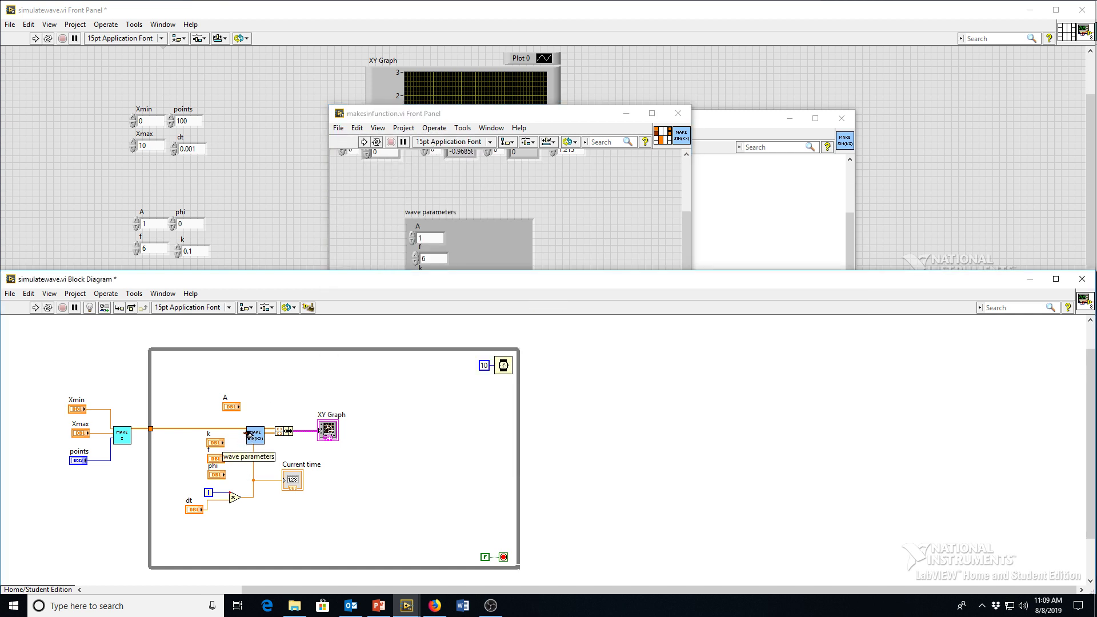
# Create a wave parameters cluster control for the subVI input, position it and enter 0.4
pyautogui.rightClick(255, 437)
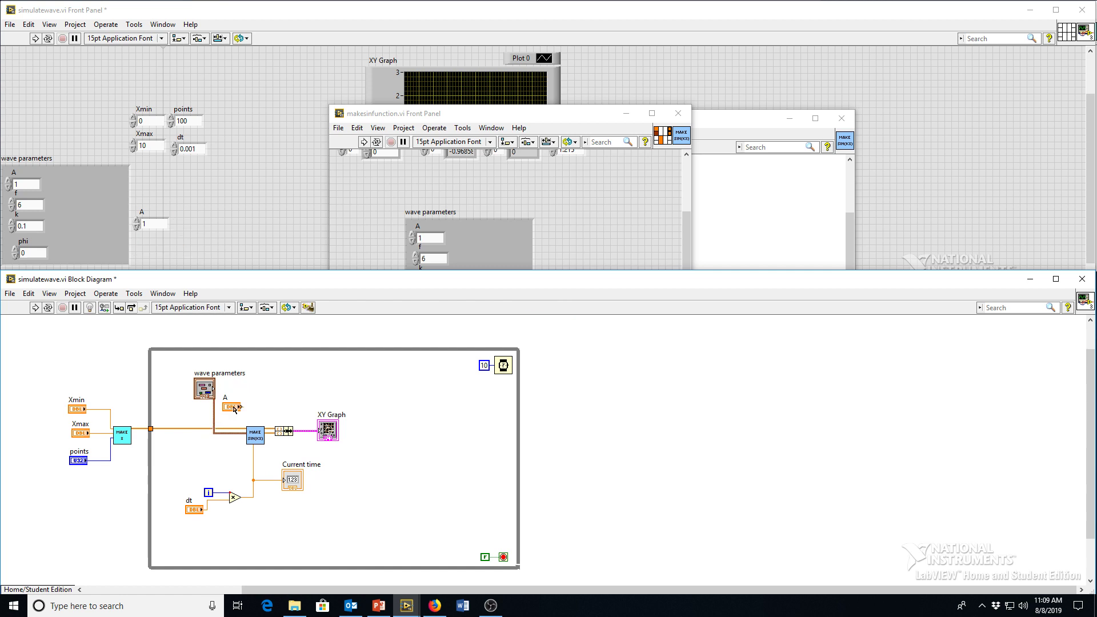
pyautogui.moveTo(203, 387); pyautogui.dragTo(203, 442)
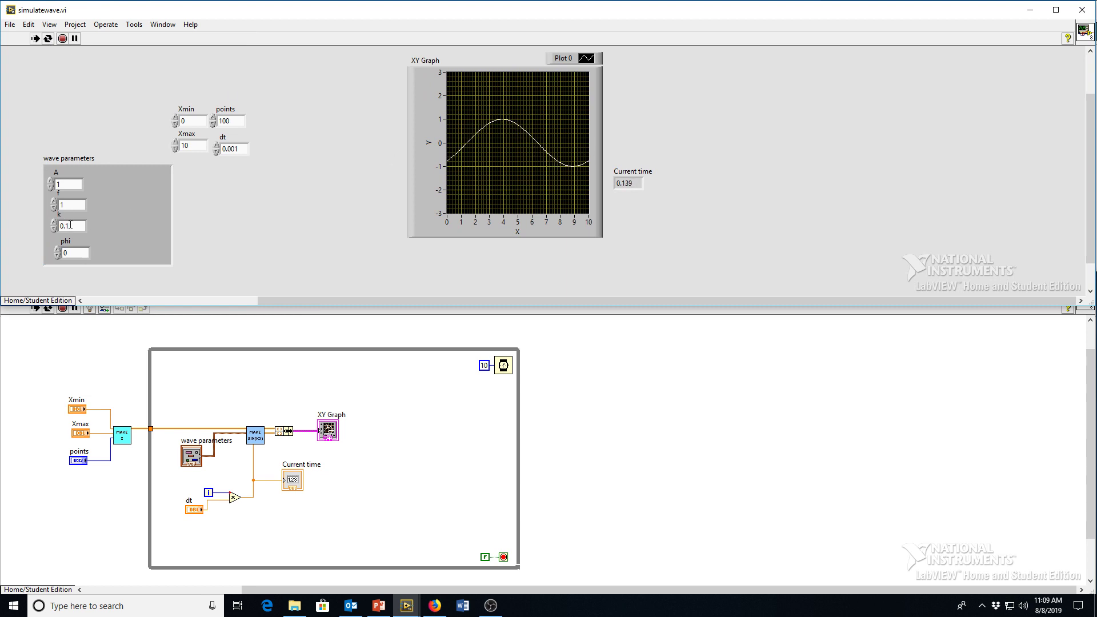
pyautogui.write('0.4')
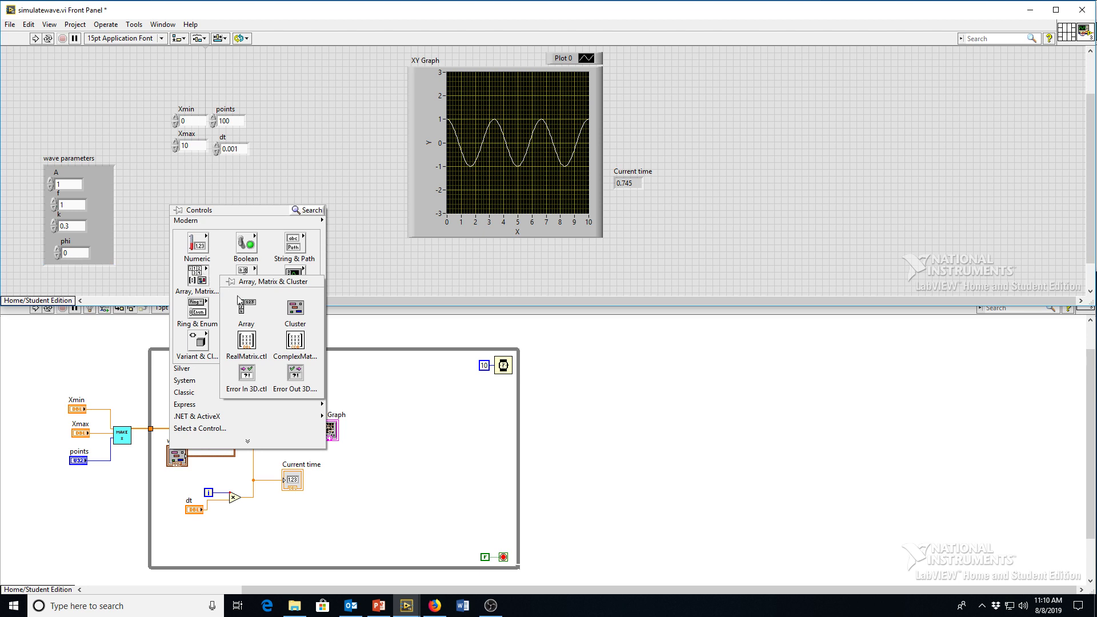
# Add an Array shell for the wave parameters cluster and remove the broken parameter wire
pyautogui.click(246, 308)
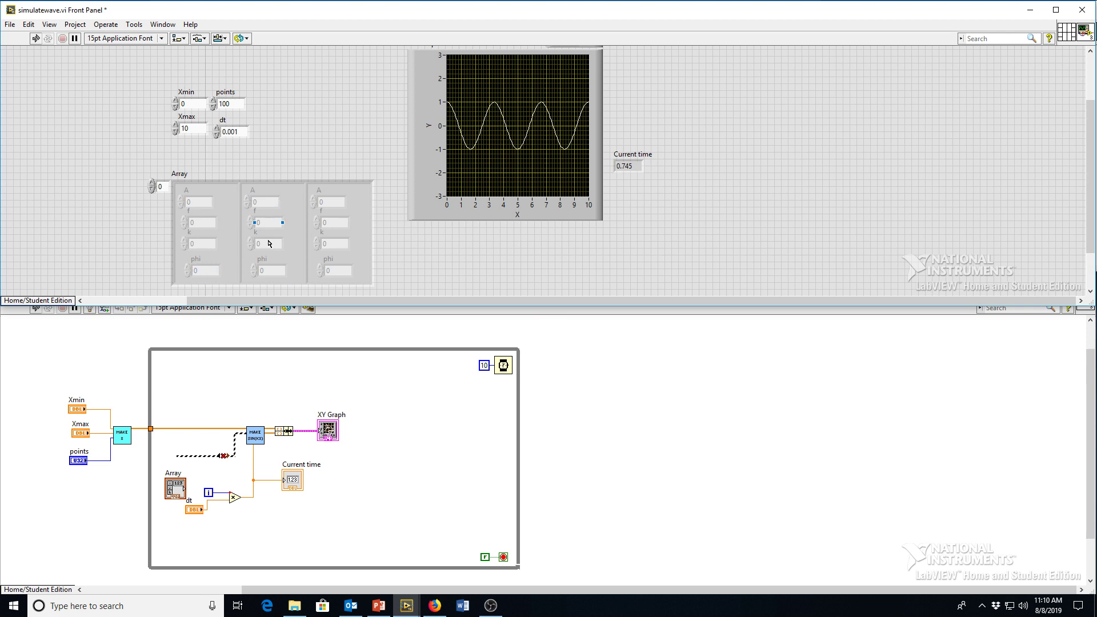
pyautogui.click(267, 234)
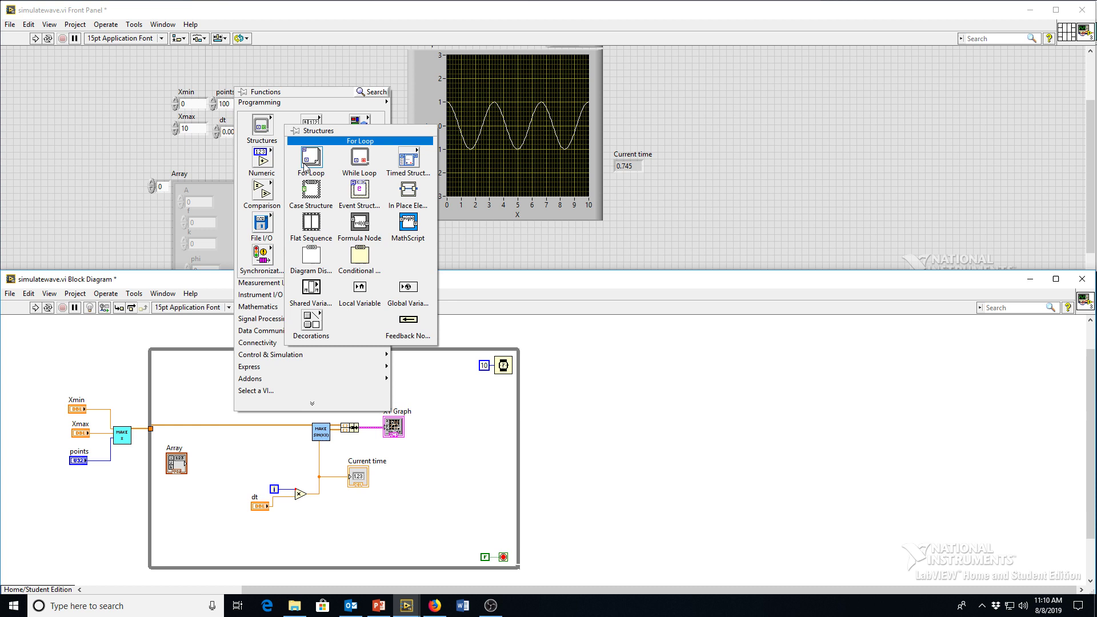
# Draw a For Loop around the wave code and wire the Array into the wave generator
pyautogui.click(301, 160)
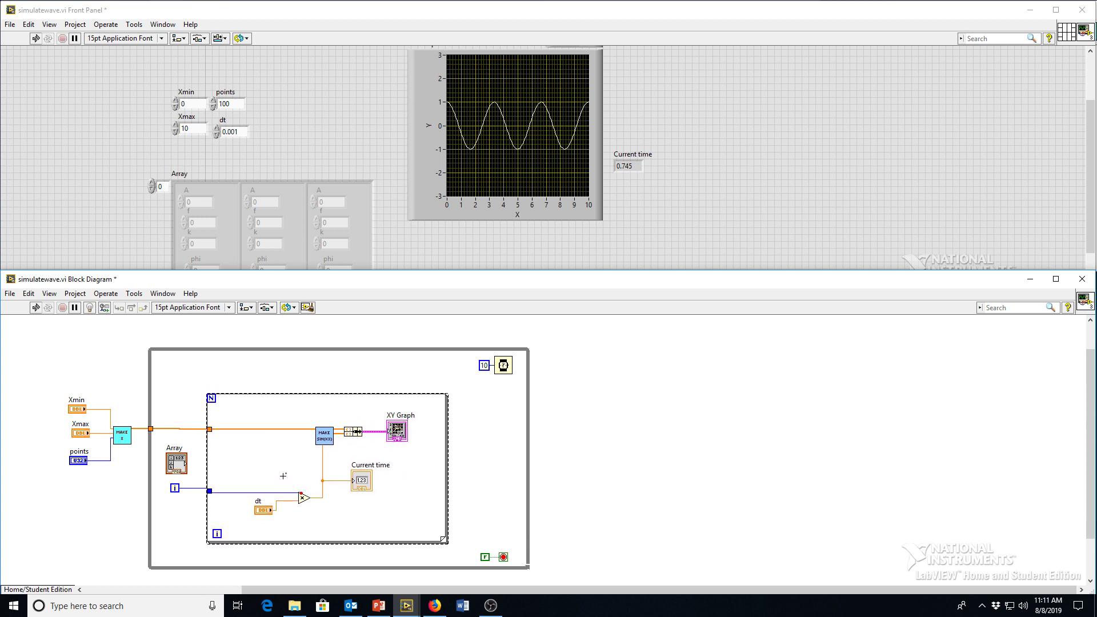
pyautogui.moveTo(173, 487); pyautogui.dragTo(201, 495)
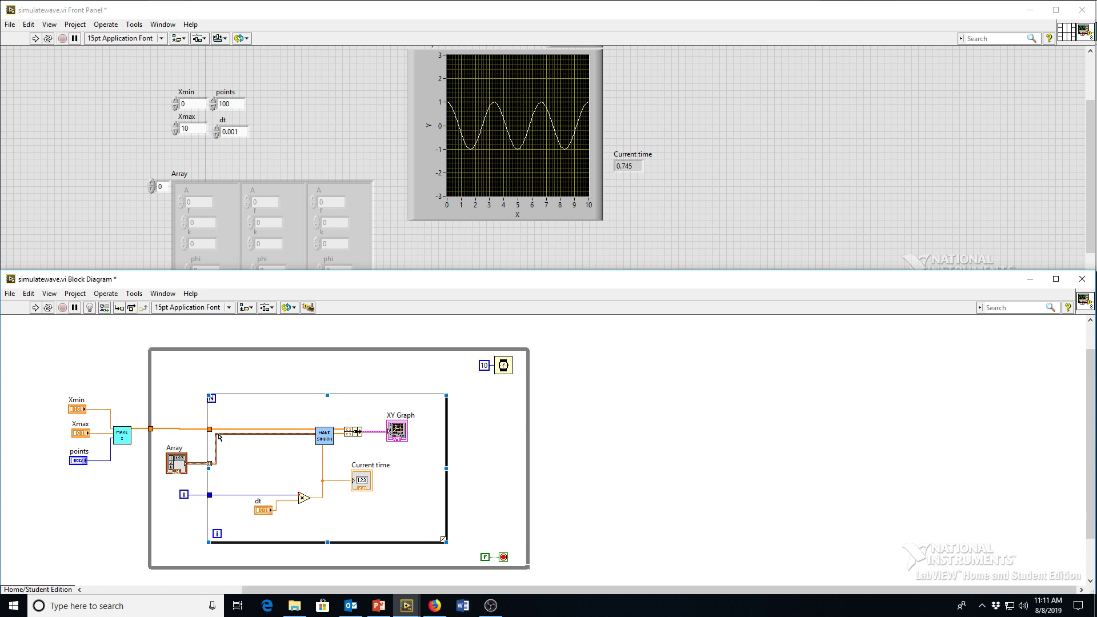
# Reposition the Current time indicator and narrow the For Loop so the XY Graph sits outside it
pyautogui.click(173, 464)
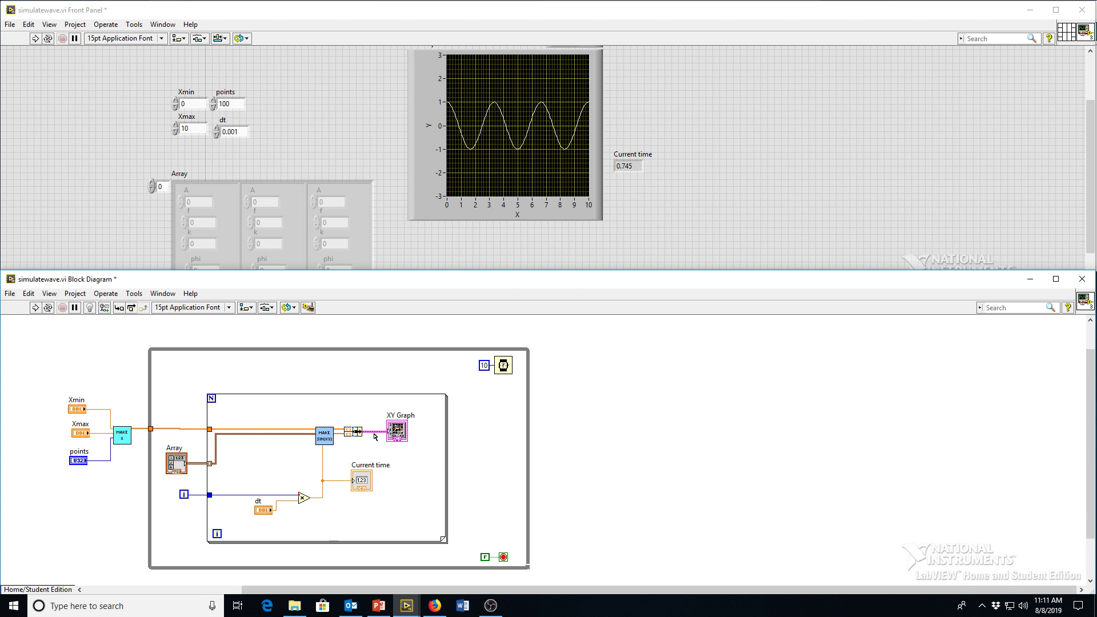
pyautogui.moveTo(373, 480); pyautogui.dragTo(349, 479)
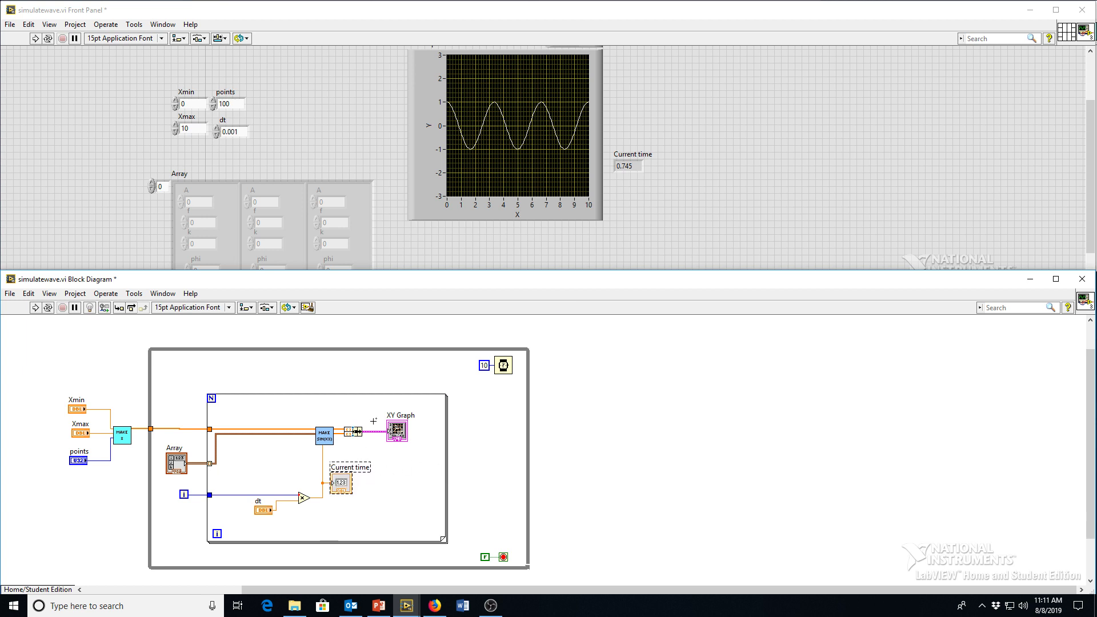
pyautogui.moveTo(360, 432)
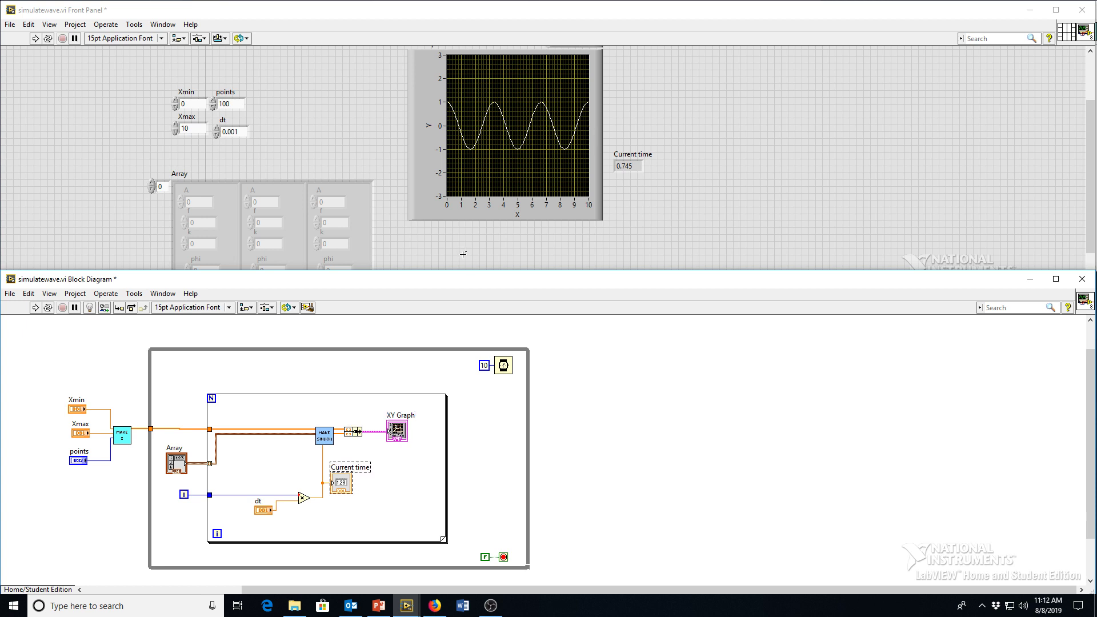
pyautogui.moveTo(423, 399)
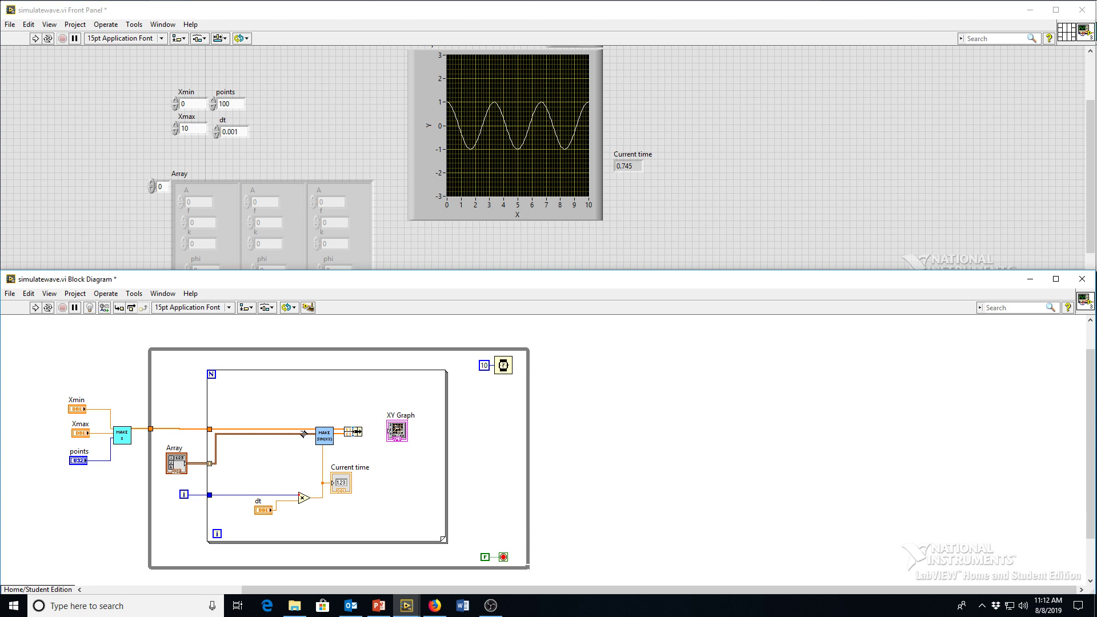
pyautogui.click(174, 462)
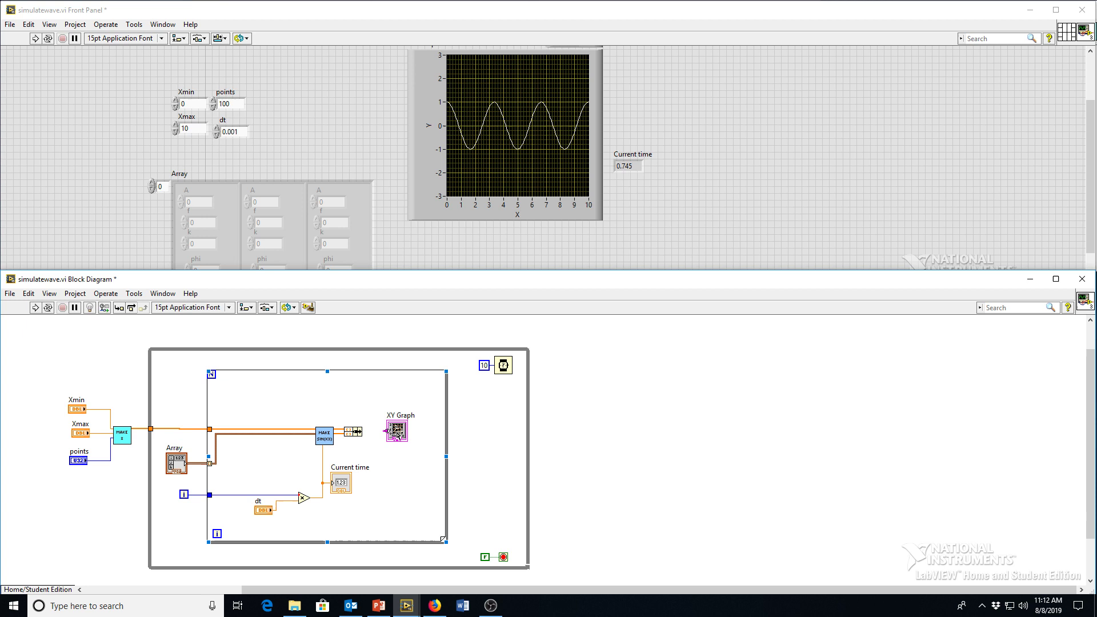
pyautogui.moveTo(395, 431); pyautogui.dragTo(423, 411)
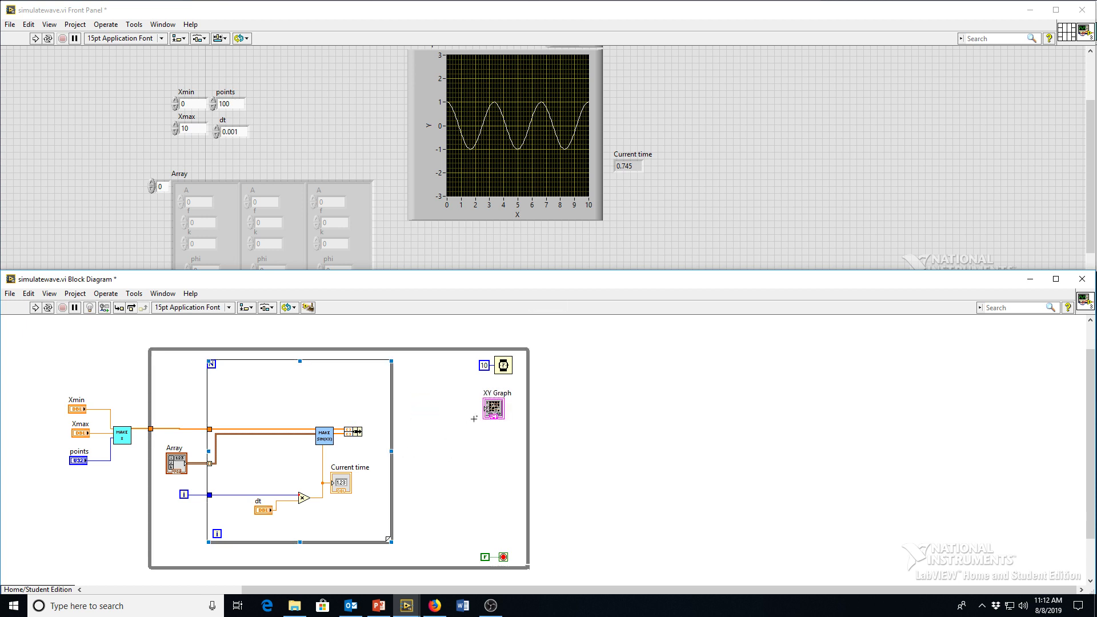
# Wire the For Loop's output tunnel to the XY Graph terminal
pyautogui.moveTo(492, 407); pyautogui.dragTo(442, 428)
pyautogui.write('2')
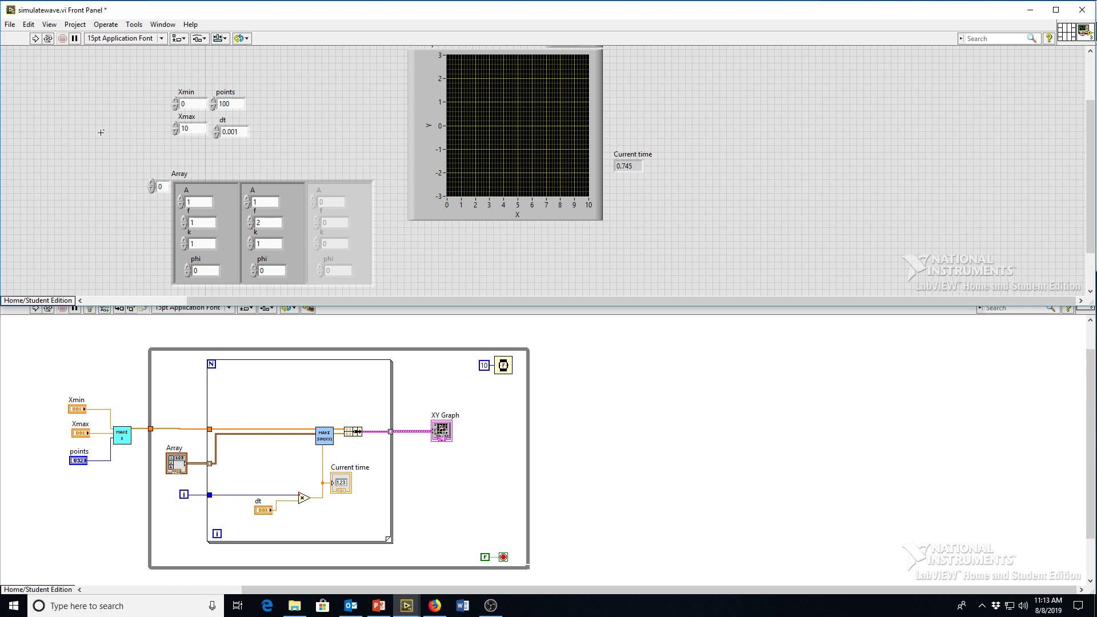
# Run the simulation to plot the two waves with f=1 and f=2
pyautogui.click(50, 40)
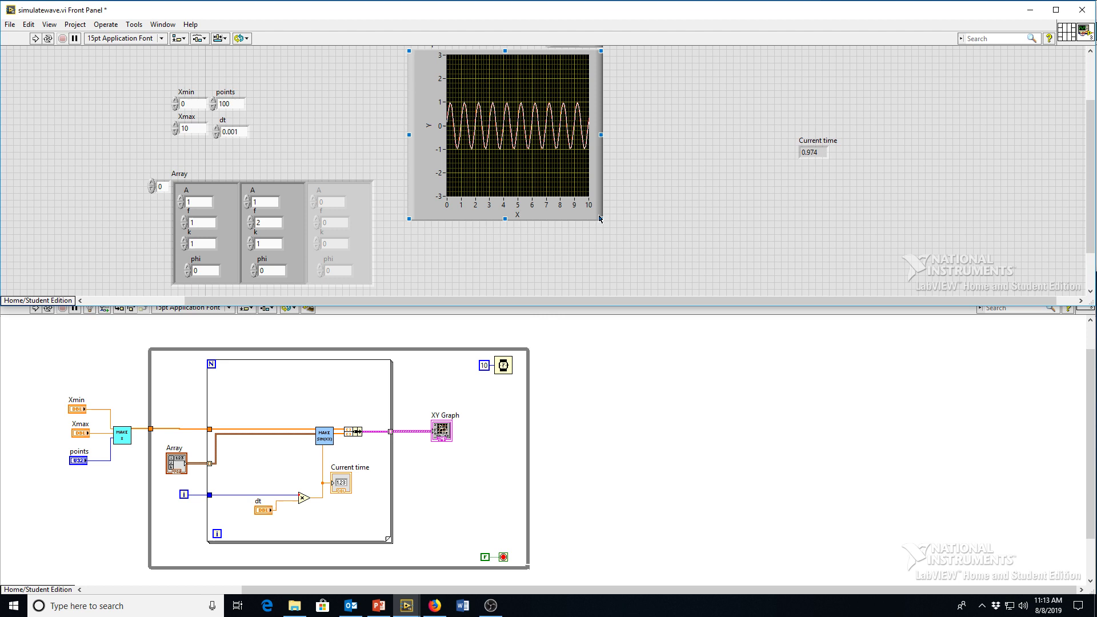
# Bring up the XY Graph's Properties dialog and run the VI again
pyautogui.rightClick(525, 137)
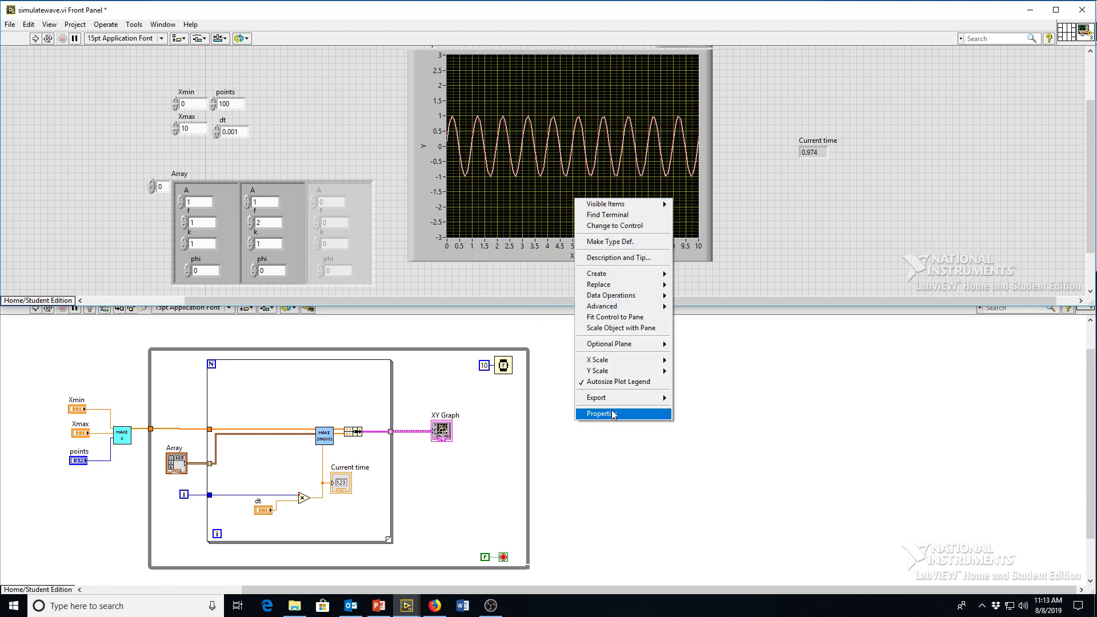
pyautogui.click(599, 414)
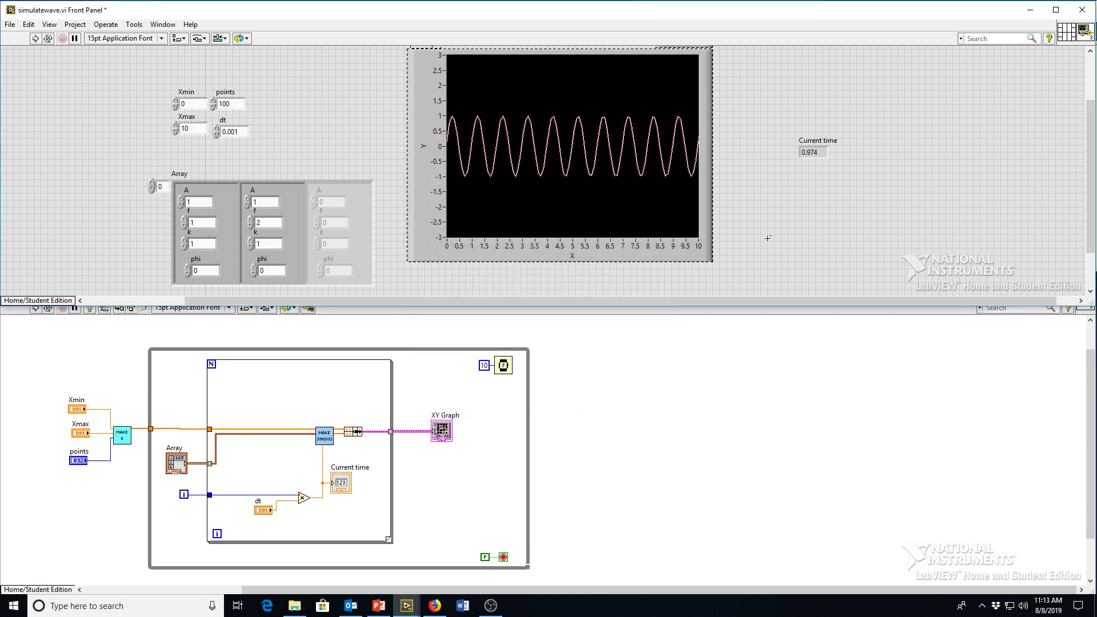
pyautogui.click(35, 39)
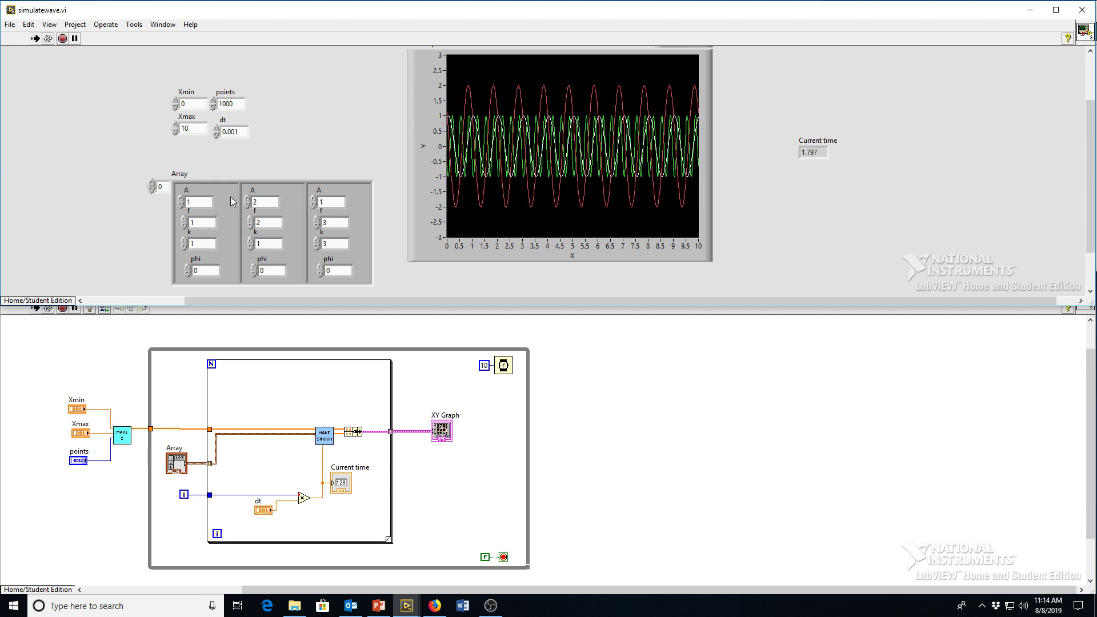
# Delete the third wave's element from the parameter Array on the front panel
pyautogui.rightClick(336, 201)
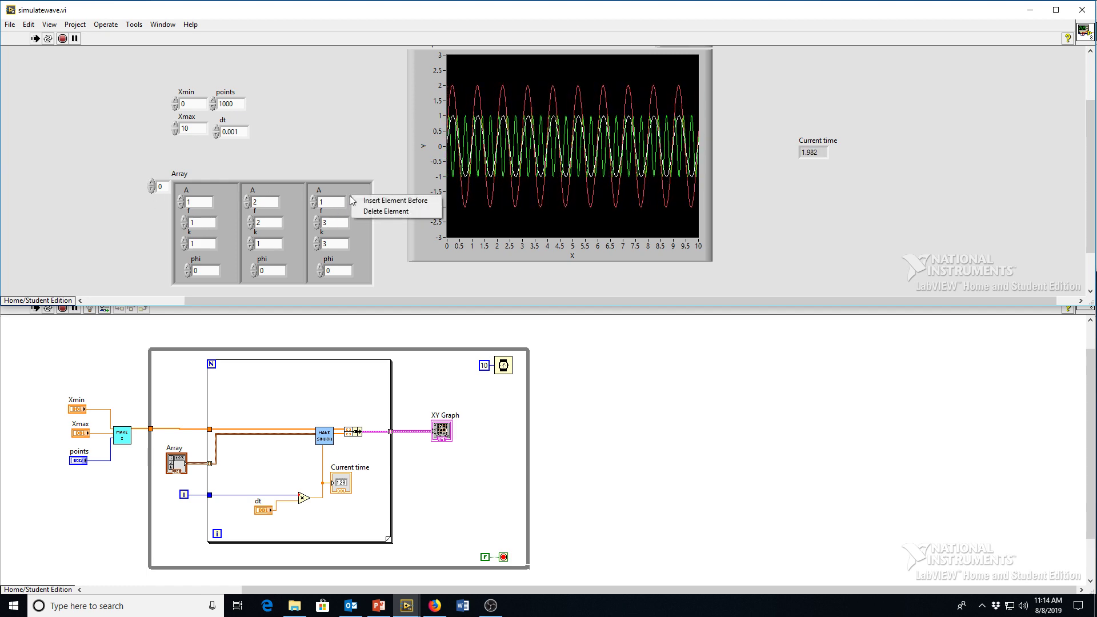
pyautogui.click(384, 210)
pyautogui.write('W')
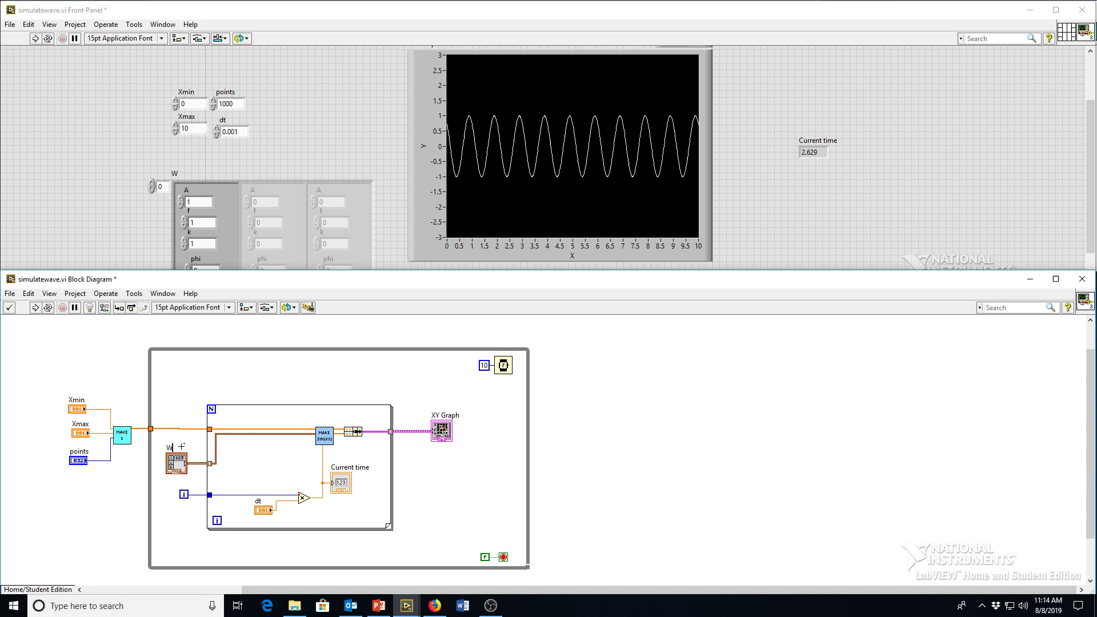
pyautogui.write('All waves')
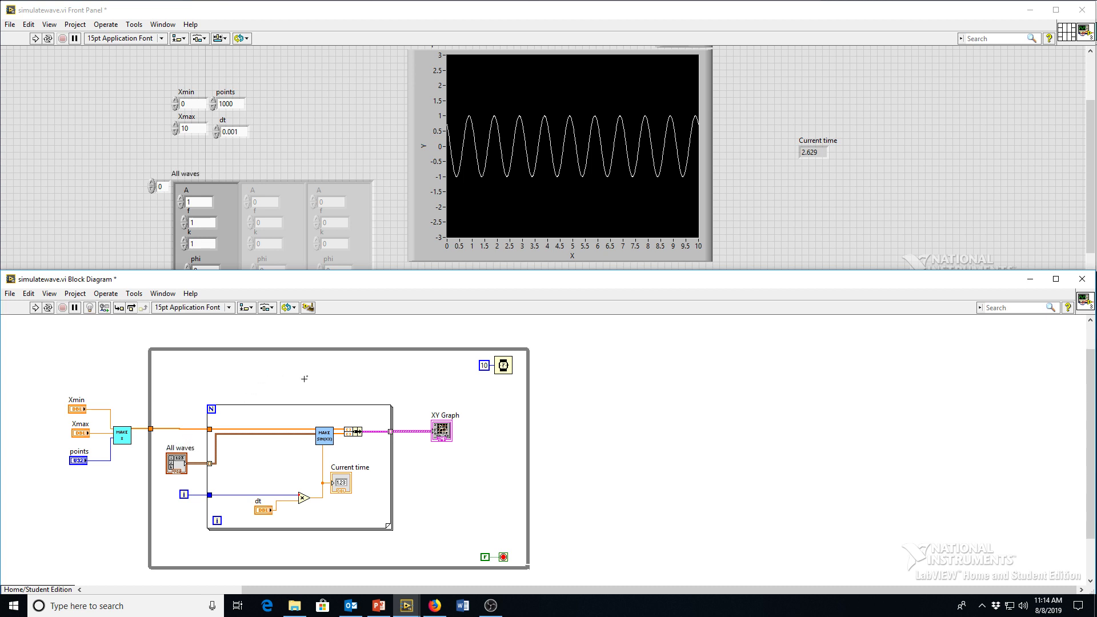
pyautogui.moveTo(324, 390)
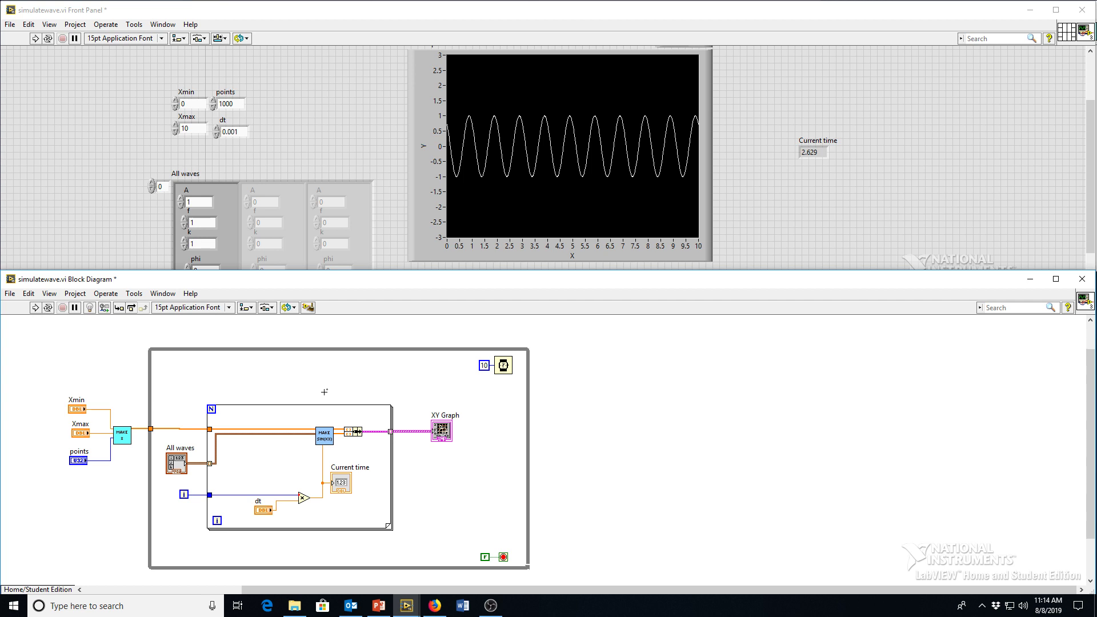
pyautogui.moveTo(311, 441)
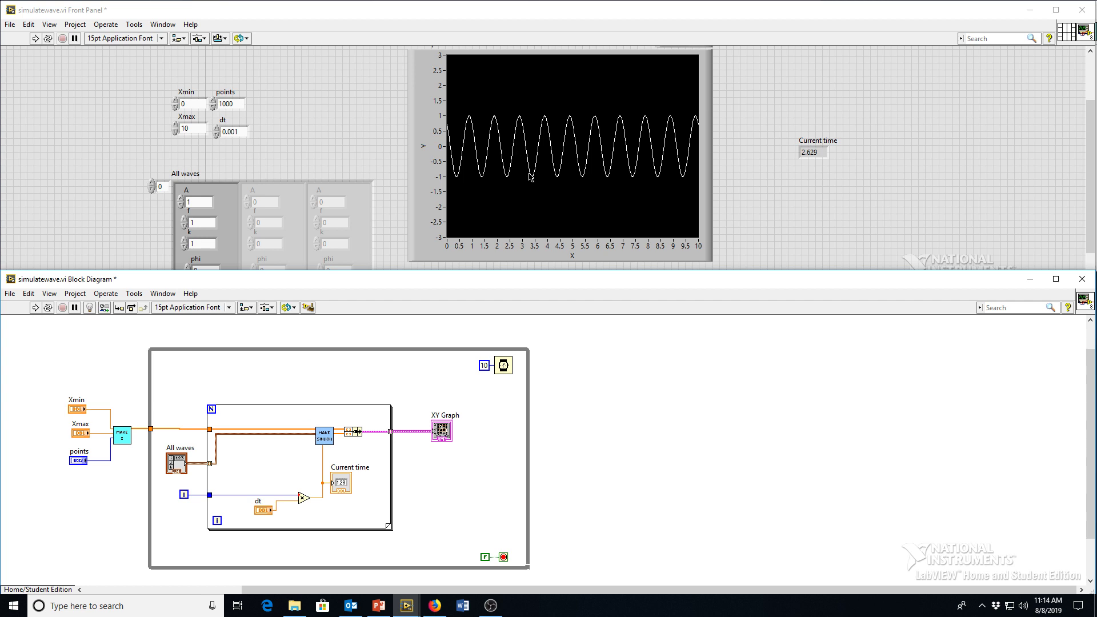
pyautogui.moveTo(528, 160)
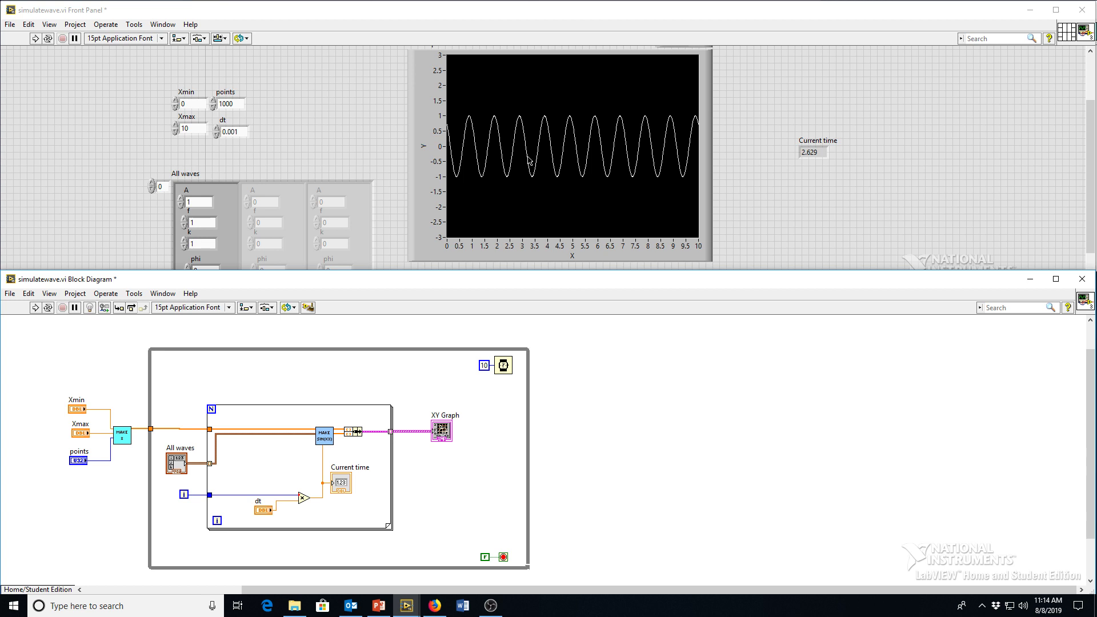
pyautogui.moveTo(342, 439)
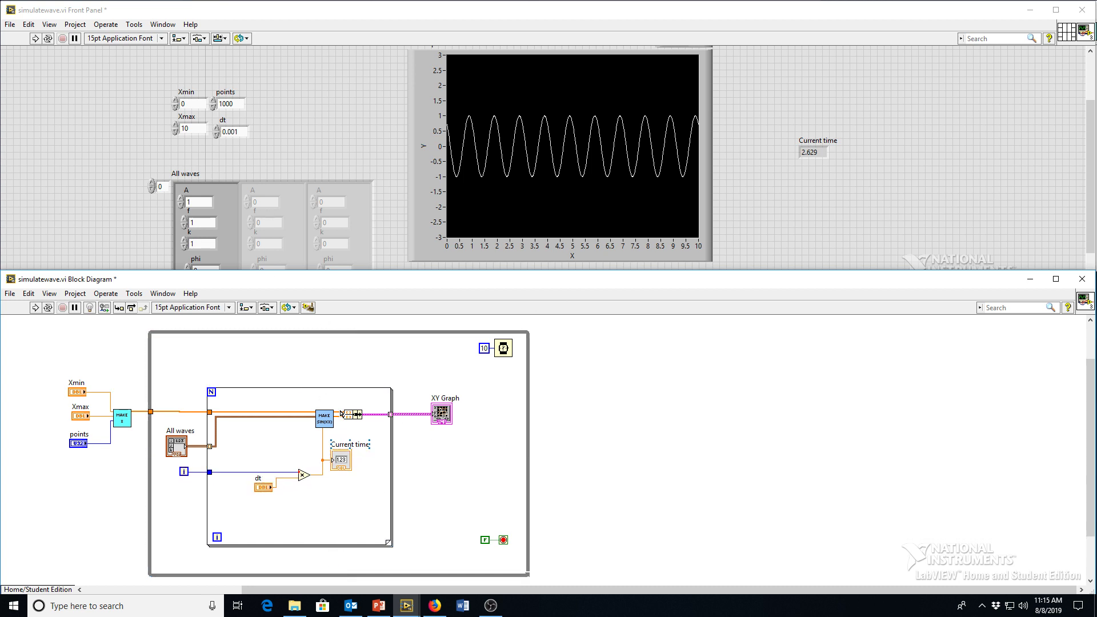
pyautogui.moveTo(347, 425)
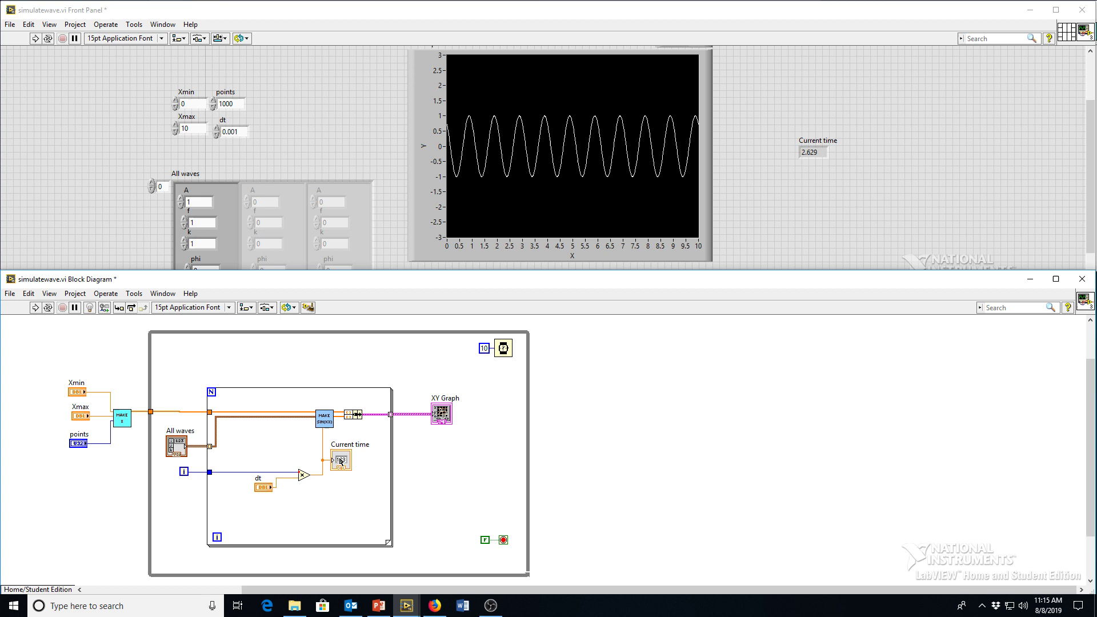
# Move Current time aside and replace the wave-data tunnel on the For Loop with a shift register
pyautogui.moveTo(342, 461); pyautogui.dragTo(333, 490)
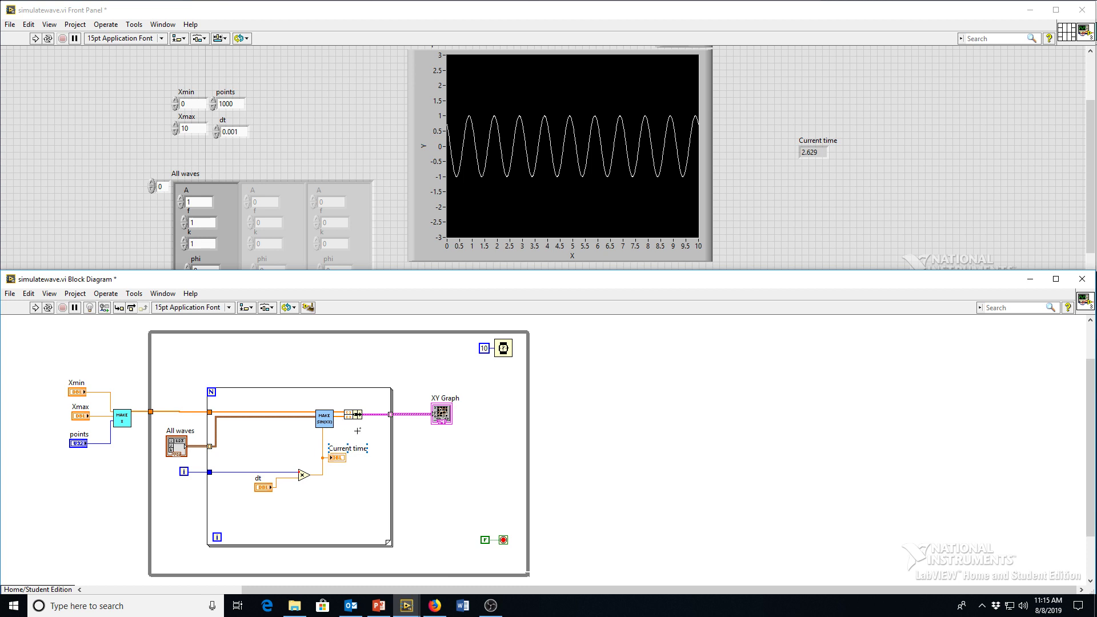
pyautogui.moveTo(417, 520)
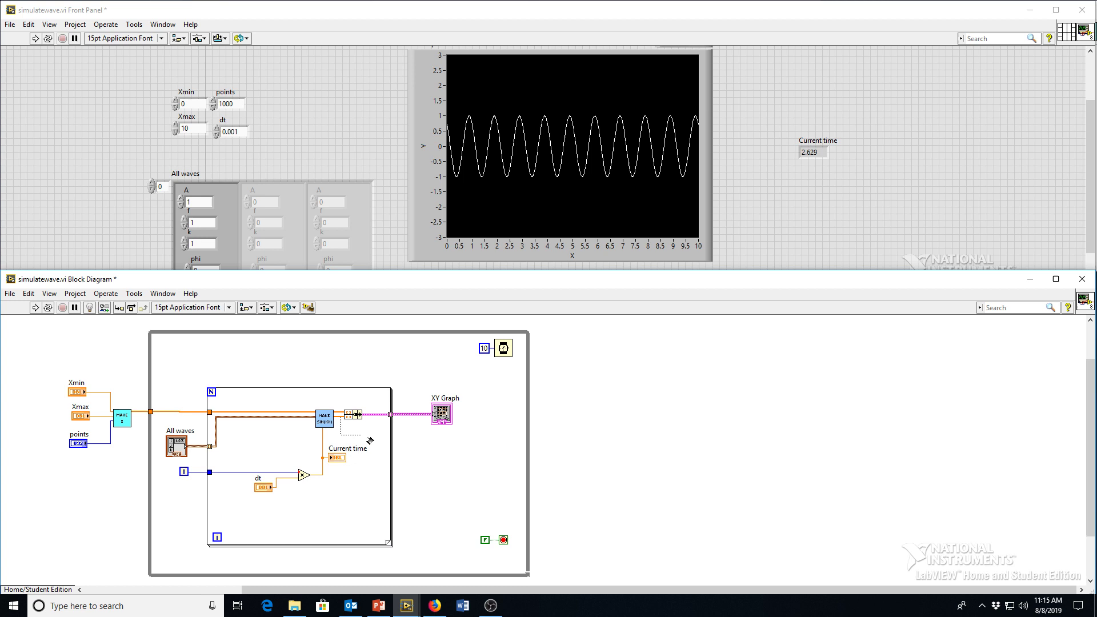
pyautogui.moveTo(375, 534)
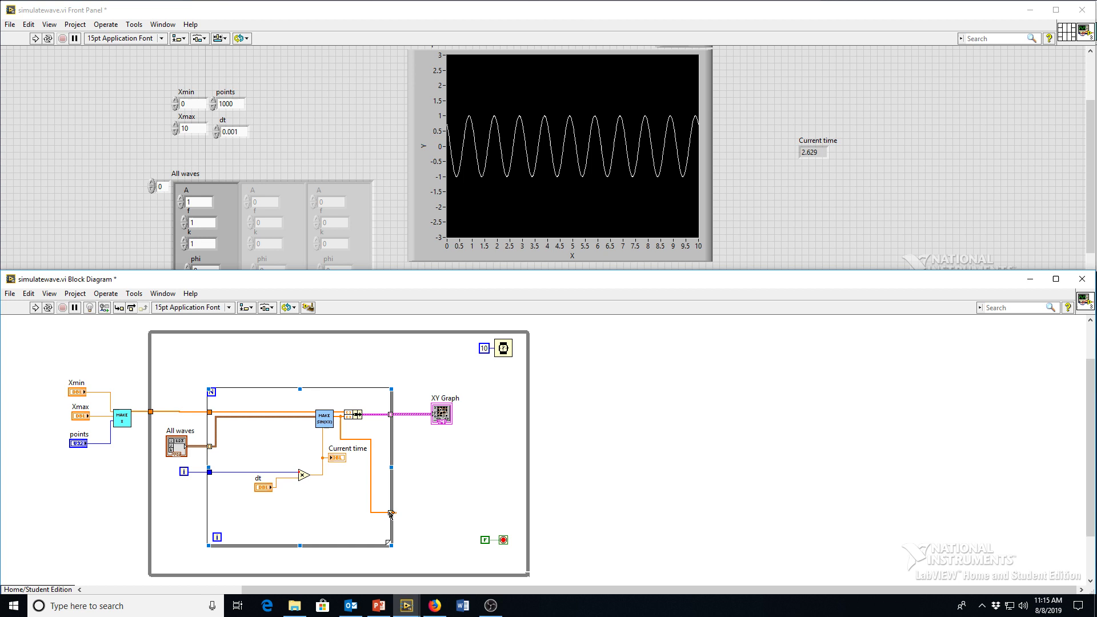
pyautogui.rightClick(391, 513)
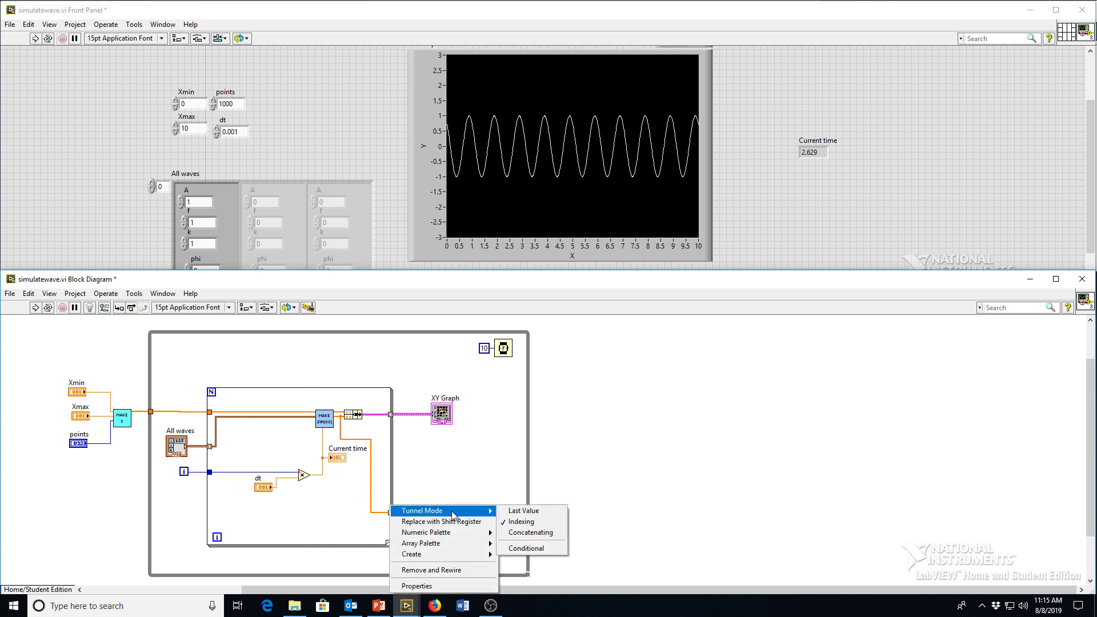
pyautogui.moveTo(437, 524)
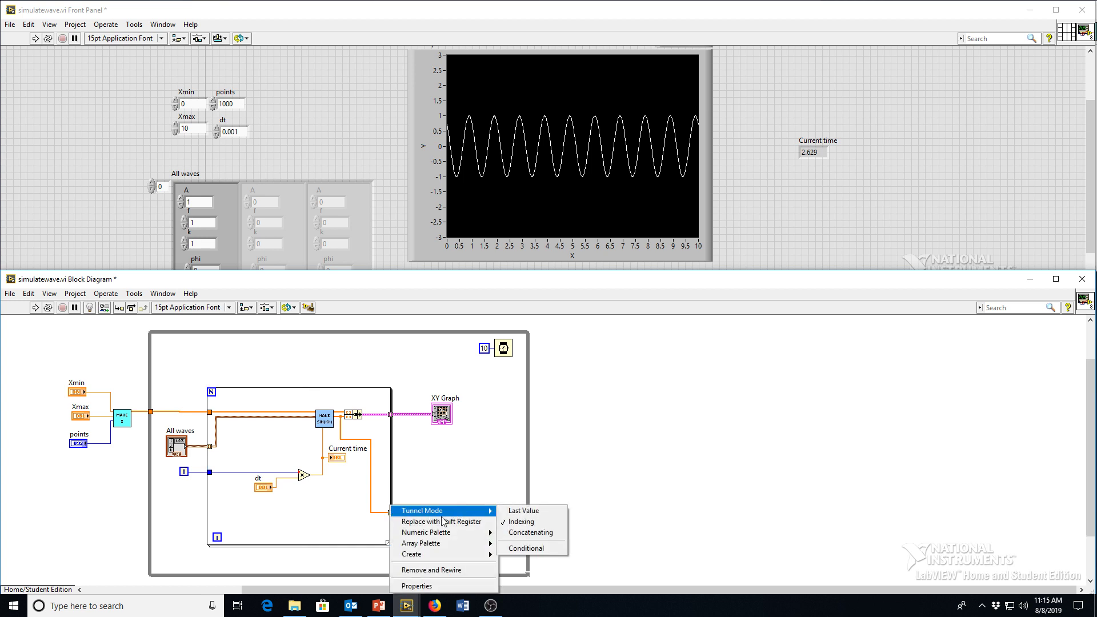
pyautogui.moveTo(425, 521)
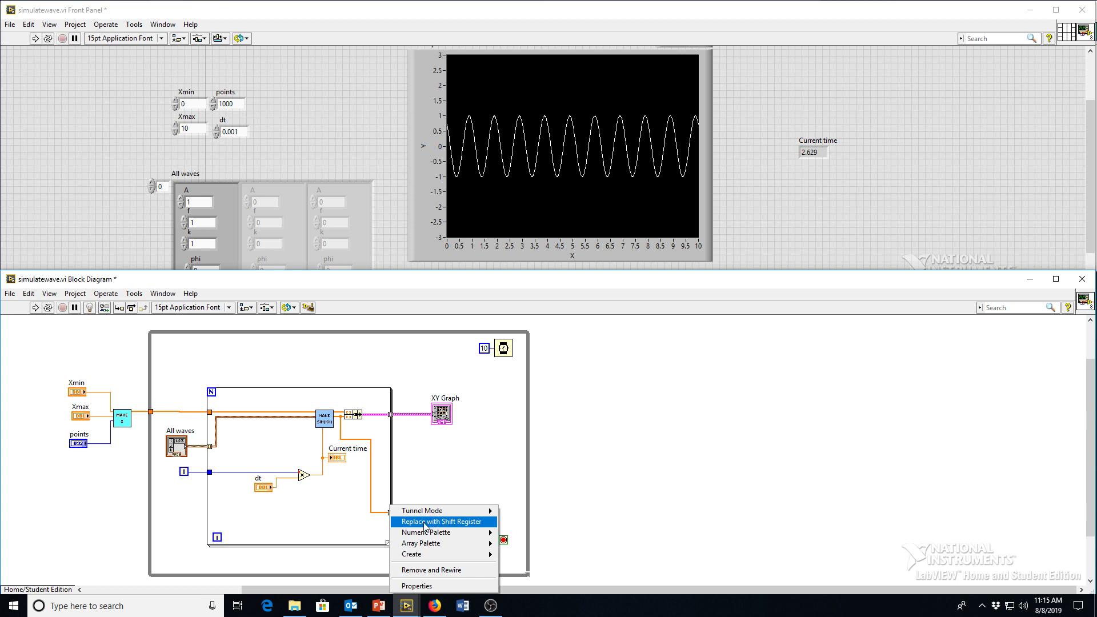
pyautogui.click(441, 521)
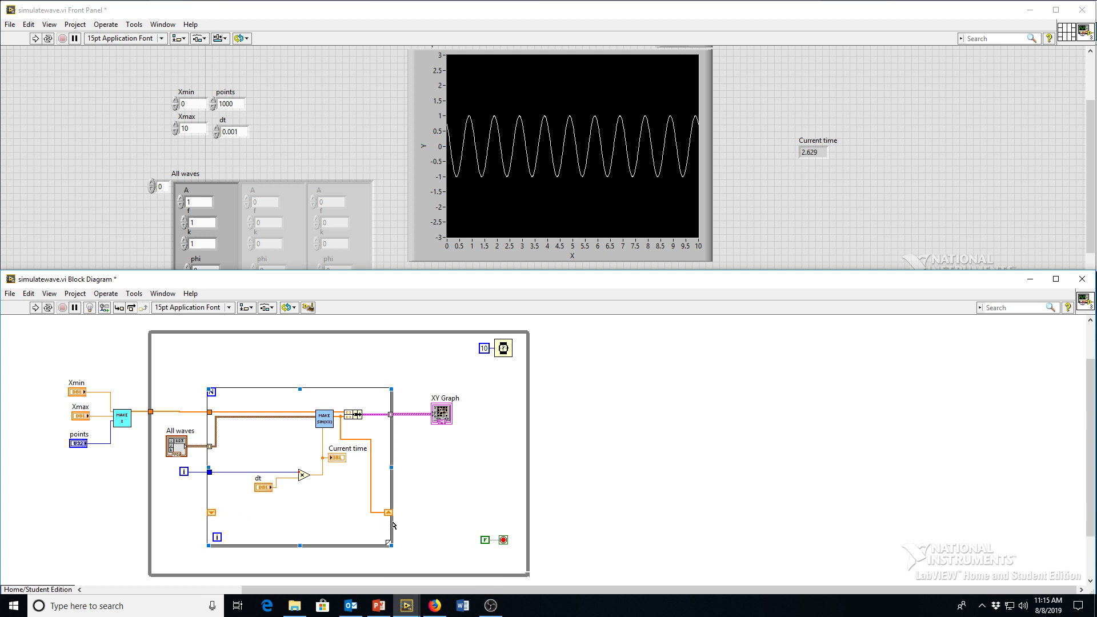
pyautogui.moveTo(391, 514)
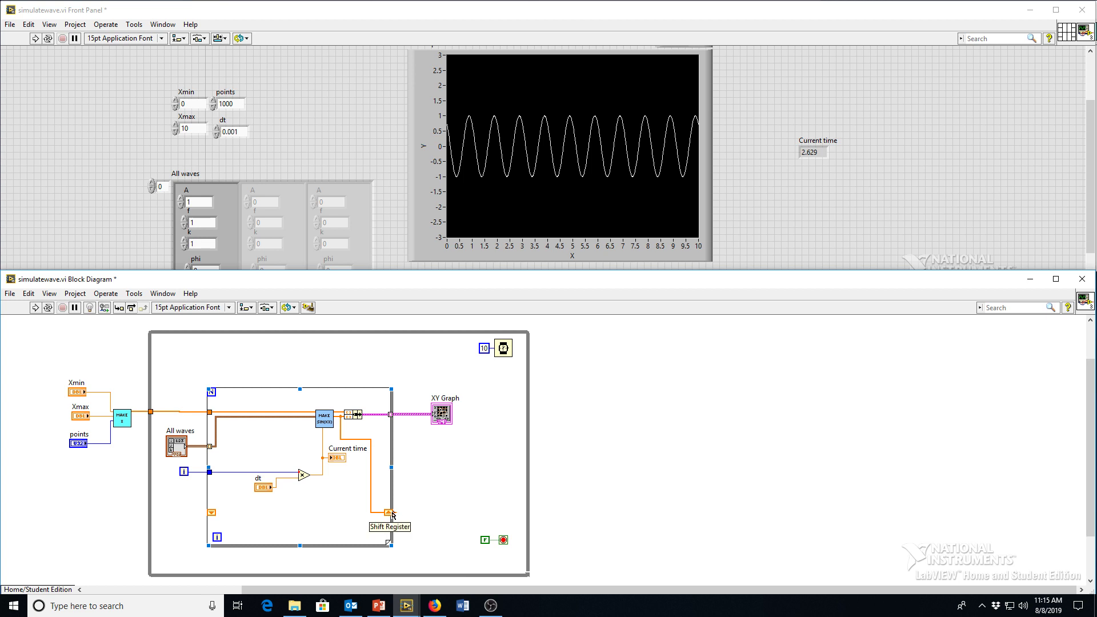
pyautogui.moveTo(375, 531)
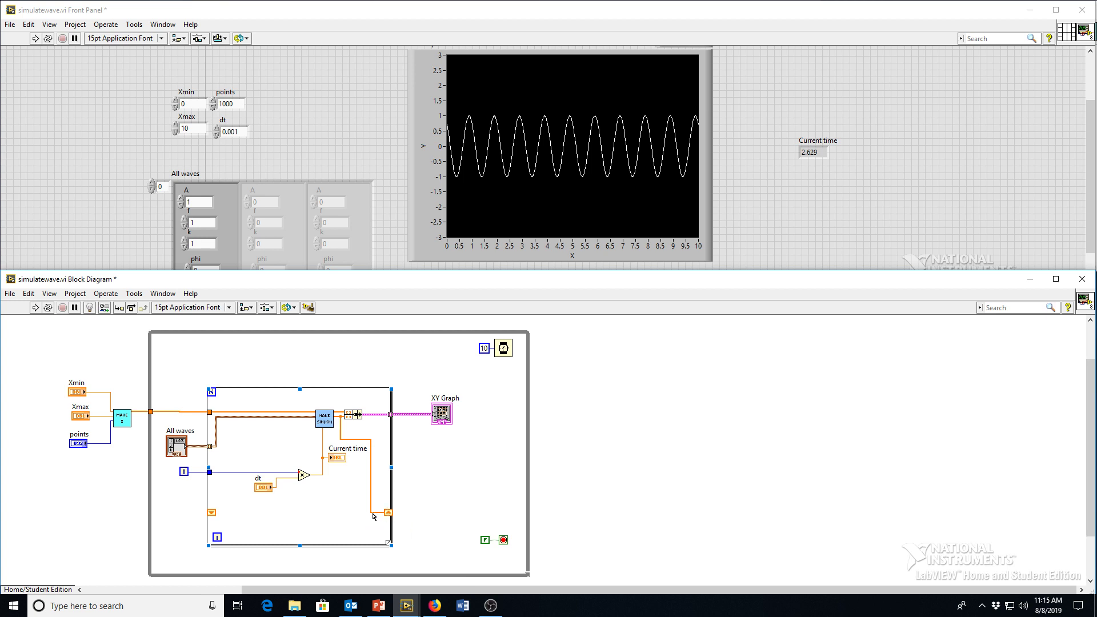
pyautogui.moveTo(389, 513)
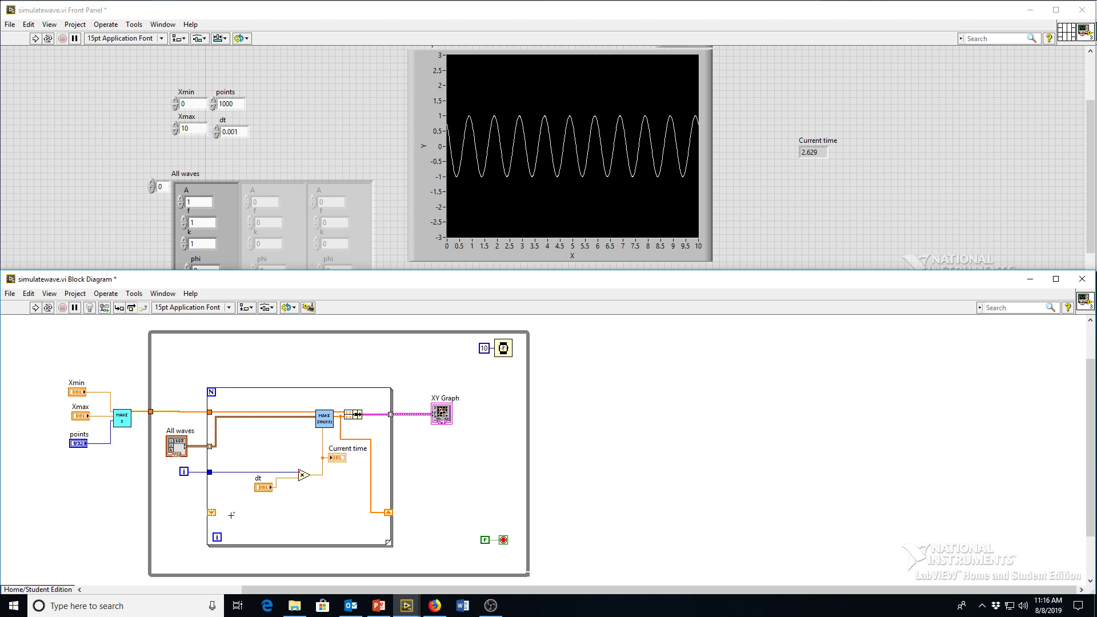
pyautogui.moveTo(291, 503)
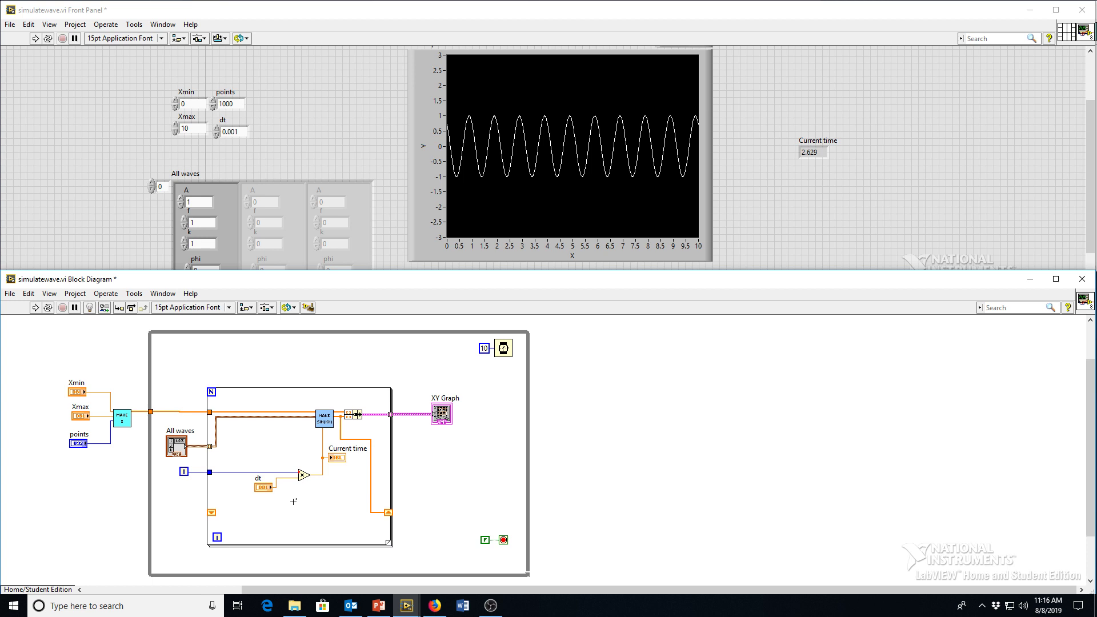
pyautogui.moveTo(309, 496)
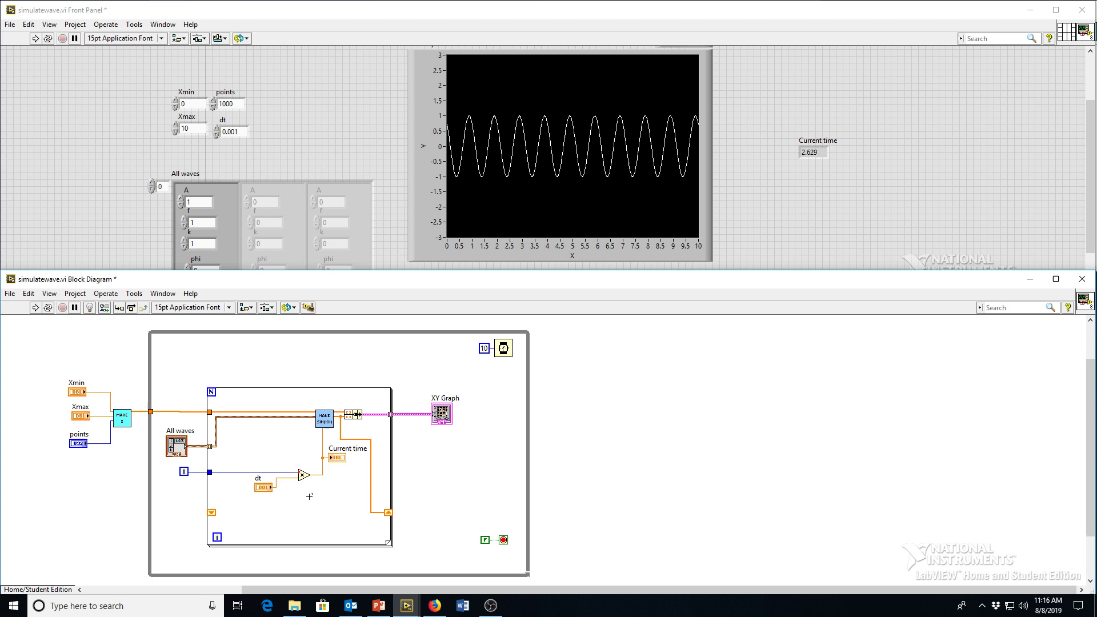
pyautogui.moveTo(322, 524)
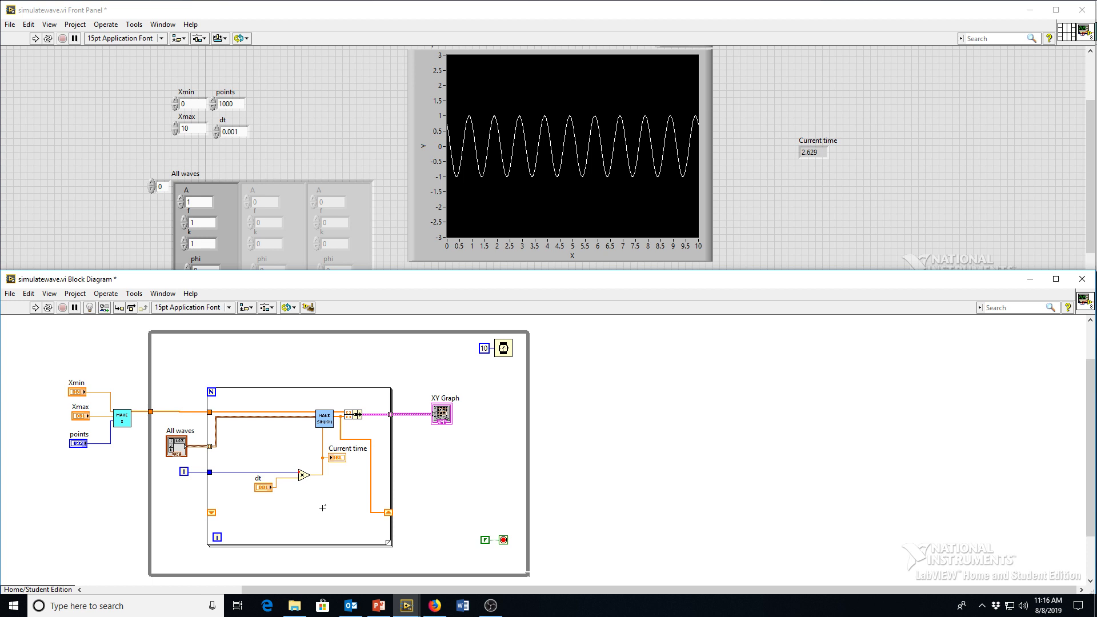
pyautogui.moveTo(380, 530)
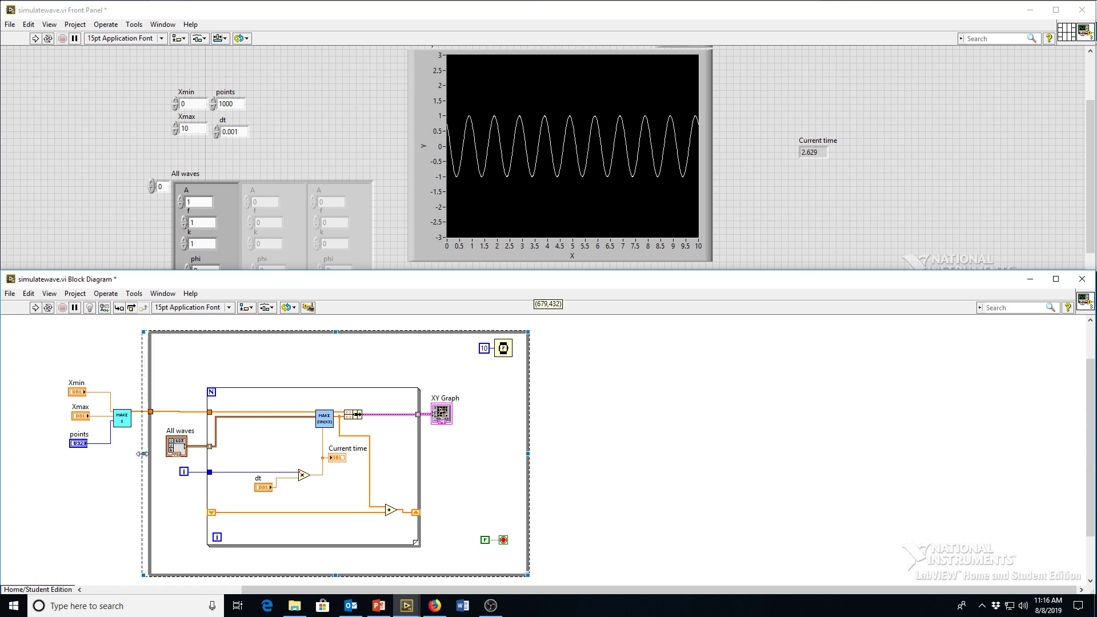
# Select the While Loop border to widen the outer loop
pyautogui.click(167, 541)
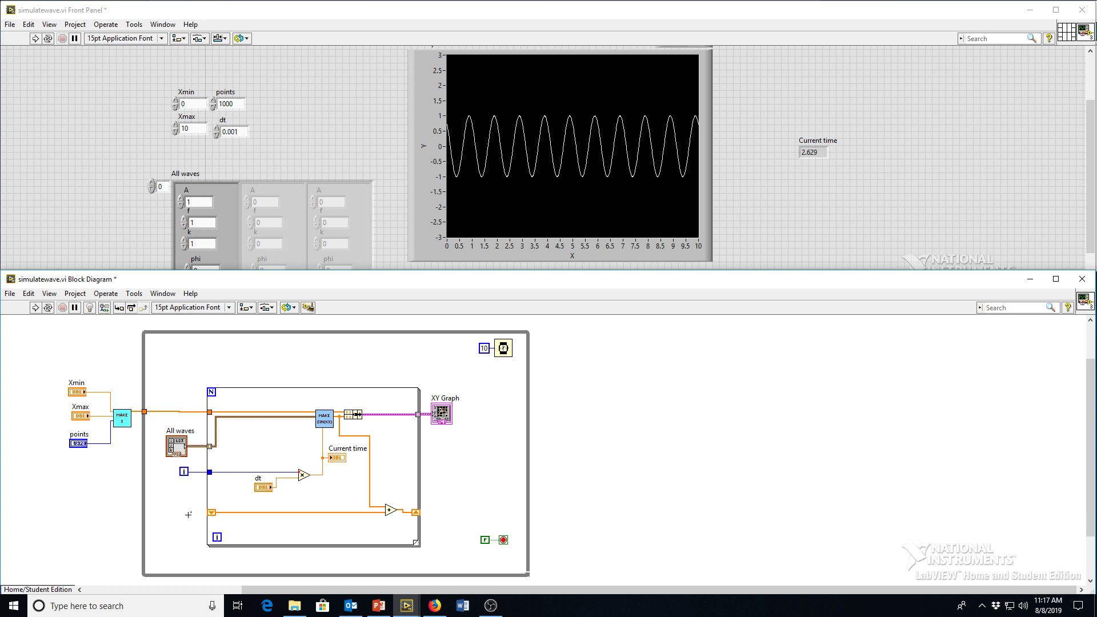
# Place Initialize Array left of the For Loop and wire points as its length
pyautogui.rightClick(144, 437)
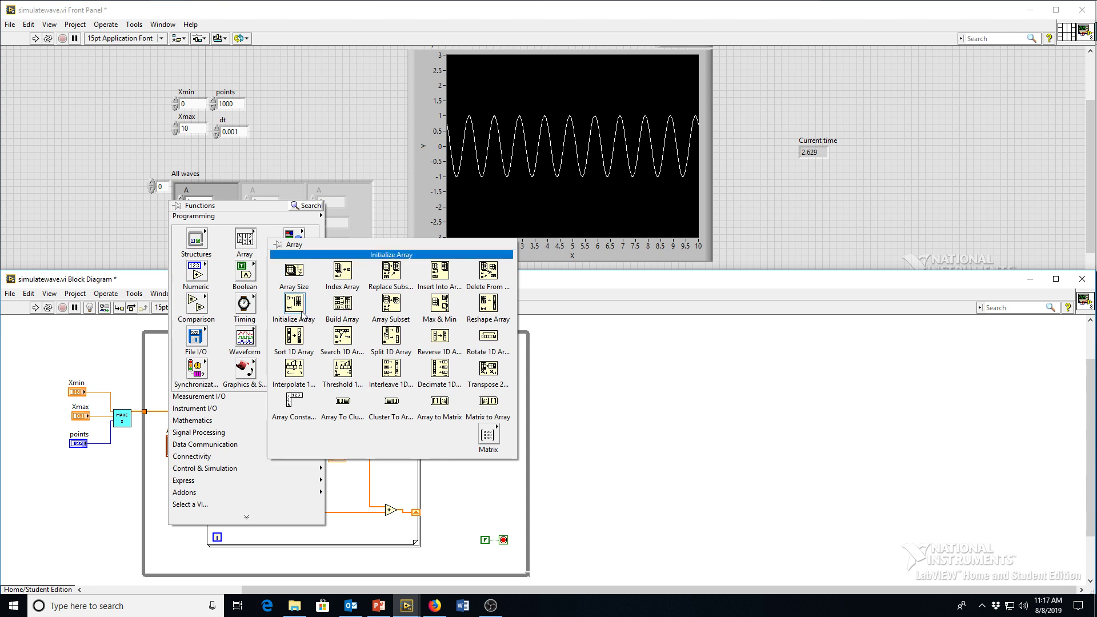
pyautogui.click(292, 304)
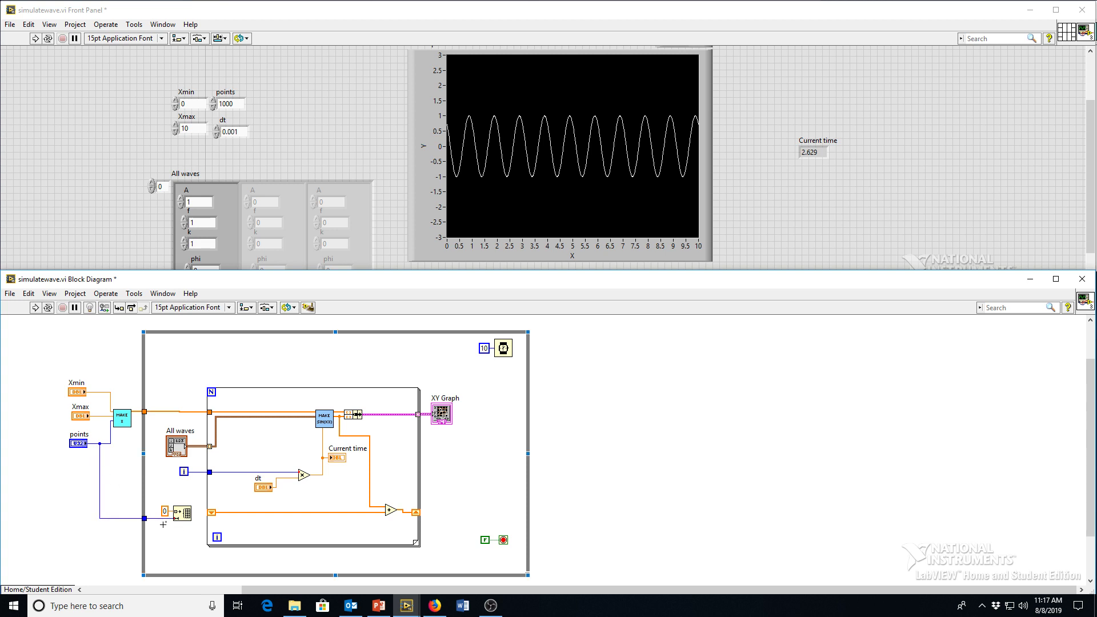
pyautogui.click(78, 443)
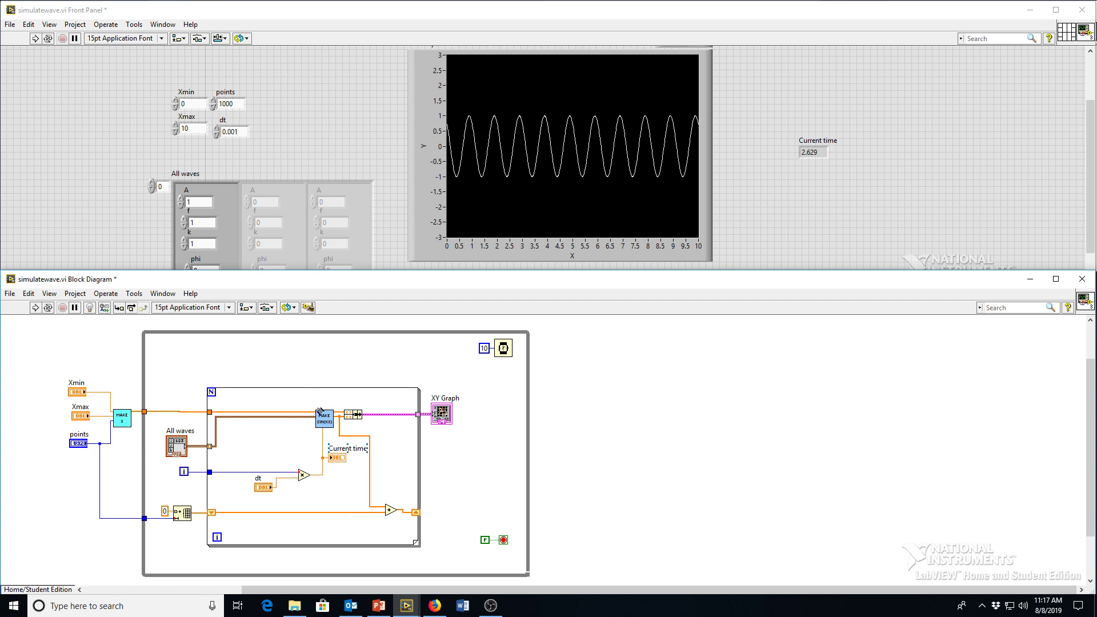
pyautogui.moveTo(374, 372)
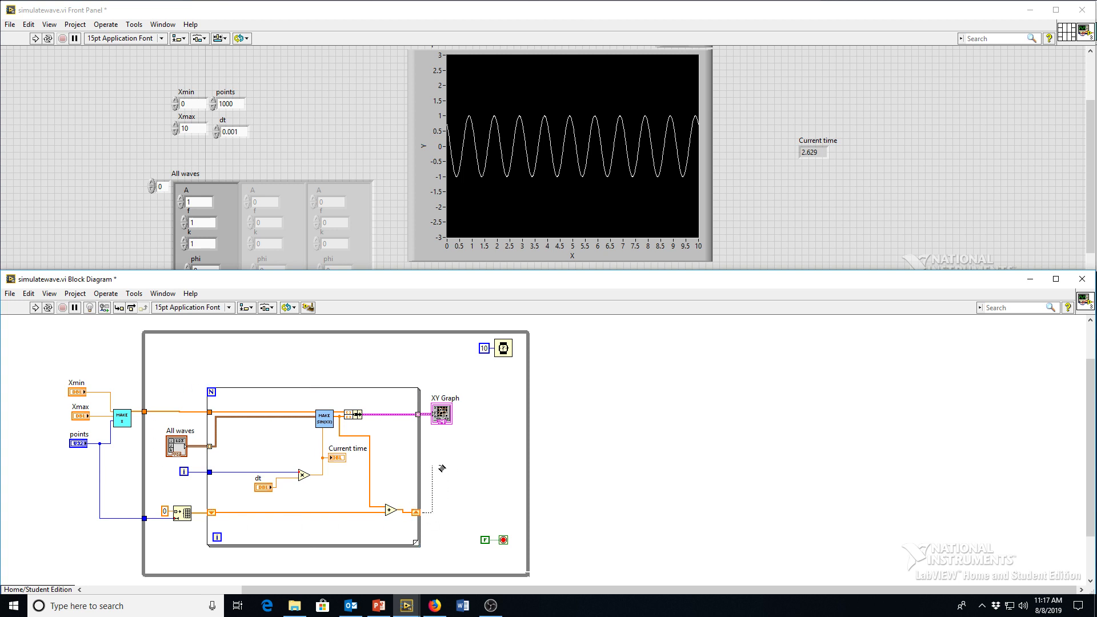
# Wire the accumulated wave sum out through the For Loop's edge toward the XY Graph
pyautogui.moveTo(441, 412); pyautogui.dragTo(479, 412)
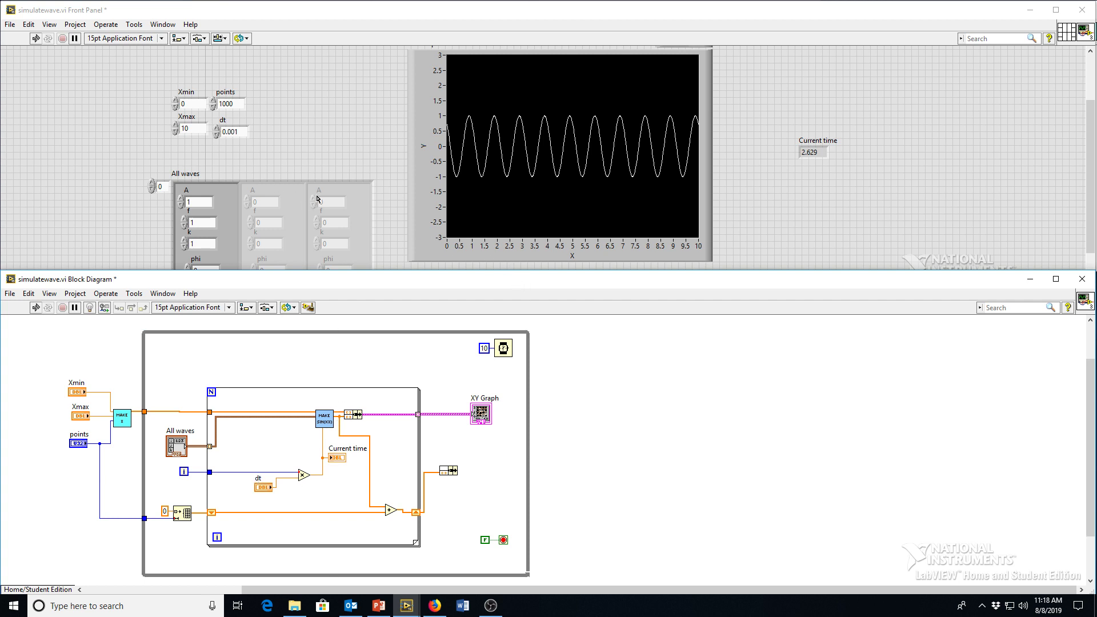
pyautogui.moveTo(579, 317)
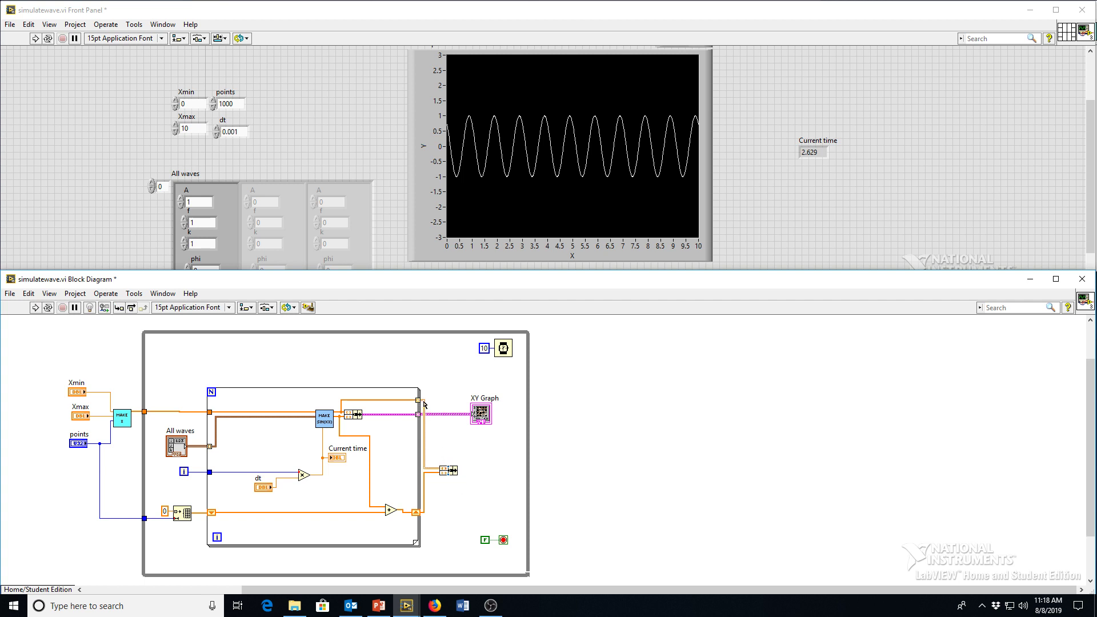
pyautogui.moveTo(428, 441)
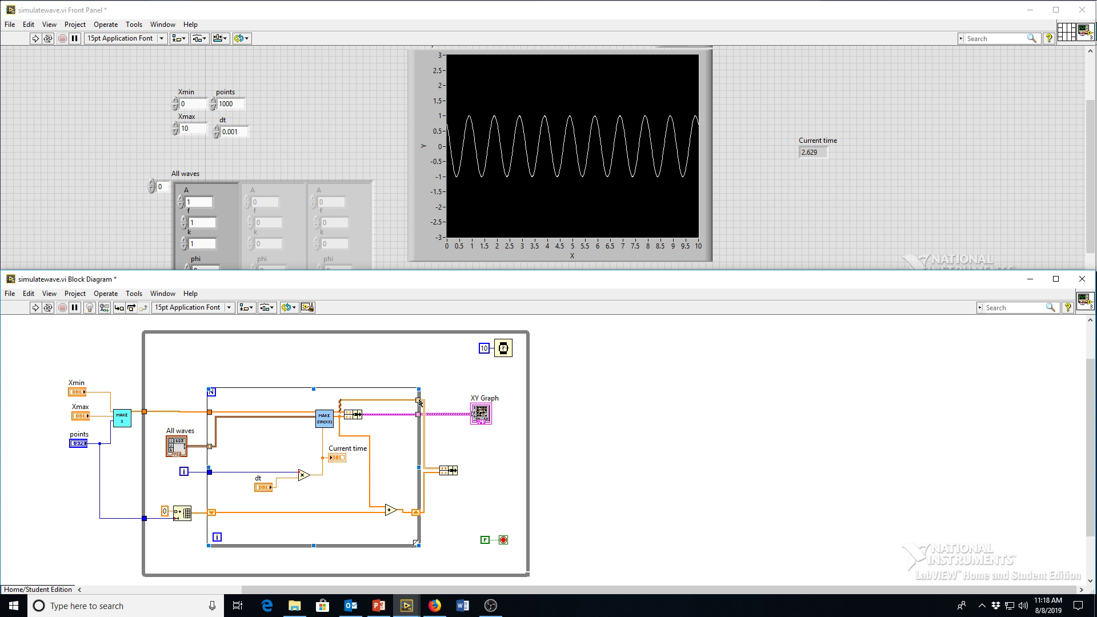
# Switch the inner loop's output tunnel from indexing to Last Value mode
pyautogui.rightClick(418, 414)
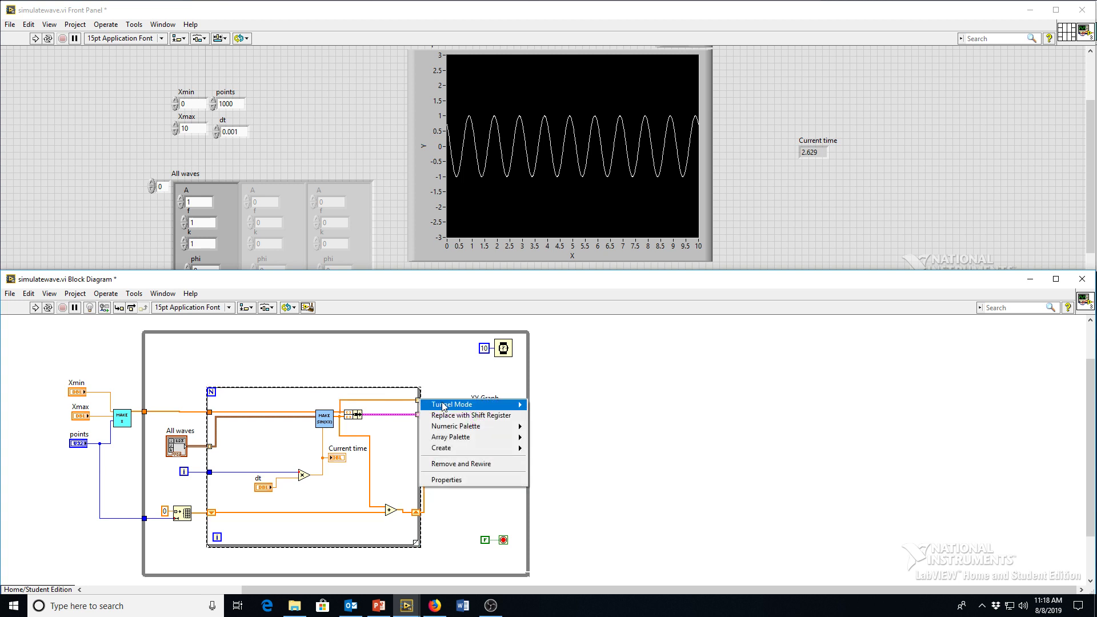
pyautogui.moveTo(463, 405)
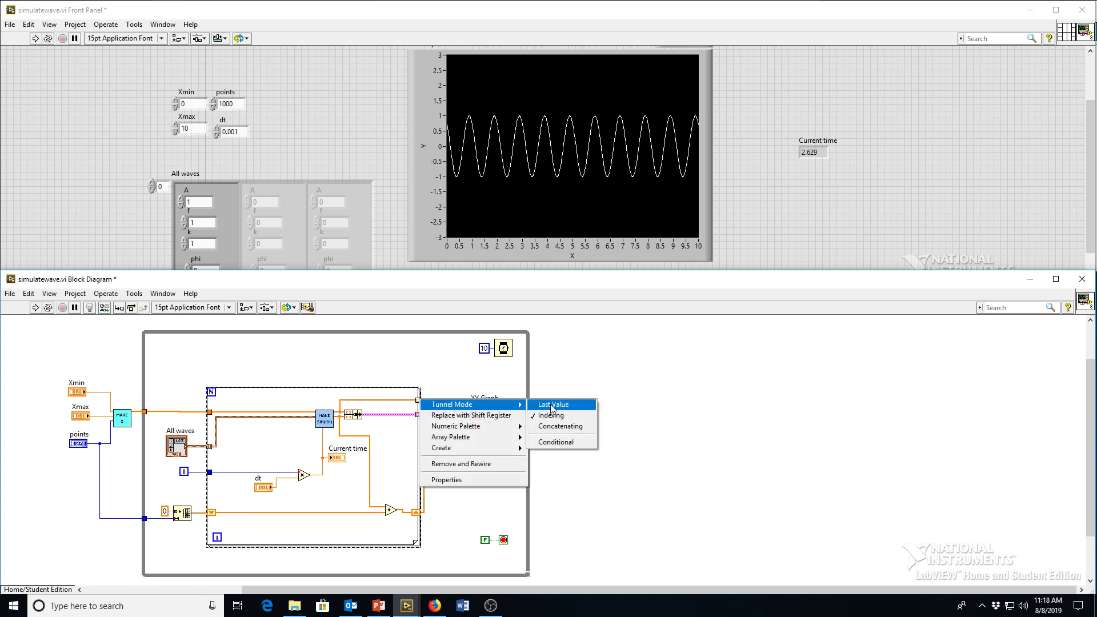
pyautogui.click(553, 405)
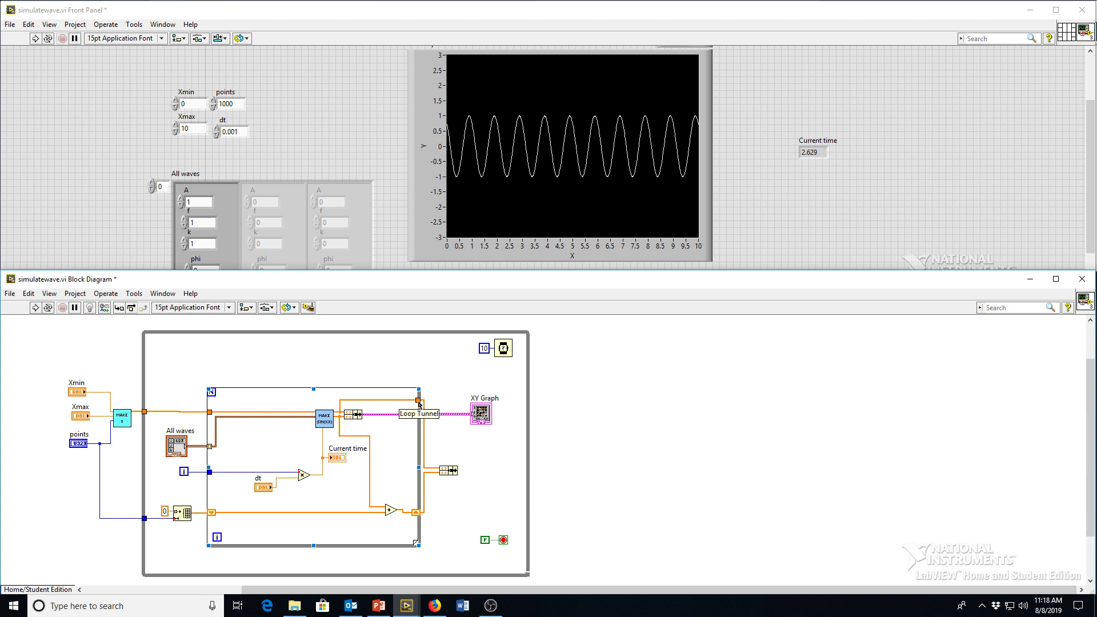
pyautogui.moveTo(424, 502)
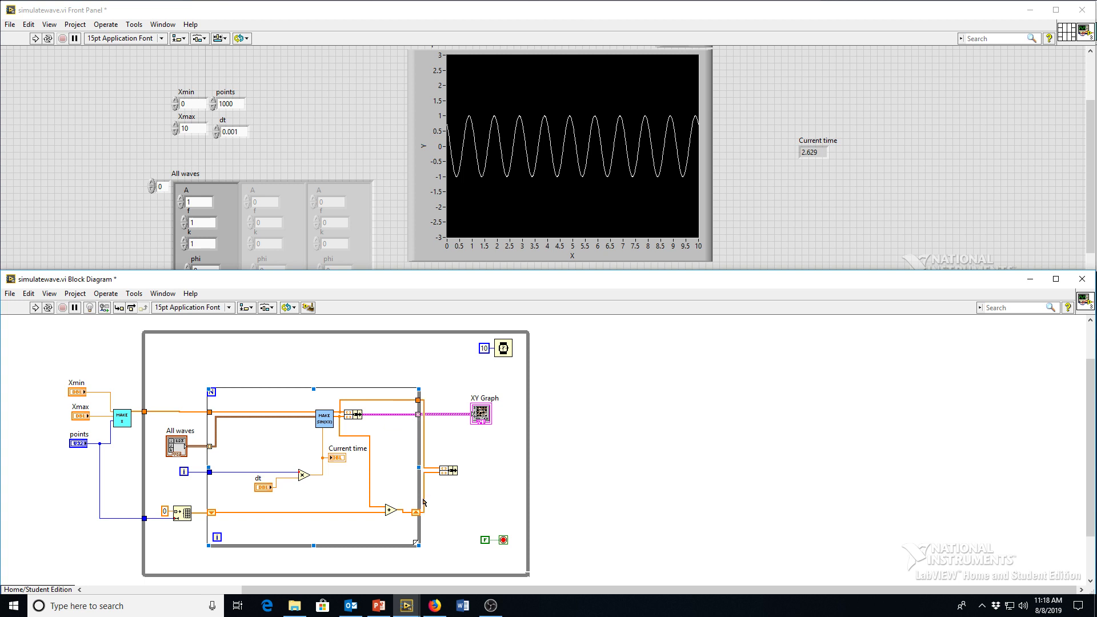
pyautogui.moveTo(454, 495)
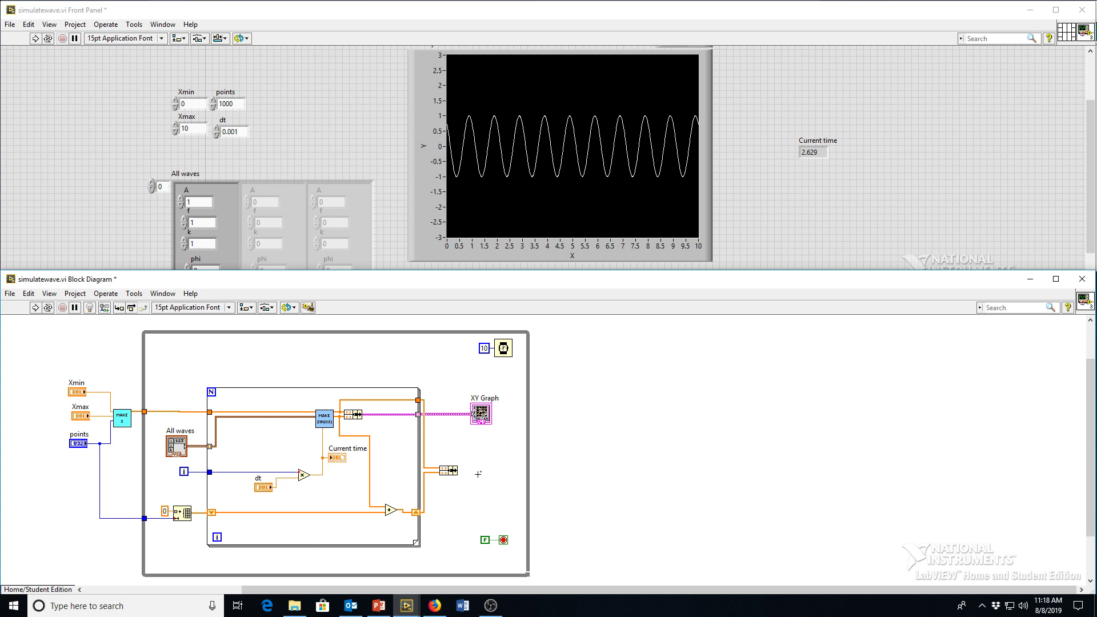
pyautogui.moveTo(488, 455)
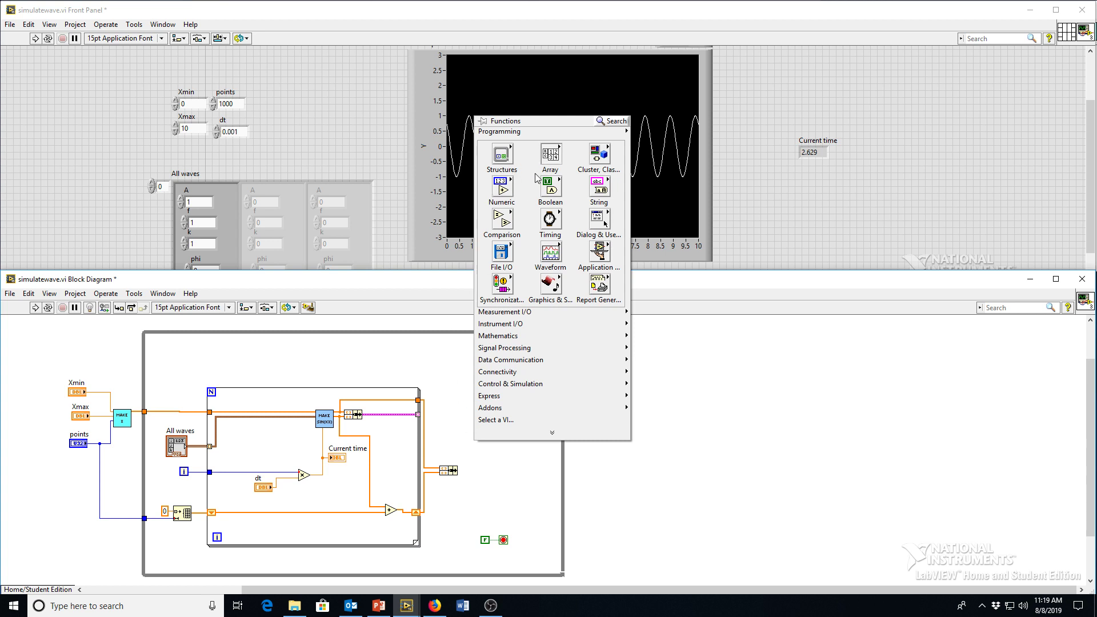
# Place Insert Into Array with an index constant, feeding the summed wave into the XY Graph data
pyautogui.click(550, 154)
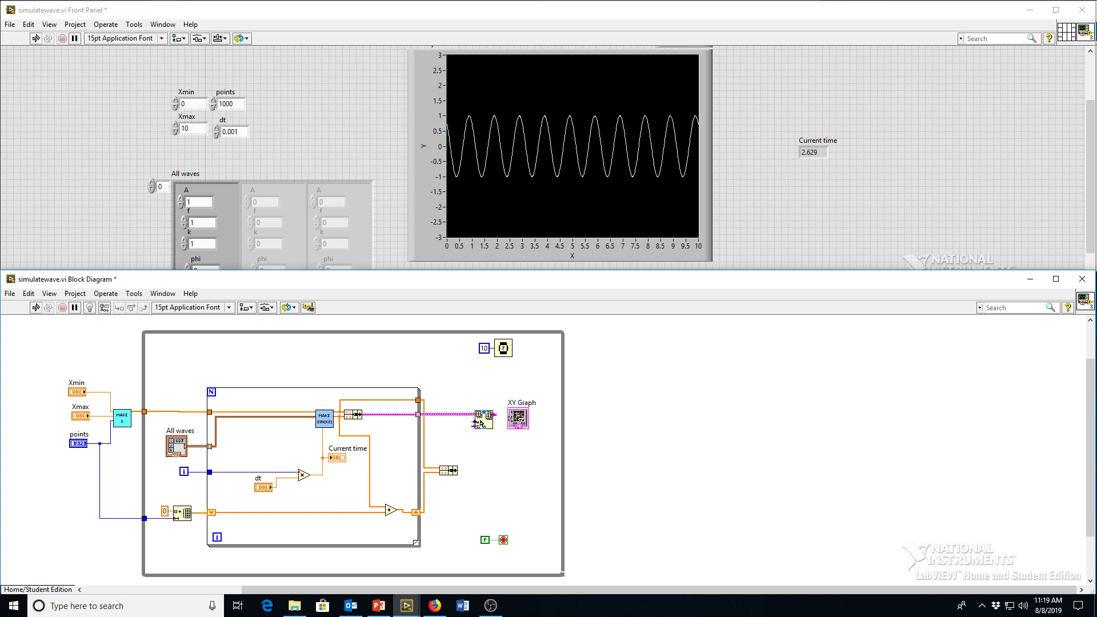
pyautogui.moveTo(480, 421)
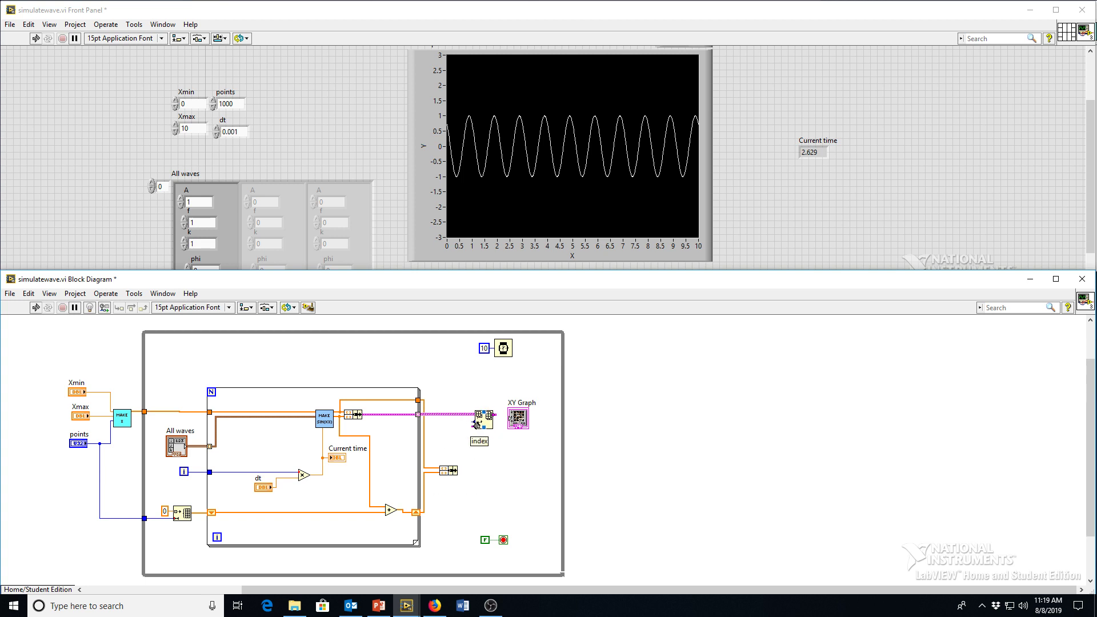
pyautogui.rightClick(485, 416)
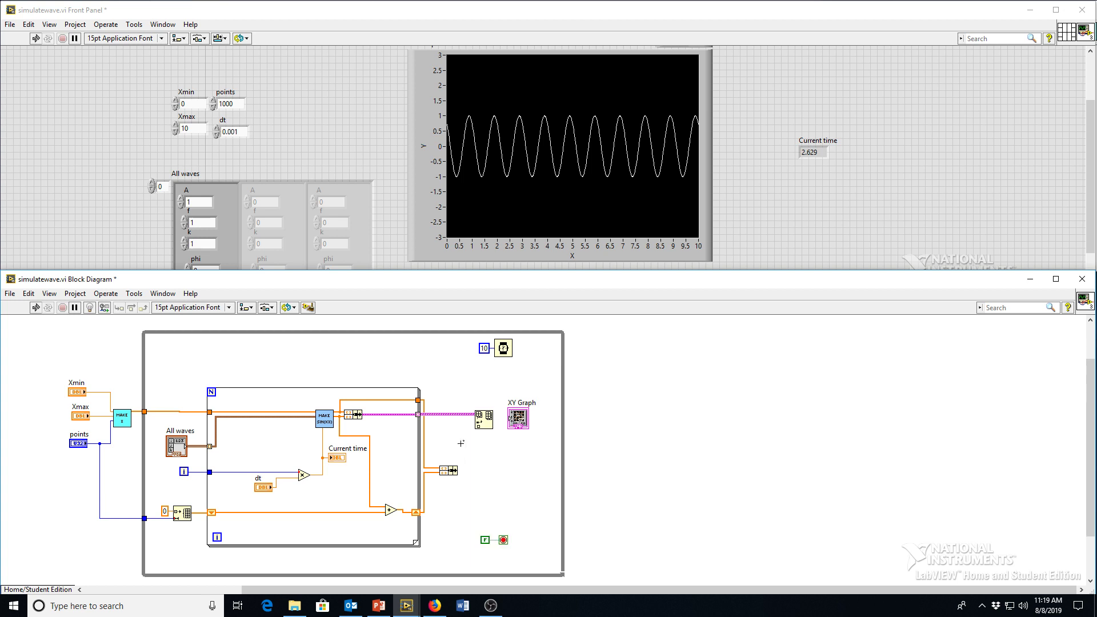
pyautogui.moveTo(483, 473)
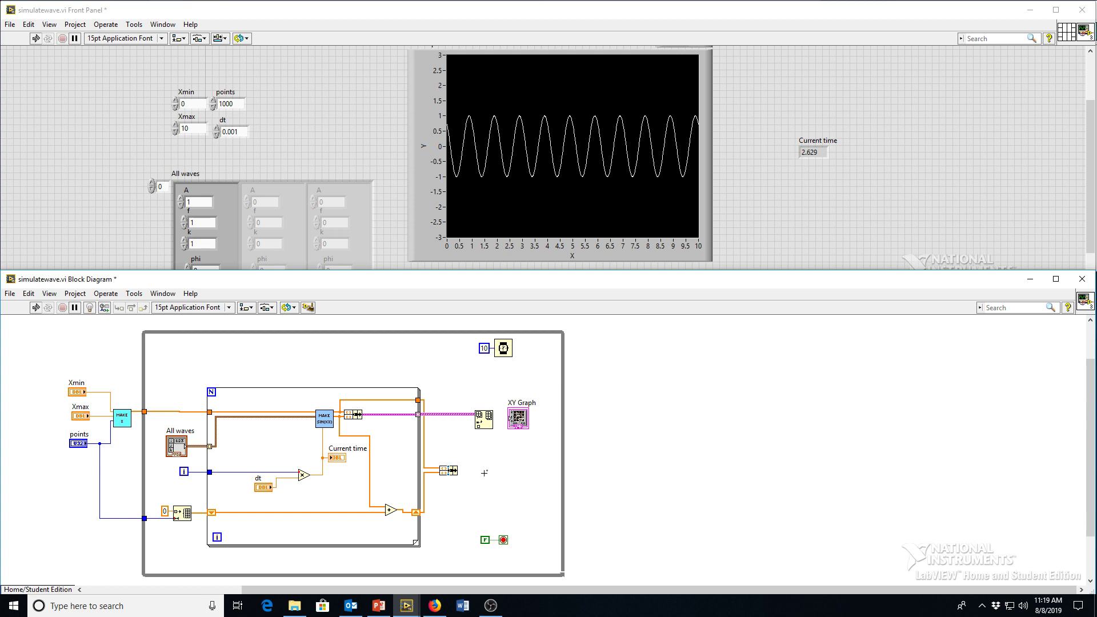
pyautogui.rightClick(484, 415)
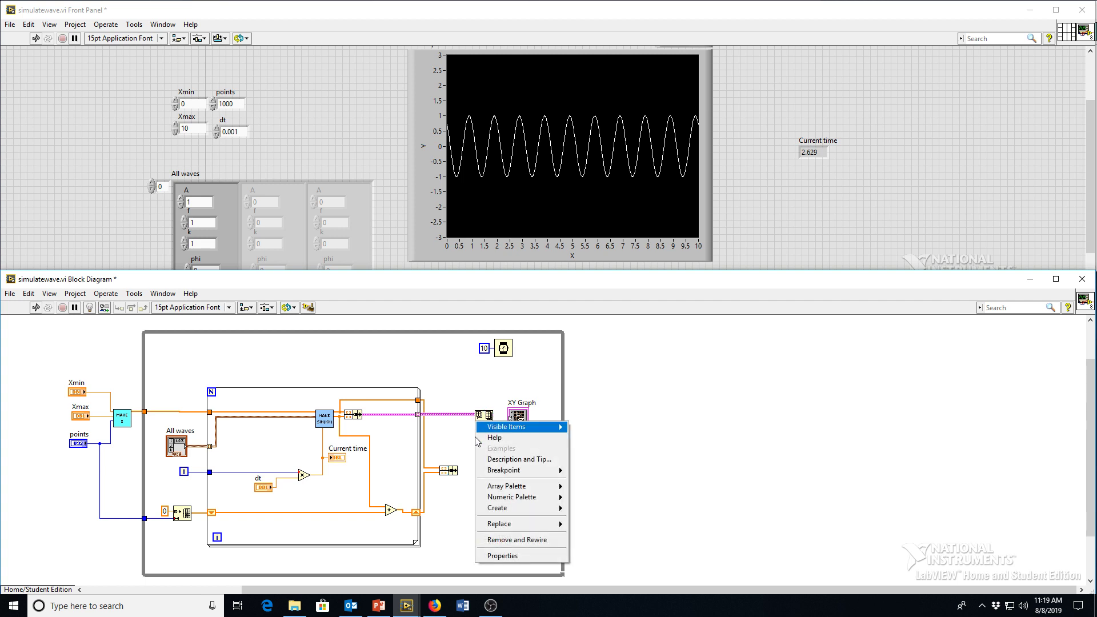
pyautogui.click(505, 427)
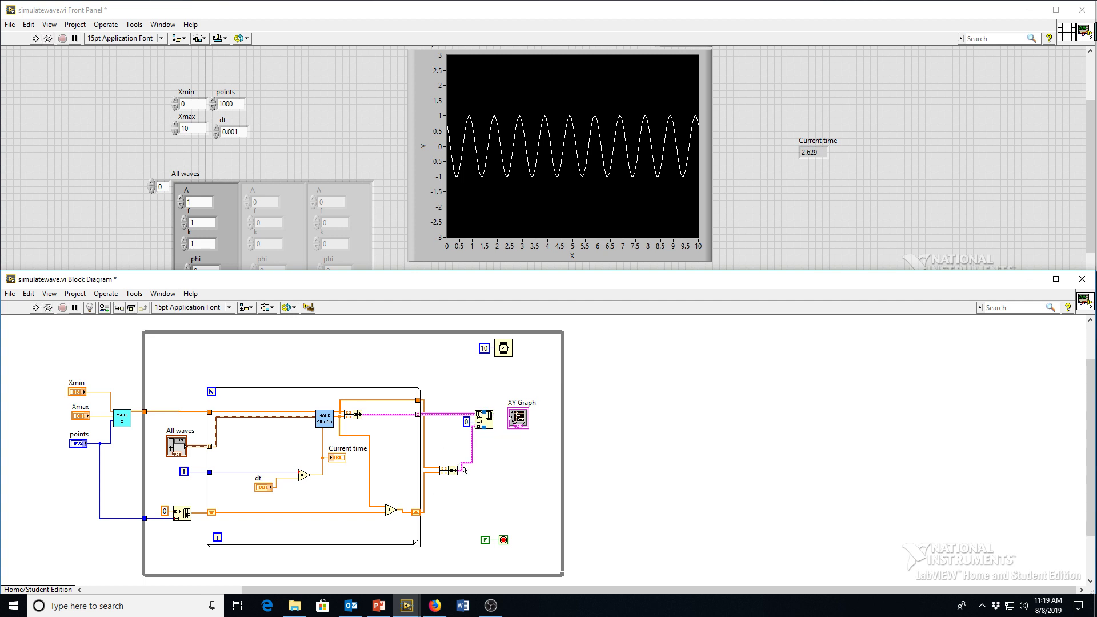
pyautogui.moveTo(480, 462)
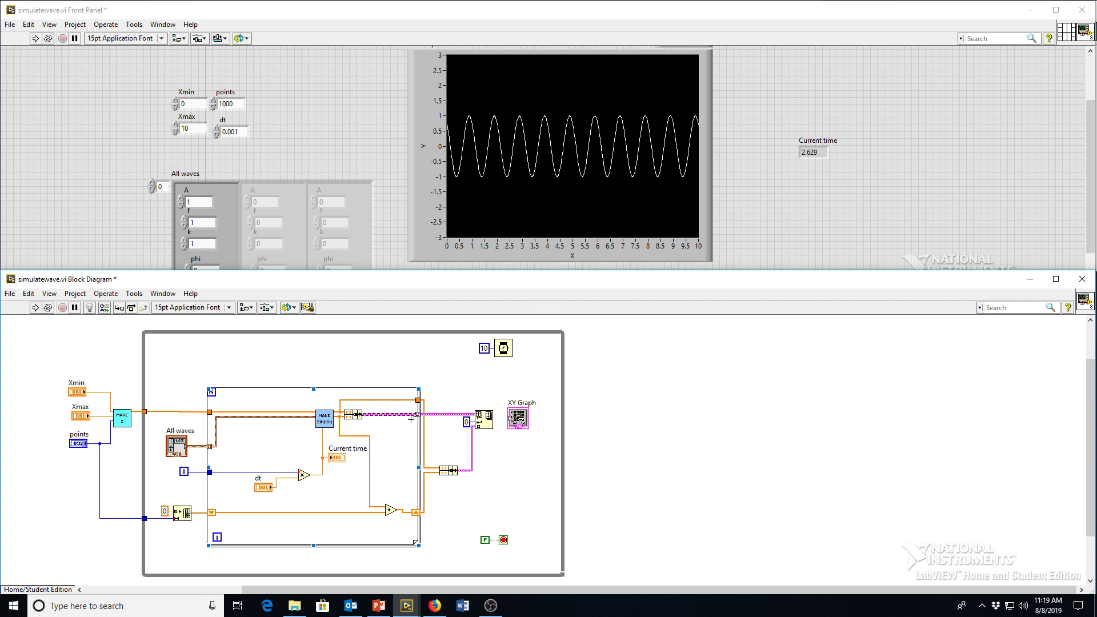
pyautogui.moveTo(427, 432)
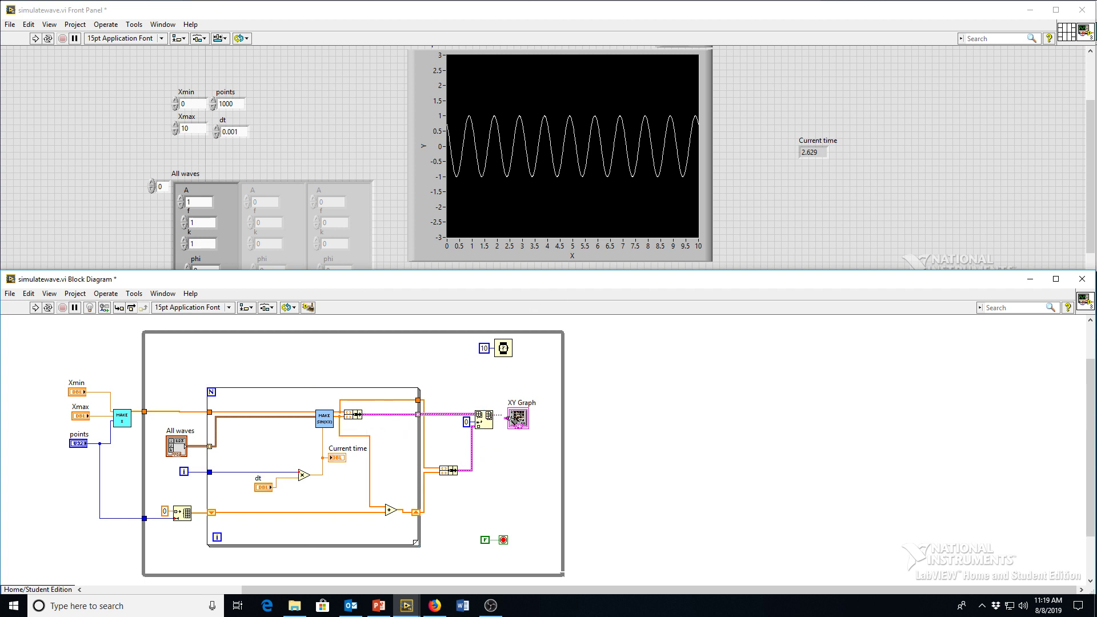
pyautogui.click(516, 417)
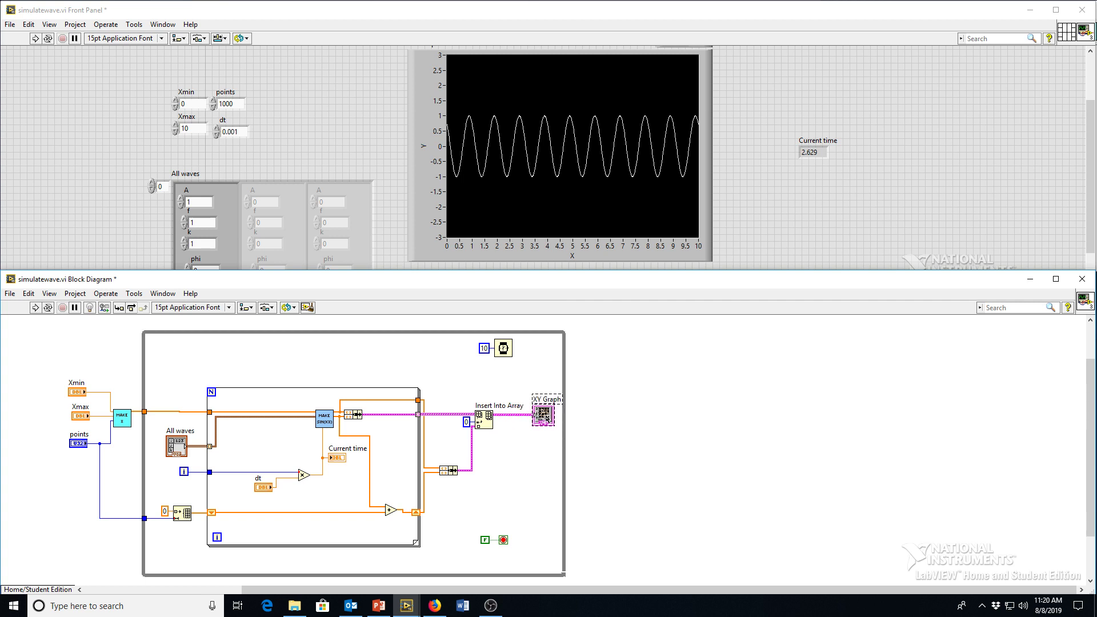
# Show the name label on the Initialize Array node via Visible Items
pyautogui.rightClick(177, 444)
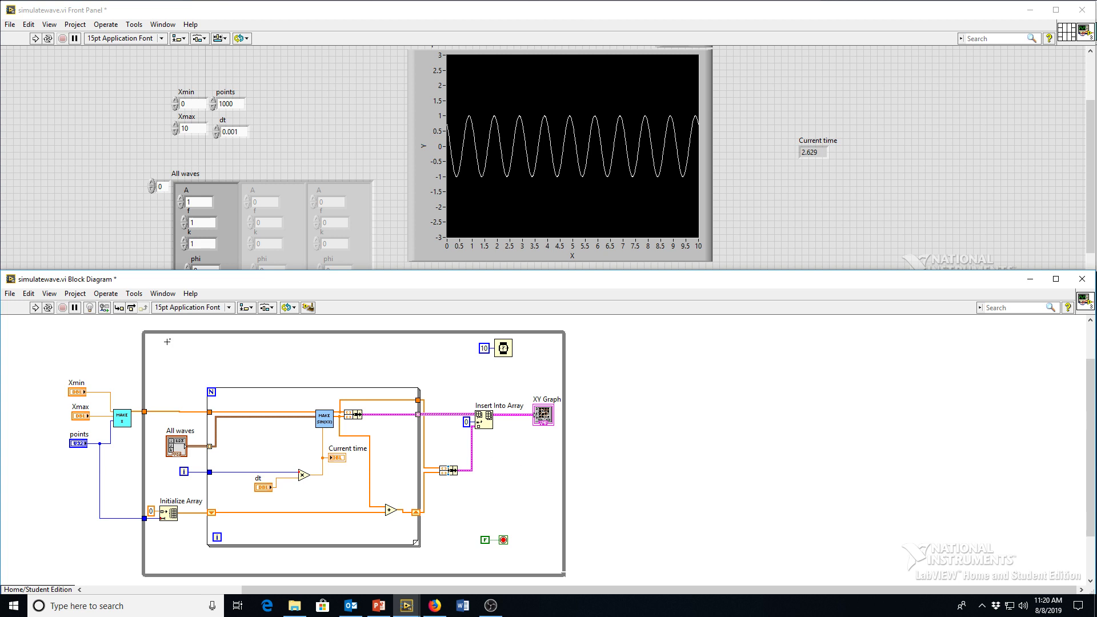
pyautogui.moveTo(318, 141)
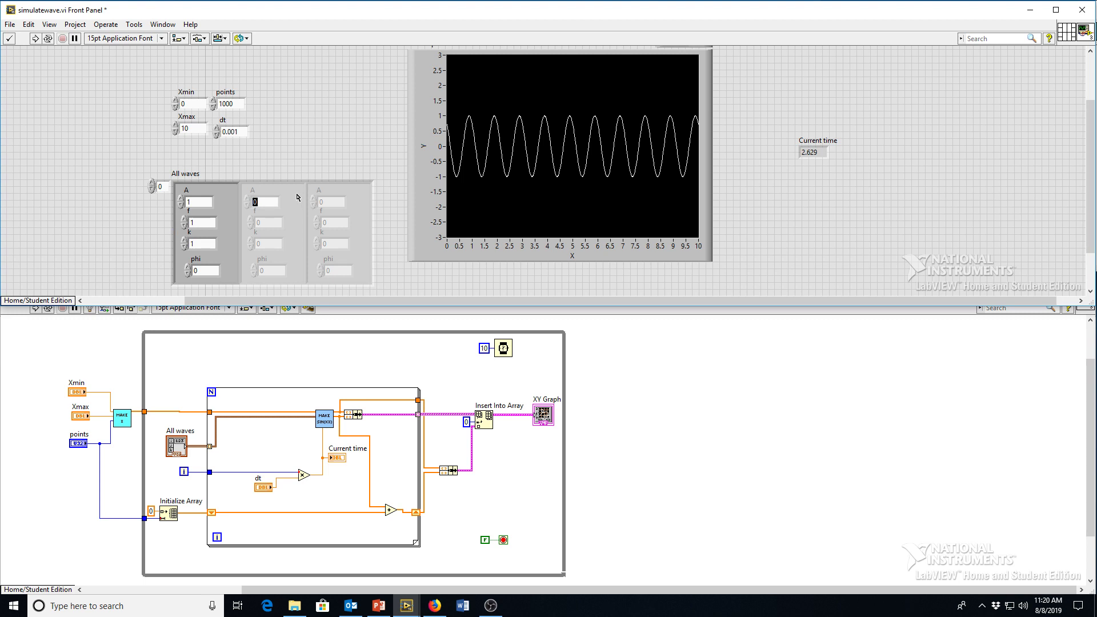
pyautogui.moveTo(293, 196)
pyautogui.write('1')
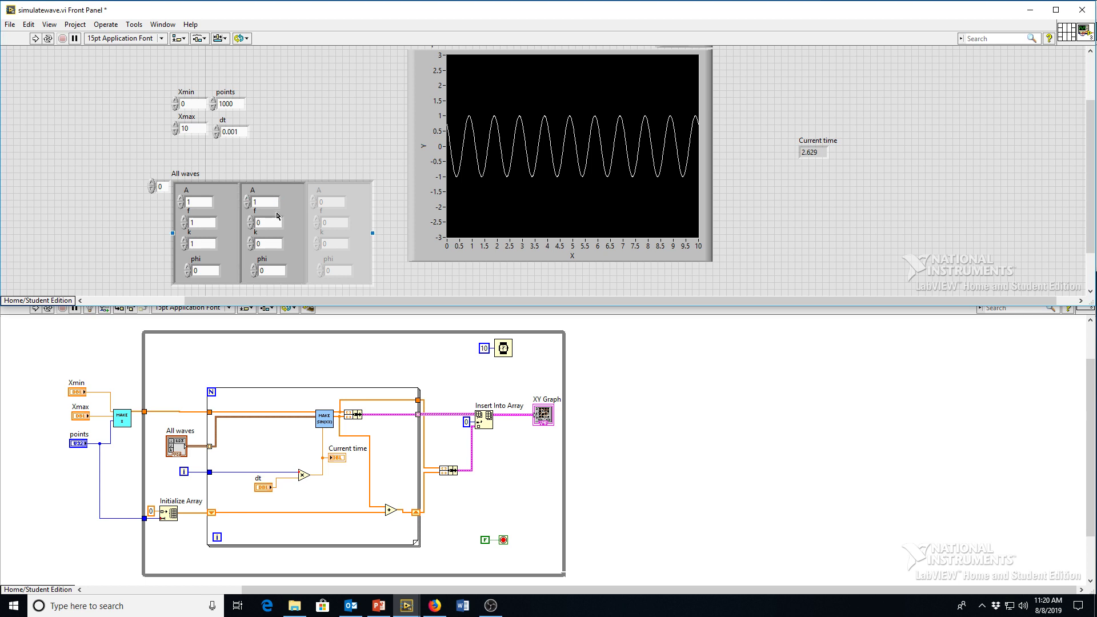
# Set the second wave's parameter to -1 and run the VI to plot both waves and their sum
pyautogui.click(269, 242)
pyautogui.write('1')
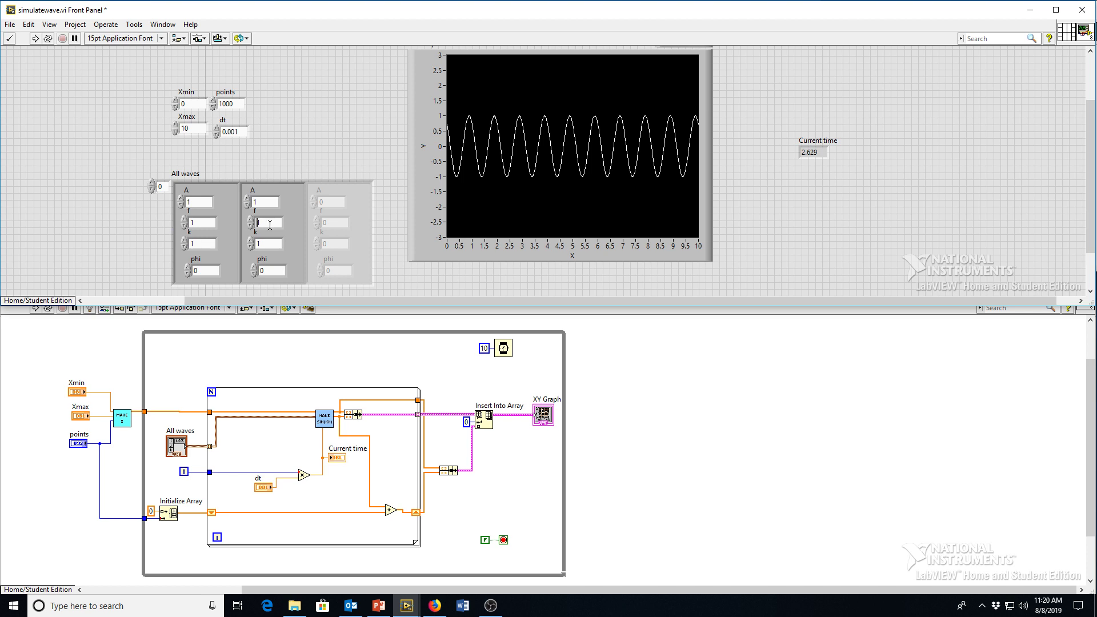
pyautogui.write('-1')
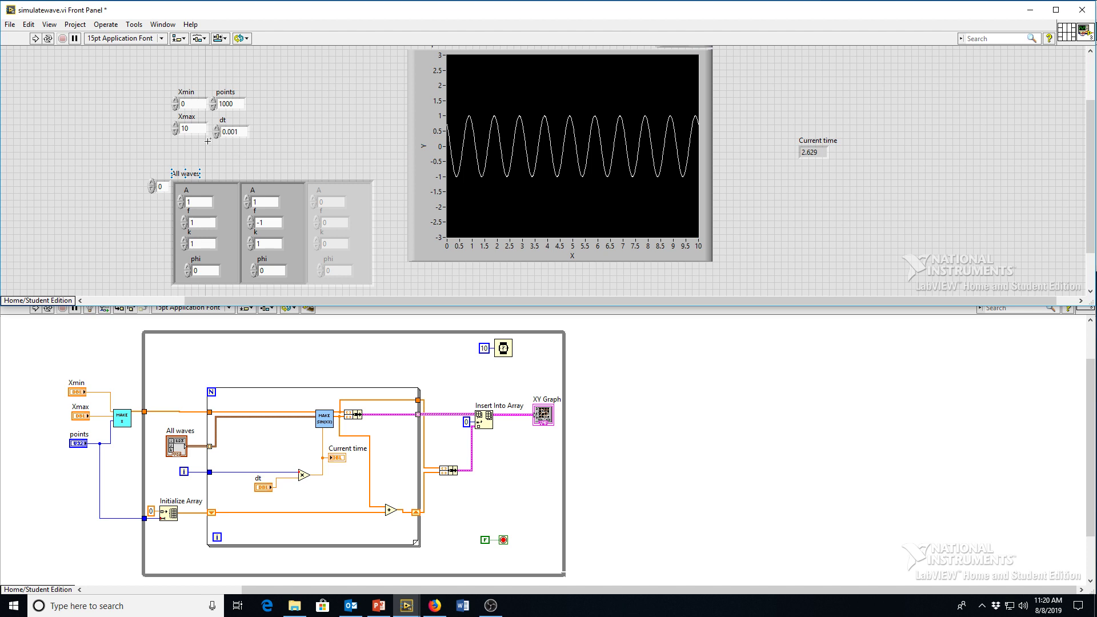
pyautogui.moveTo(35, 39)
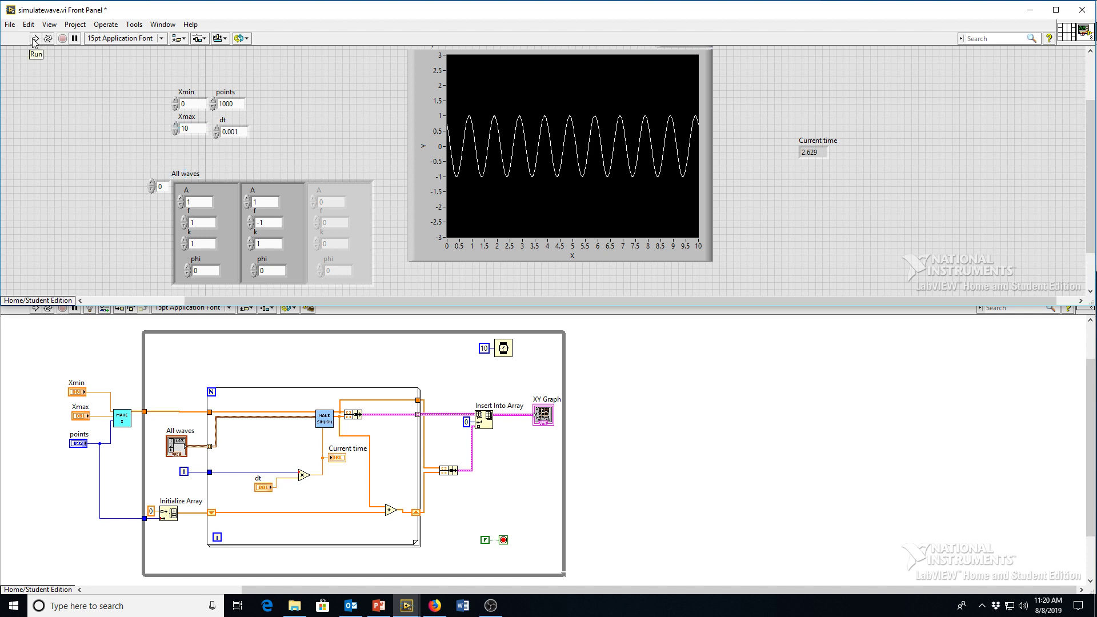
pyautogui.click(35, 39)
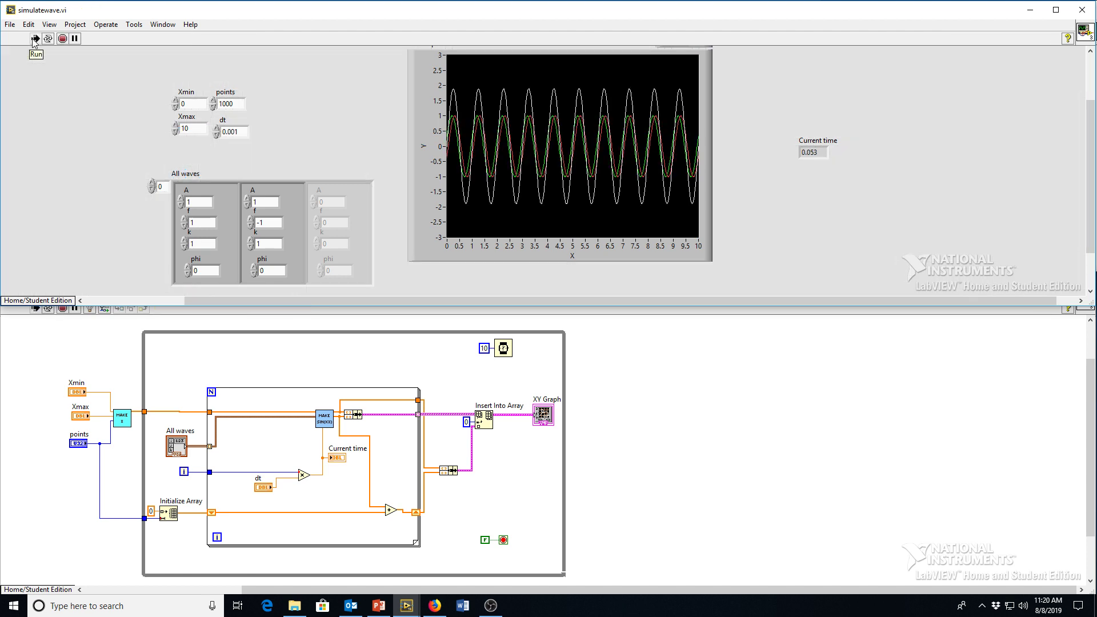
pyautogui.click(34, 41)
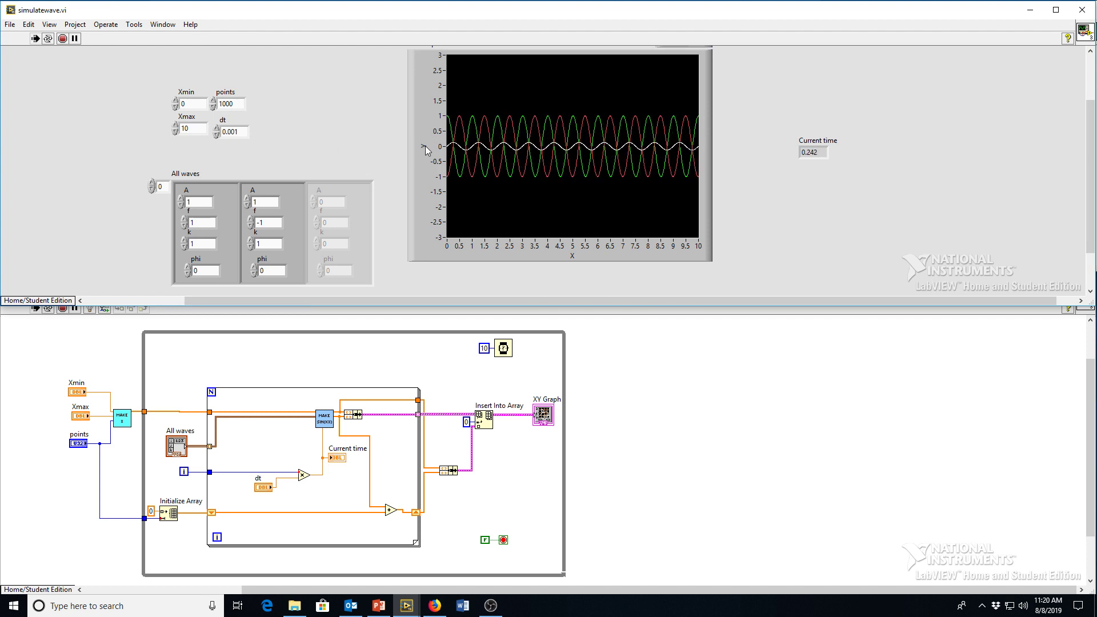